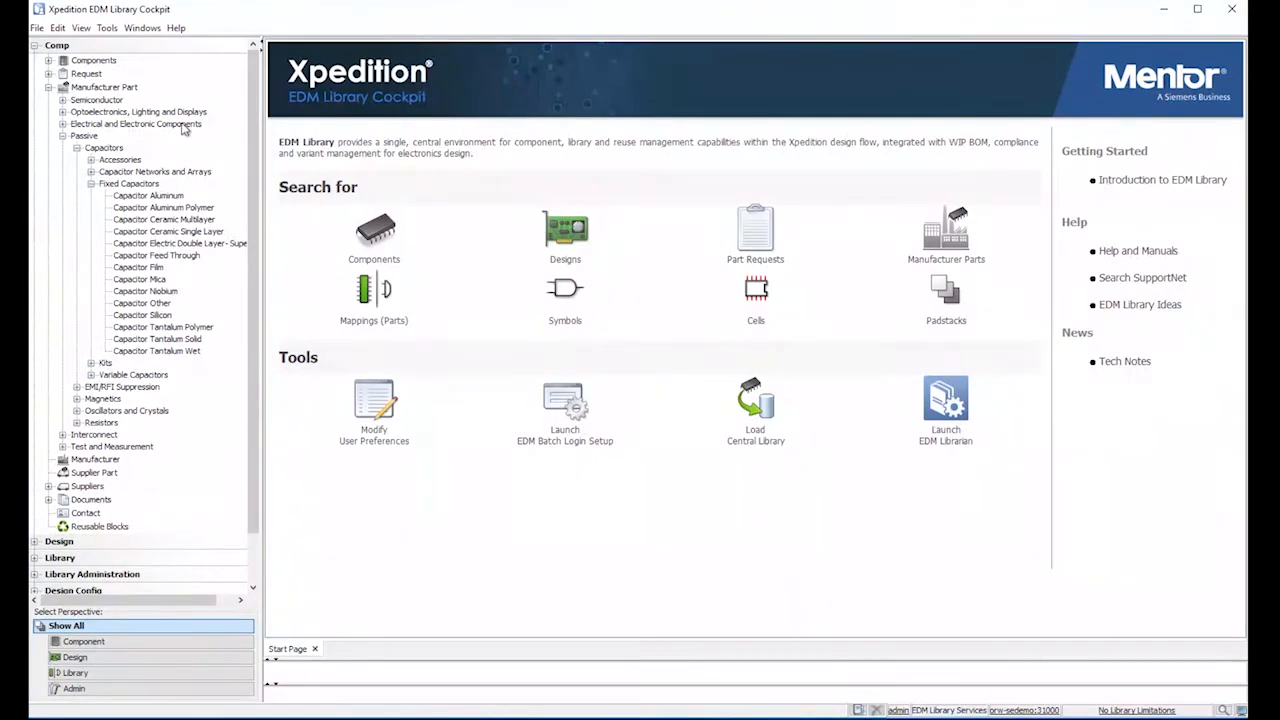
{"action": "mouse_move", "coordinate": [615, 403]}
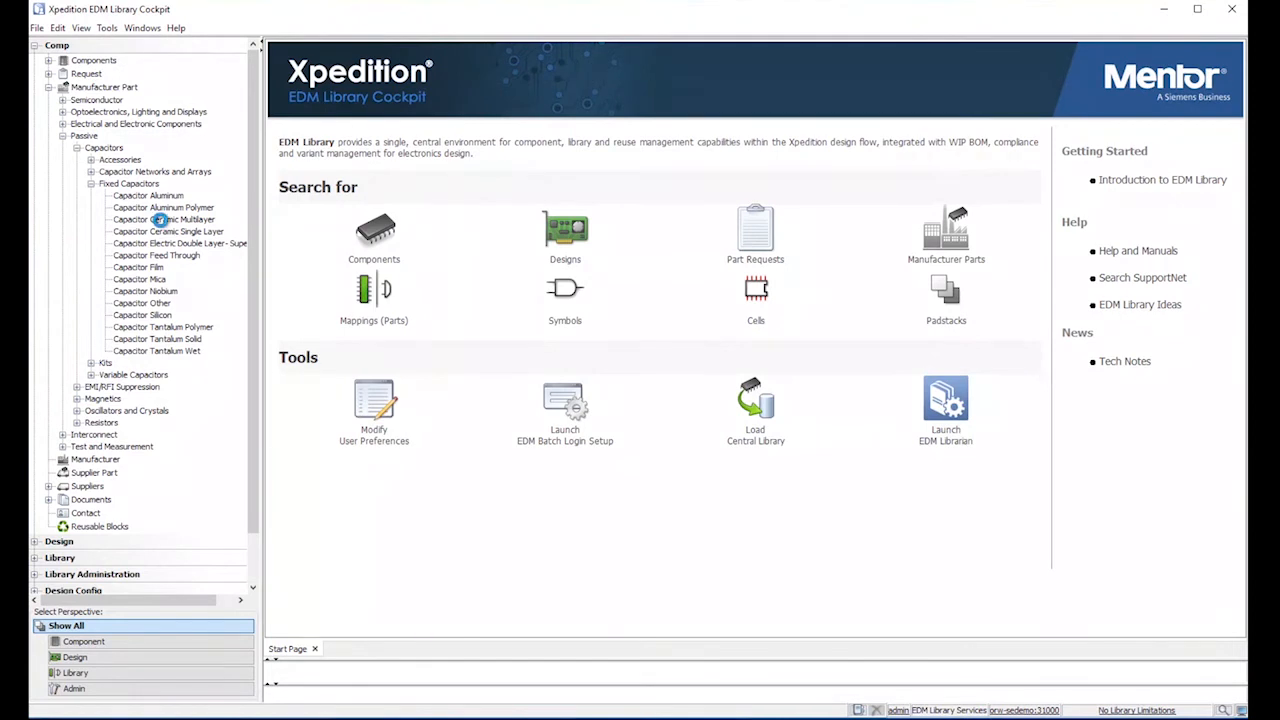
Bring up the Capacitor Ceramic Multilayer manufacturer part search form from the Comp tree.
{"action": "double_click", "coordinate": [164, 219]}
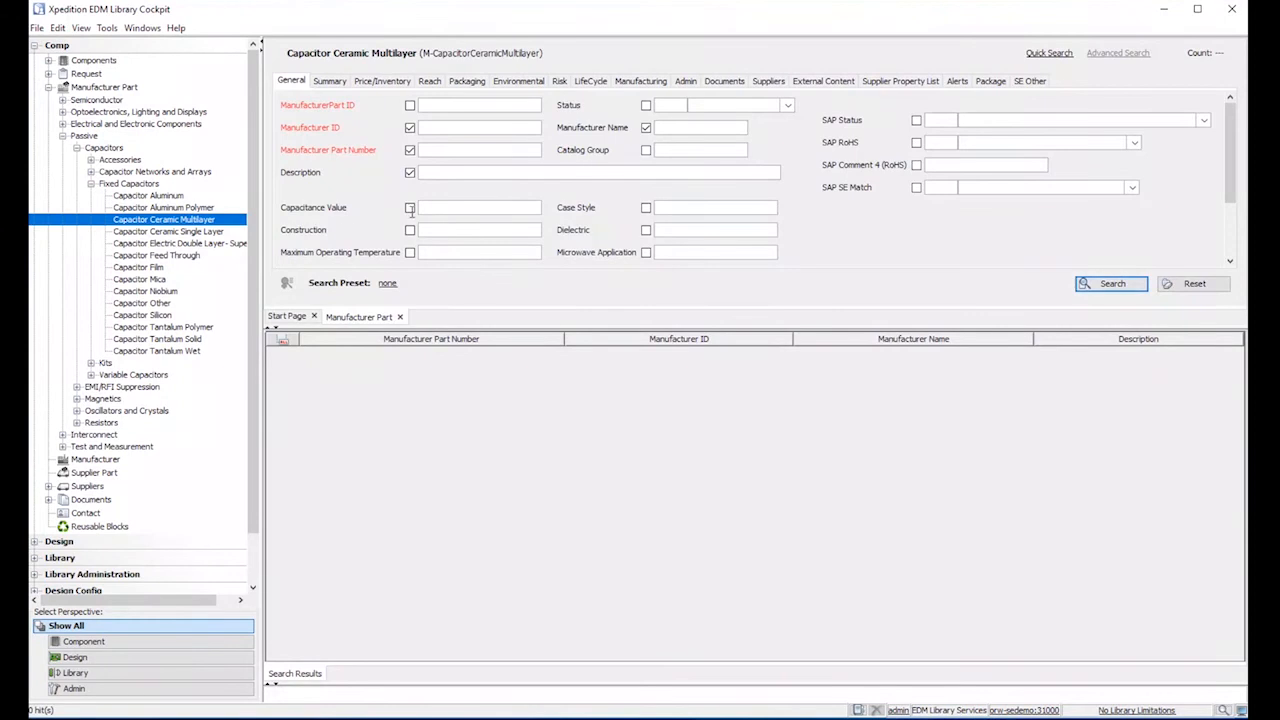
Restrict Capacitance Value to the SiliconExpert valid value 12pF.
{"action": "left_click", "coordinate": [1111, 283]}
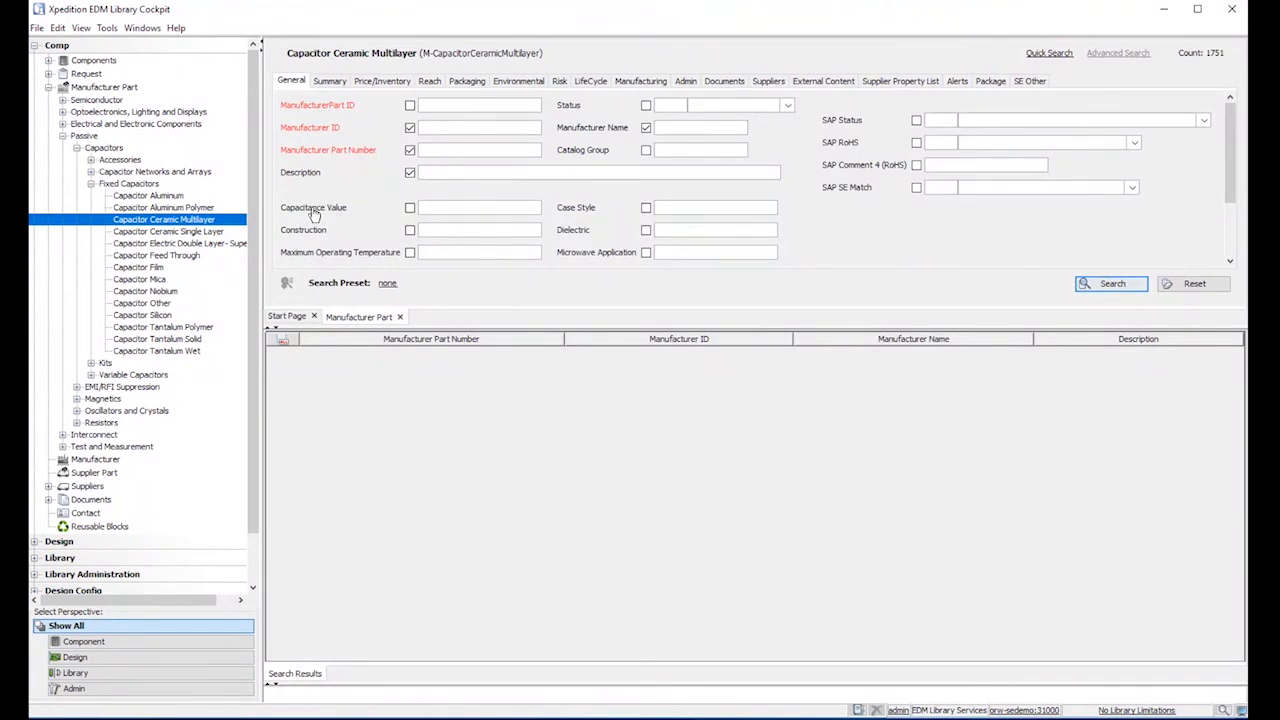
{"action": "right_click", "coordinate": [318, 213]}
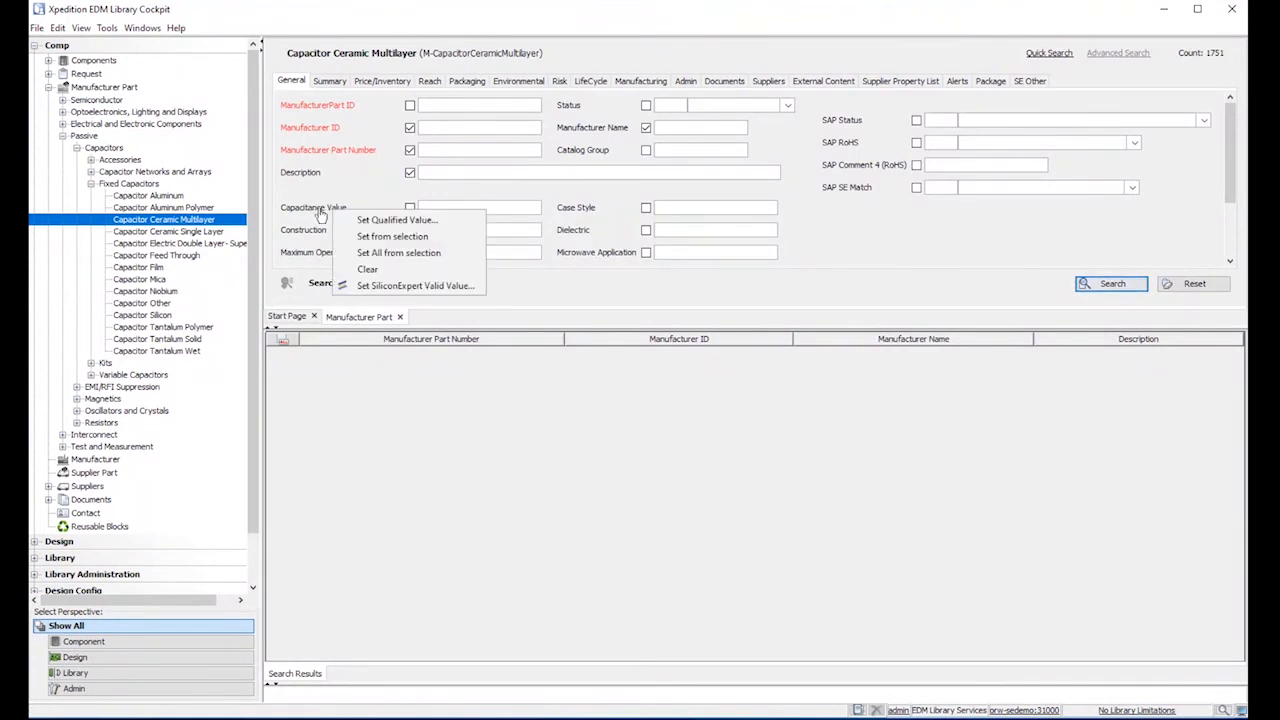
{"action": "mouse_move", "coordinate": [410, 285]}
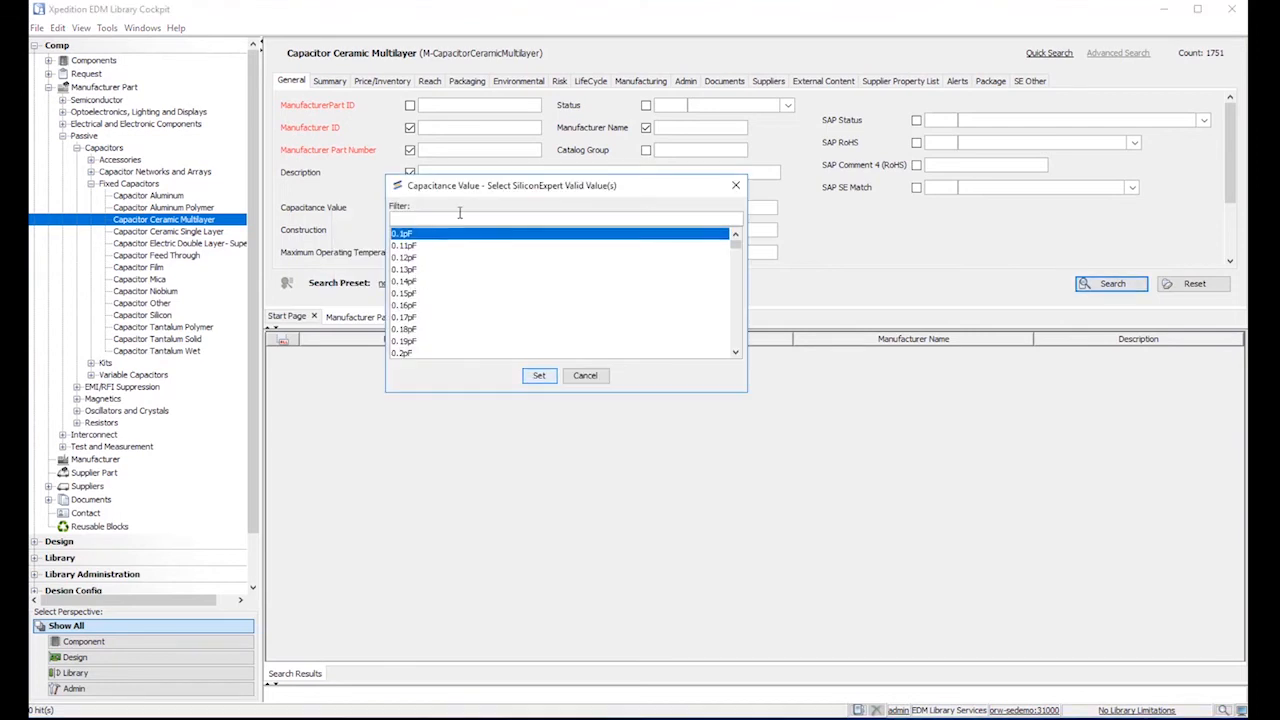
{"action": "type", "text": "12"}
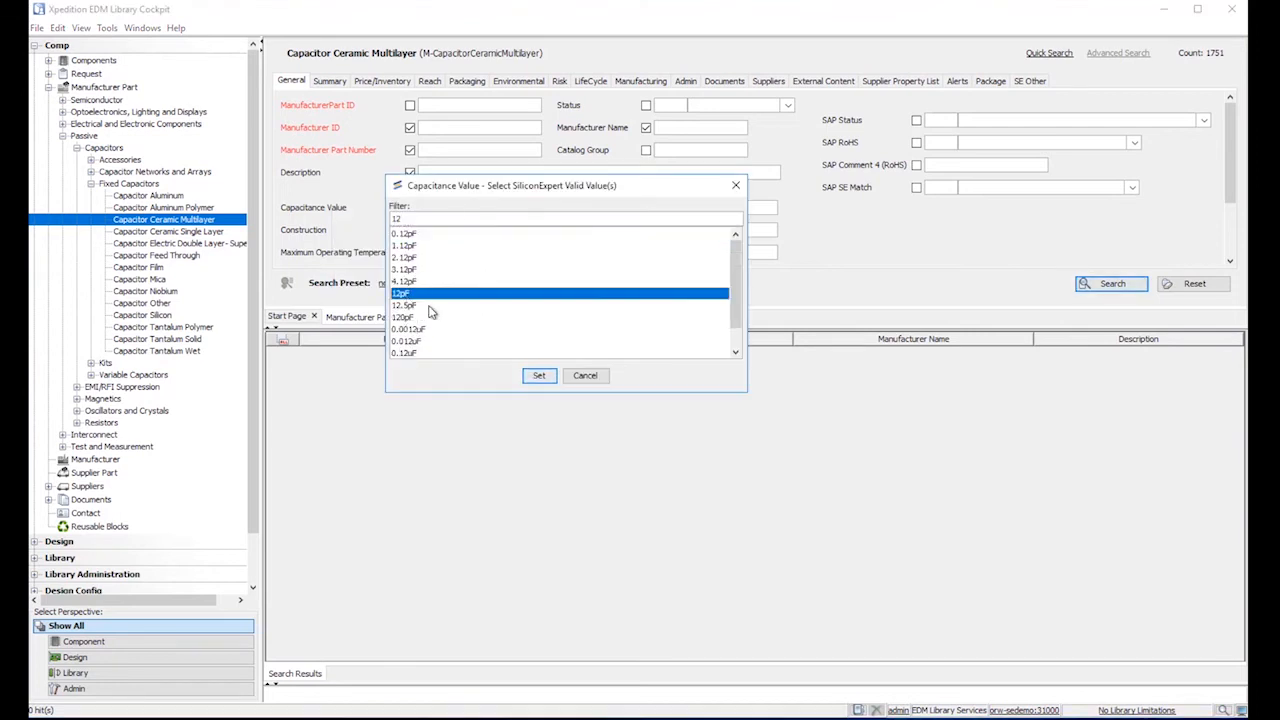
{"action": "left_click", "coordinate": [539, 375]}
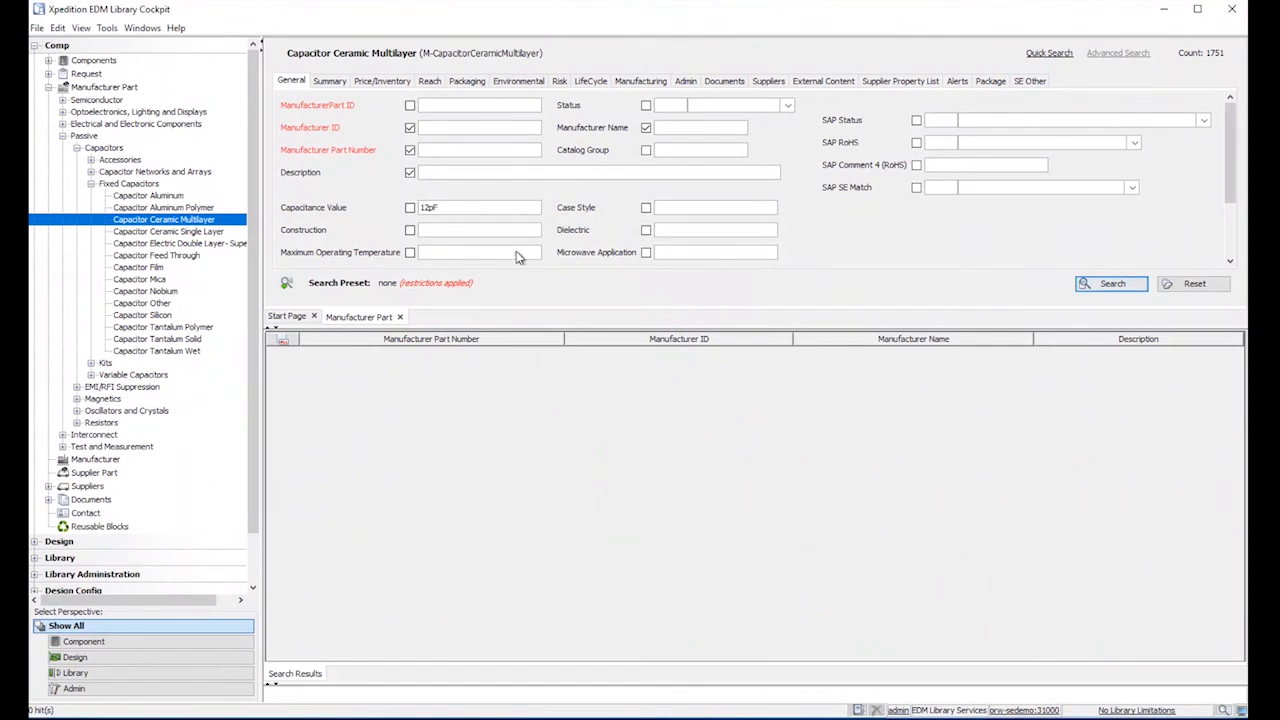
Restrict Voltage to the SiliconExpert valid value 16VDC and run the search.
{"action": "scroll", "scroll_direction": "down", "scroll_amount": 3}
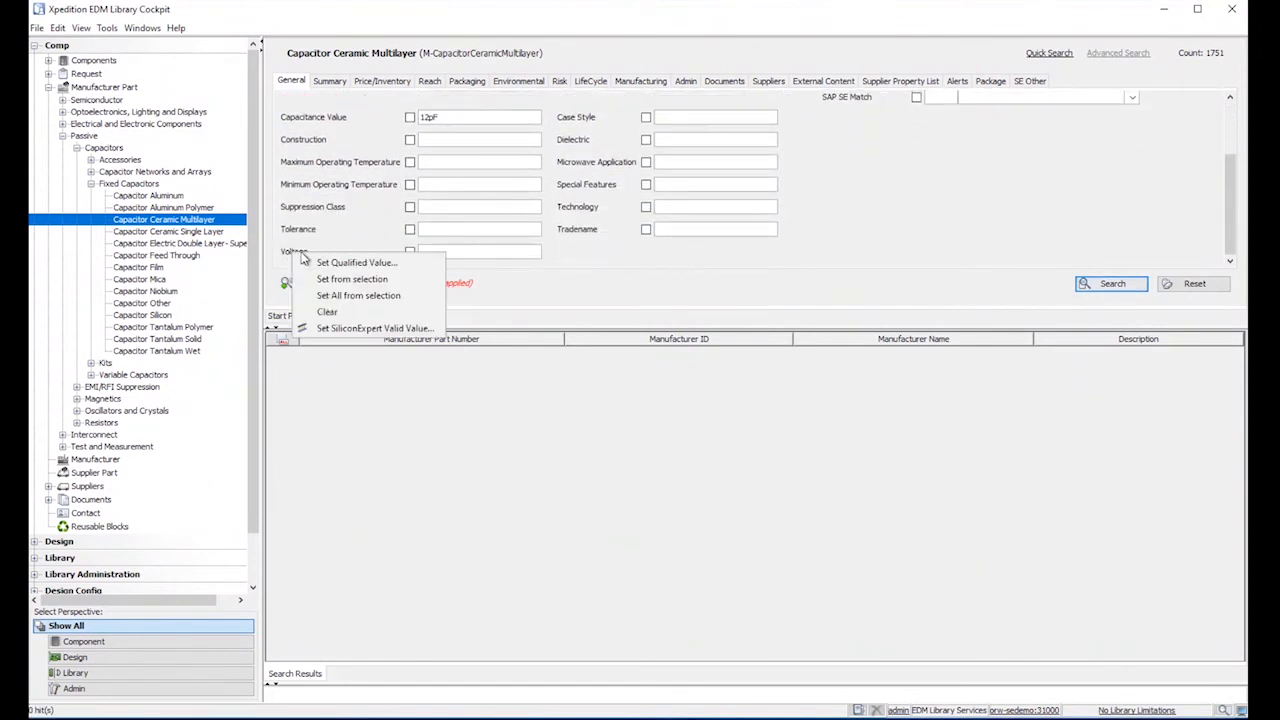
{"action": "left_click", "coordinate": [374, 328]}
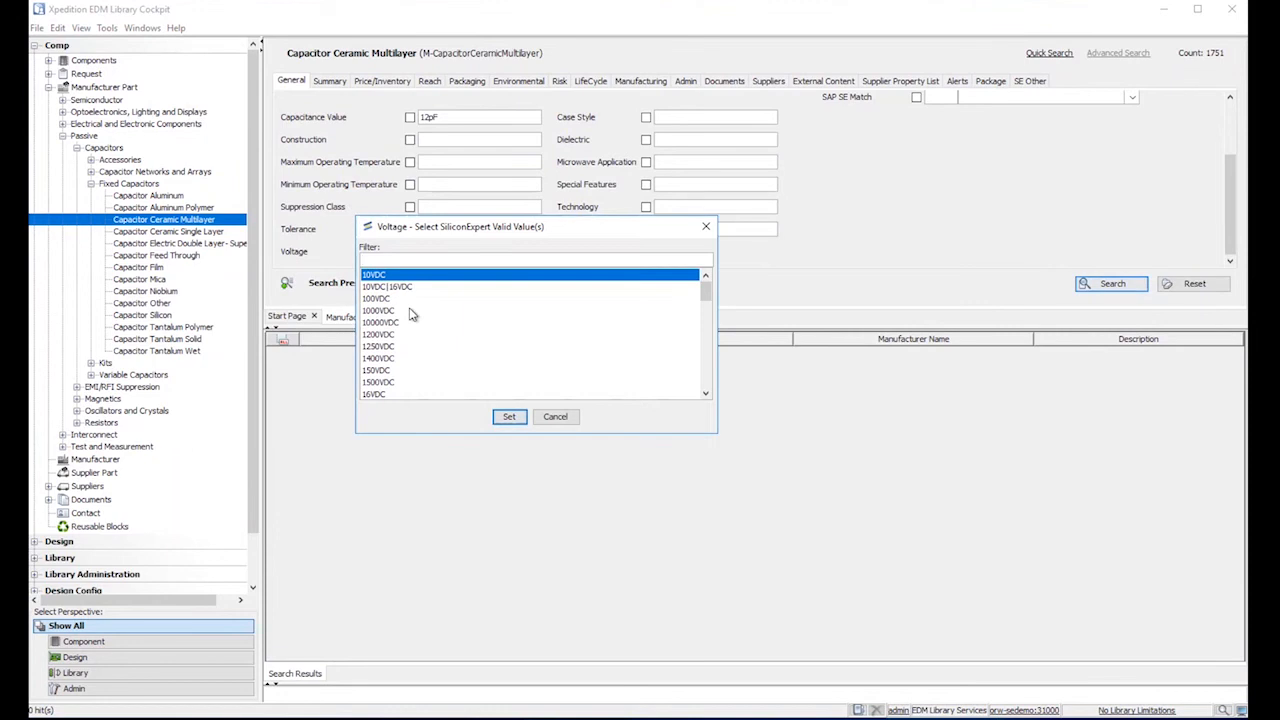
{"action": "type", "text": "16"}
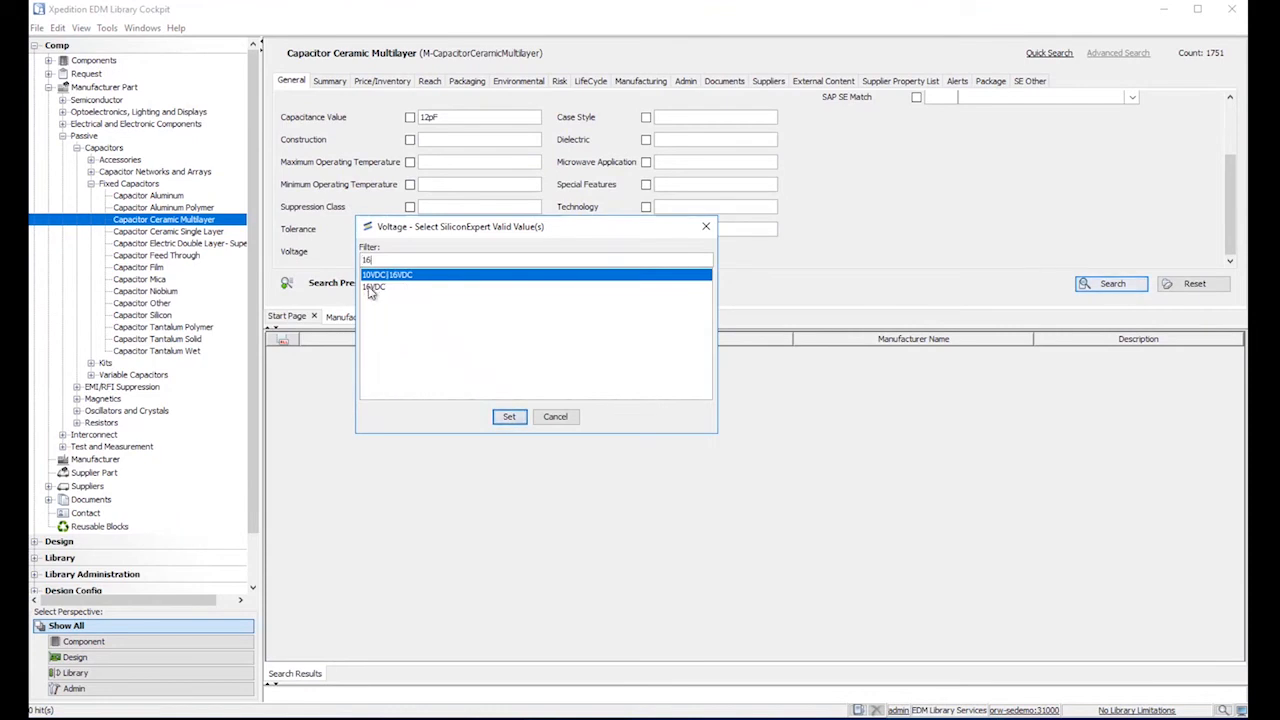
{"action": "left_click", "coordinate": [509, 416]}
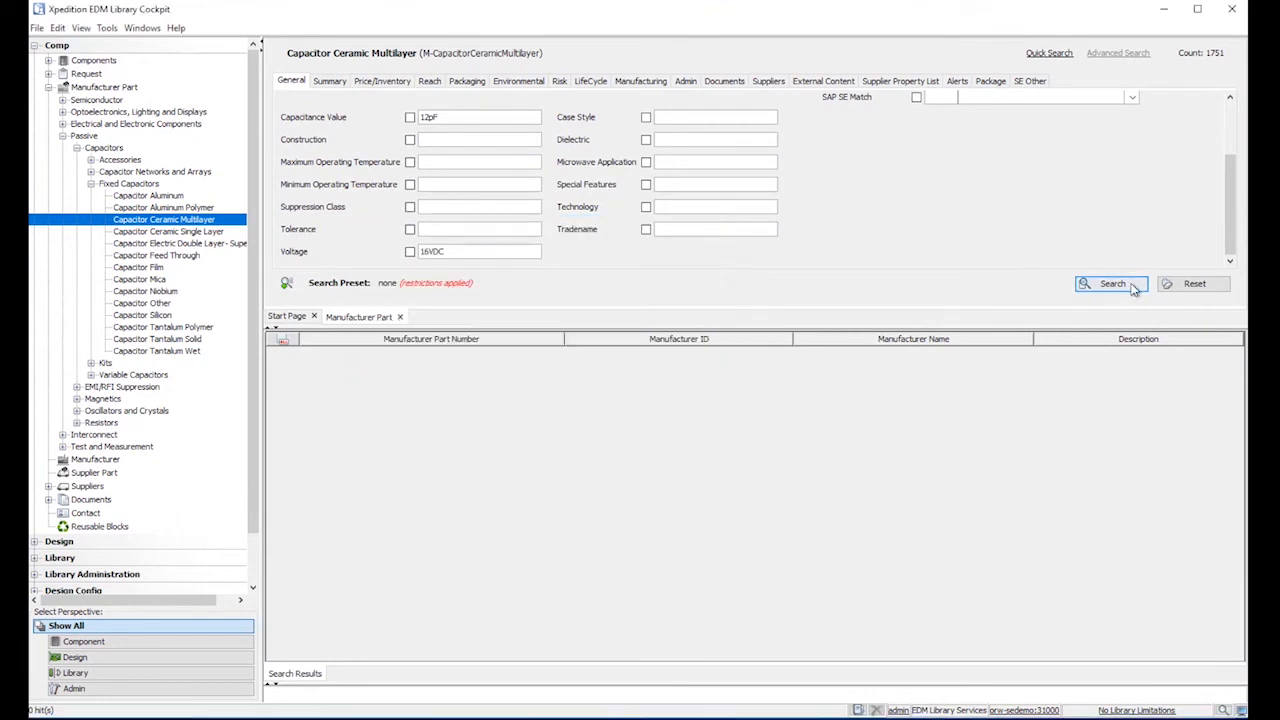
{"action": "left_click", "coordinate": [1110, 283]}
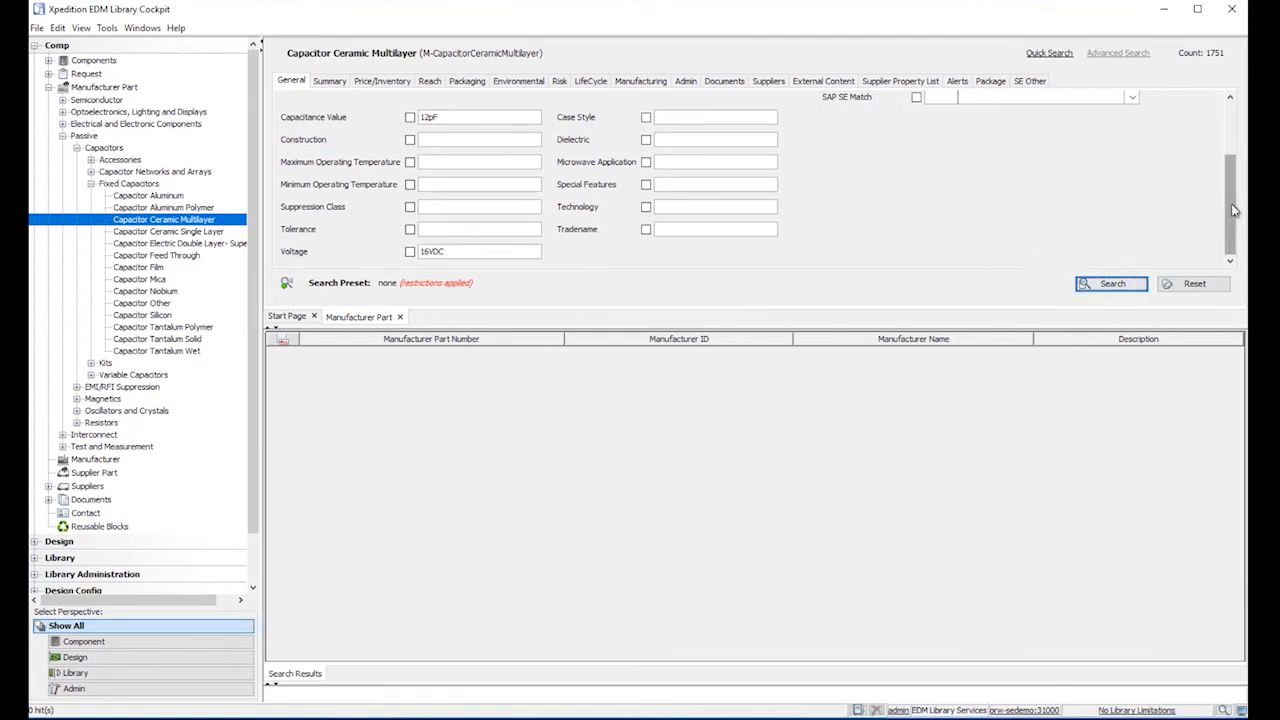
Run the SiliconExpert Part Search plugin with the 12pF 16VDC restrictions, returning 50 of 1323 results.
{"action": "scroll", "scroll_direction": "up", "scroll_amount": 3}
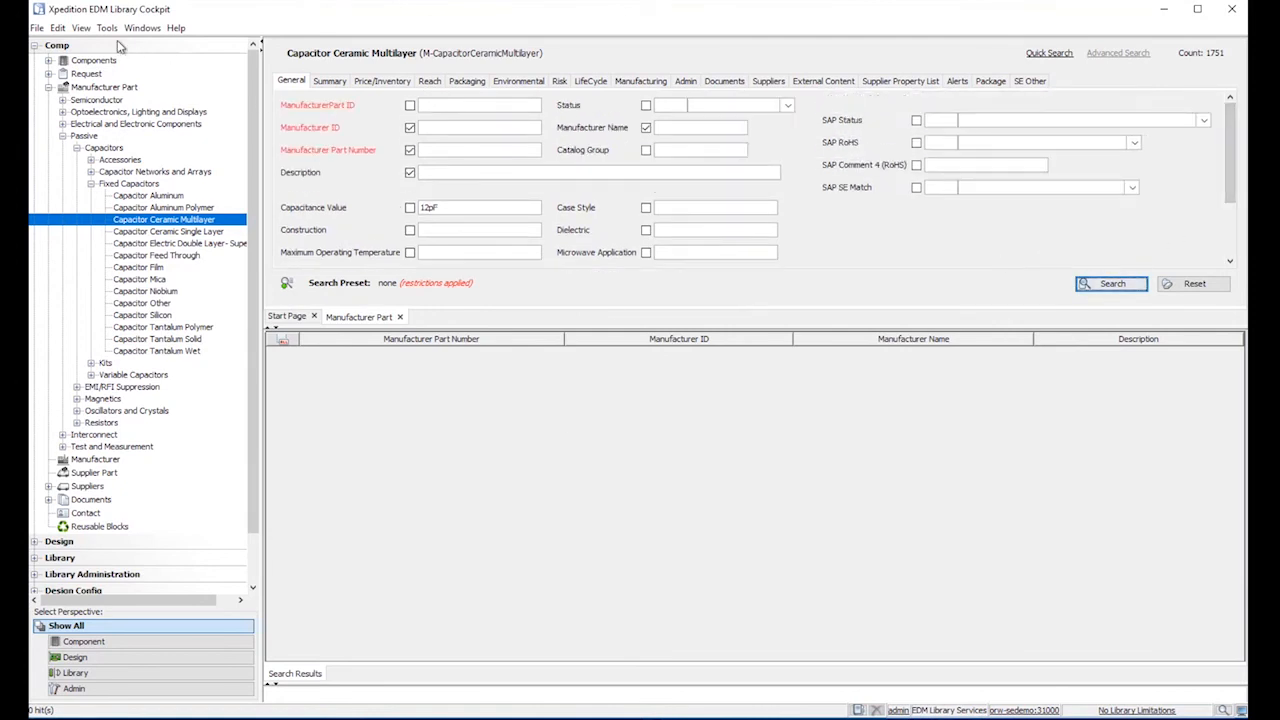
{"action": "left_click", "coordinate": [111, 24]}
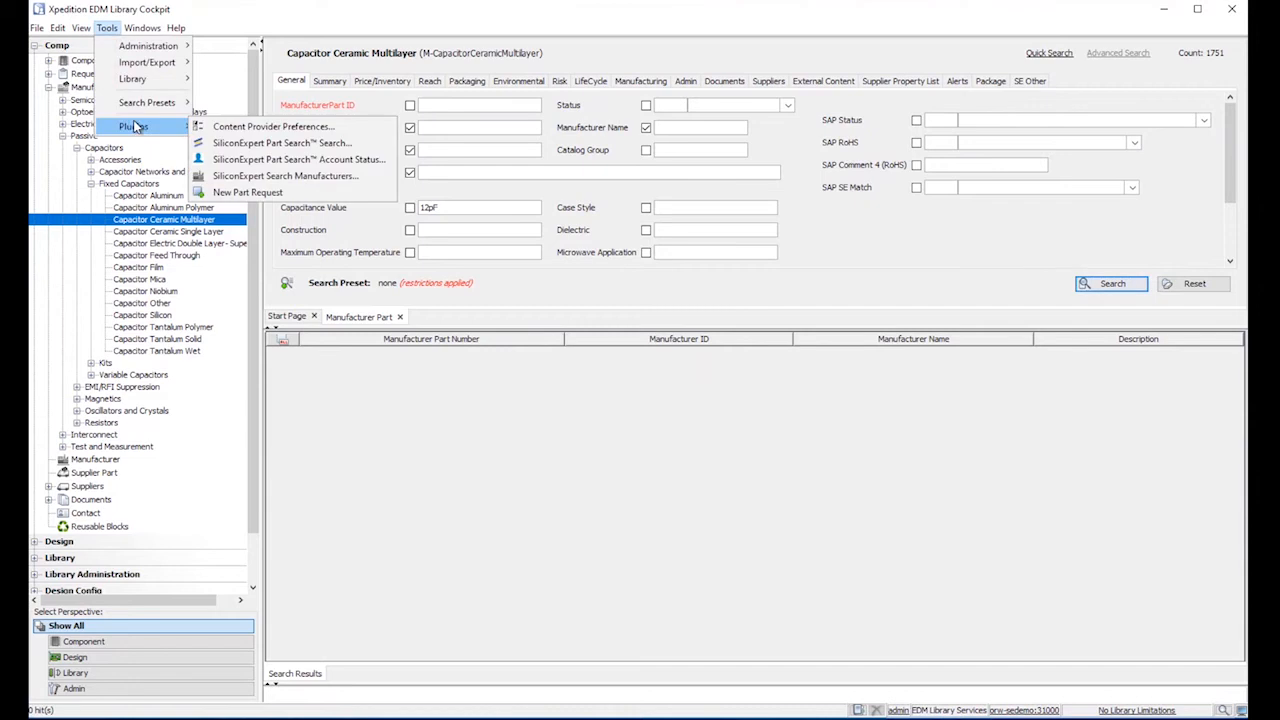
{"action": "mouse_move", "coordinate": [283, 143]}
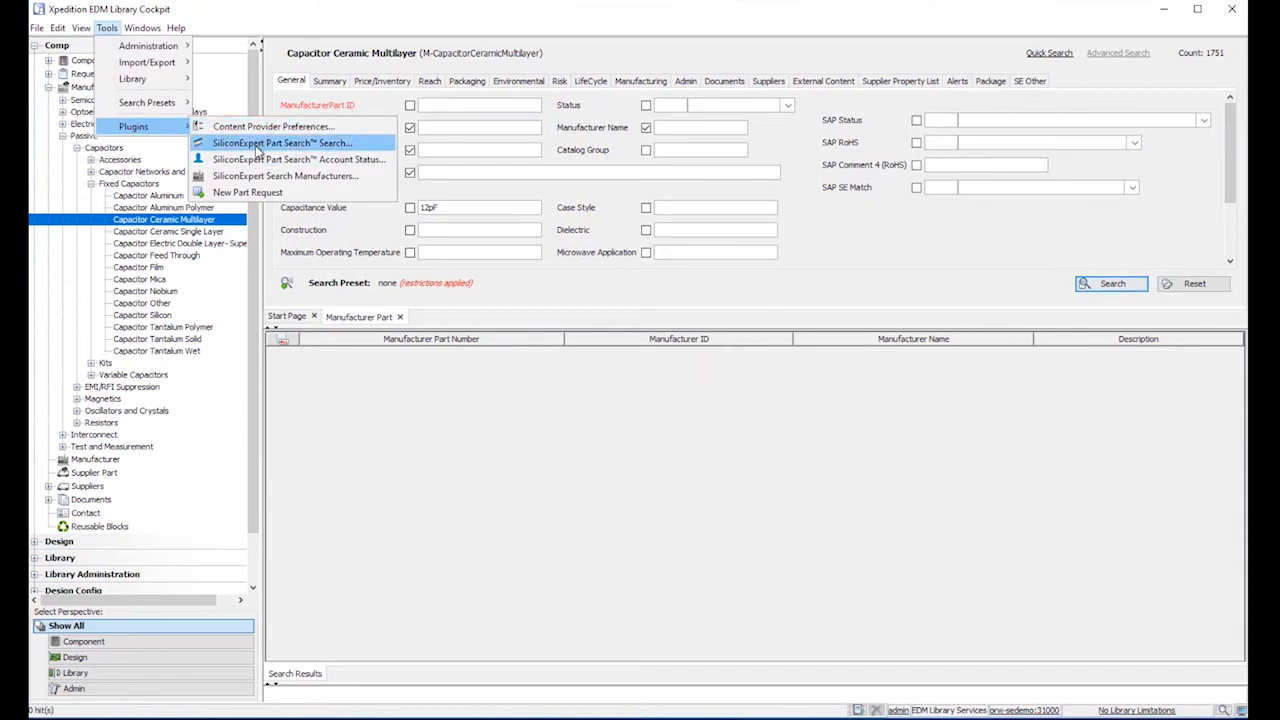
{"action": "left_click", "coordinate": [287, 142]}
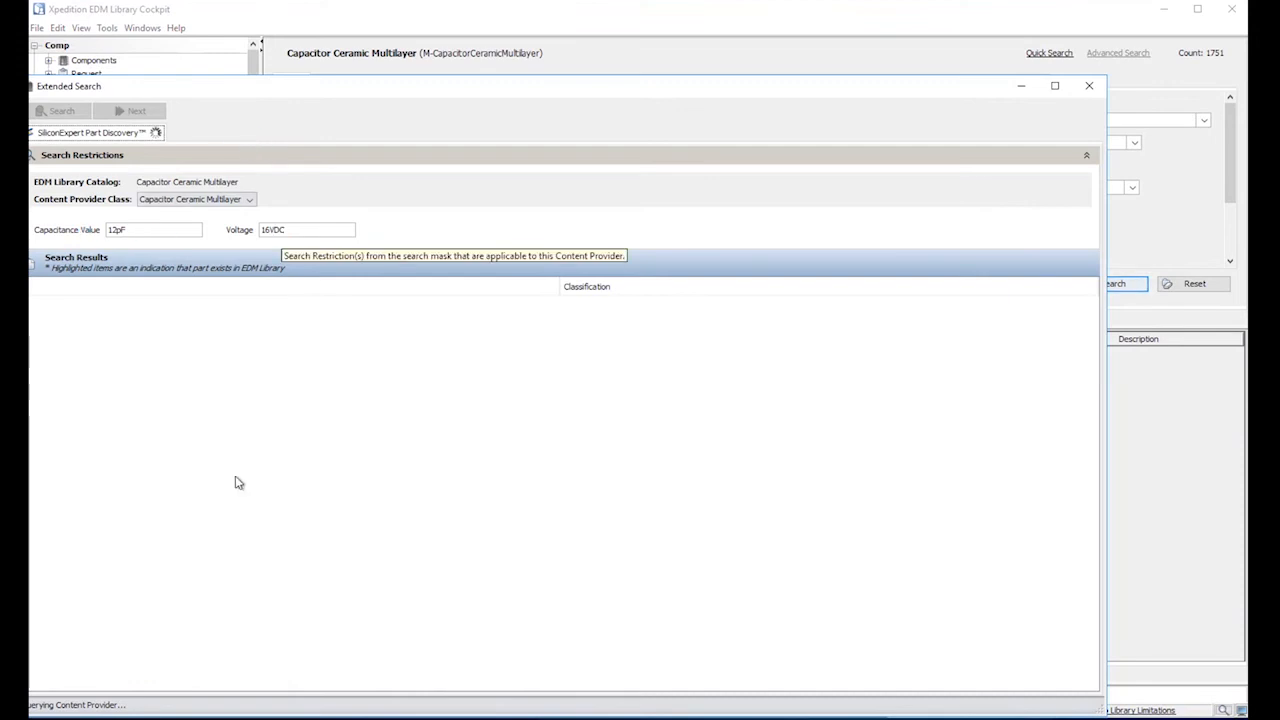
{"action": "left_click", "coordinate": [55, 110]}
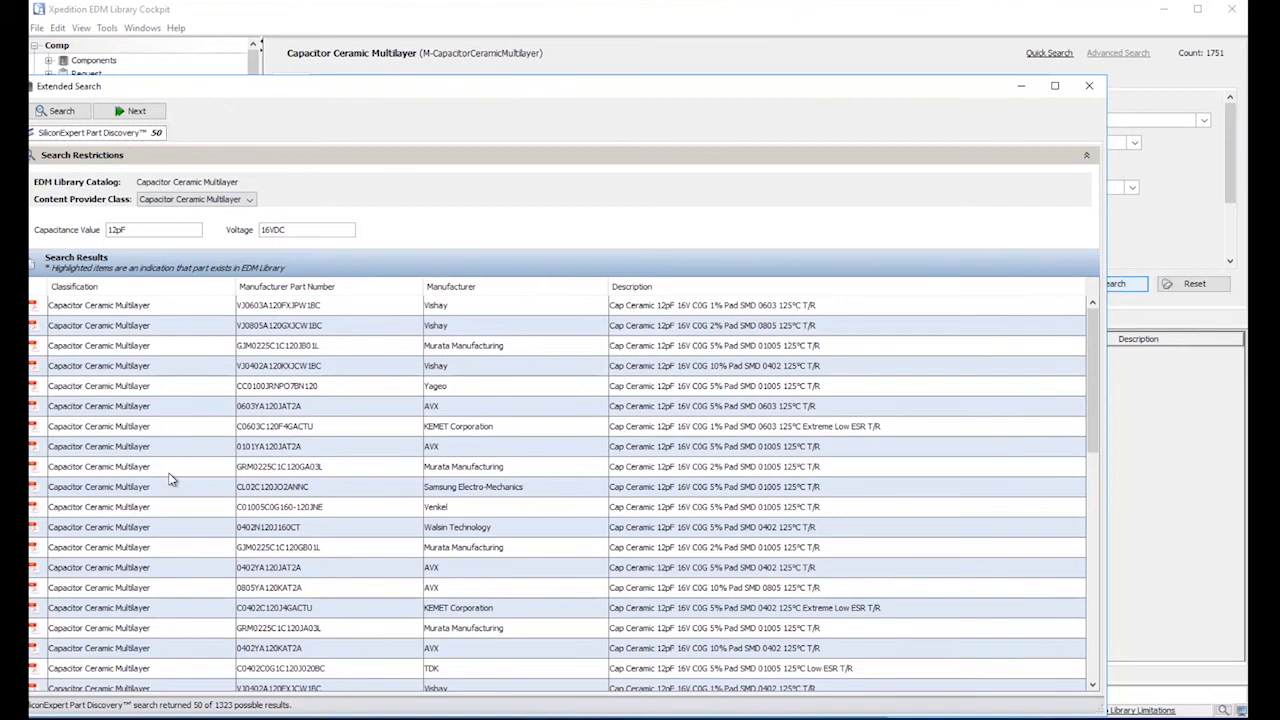
{"action": "mouse_move", "coordinate": [213, 710]}
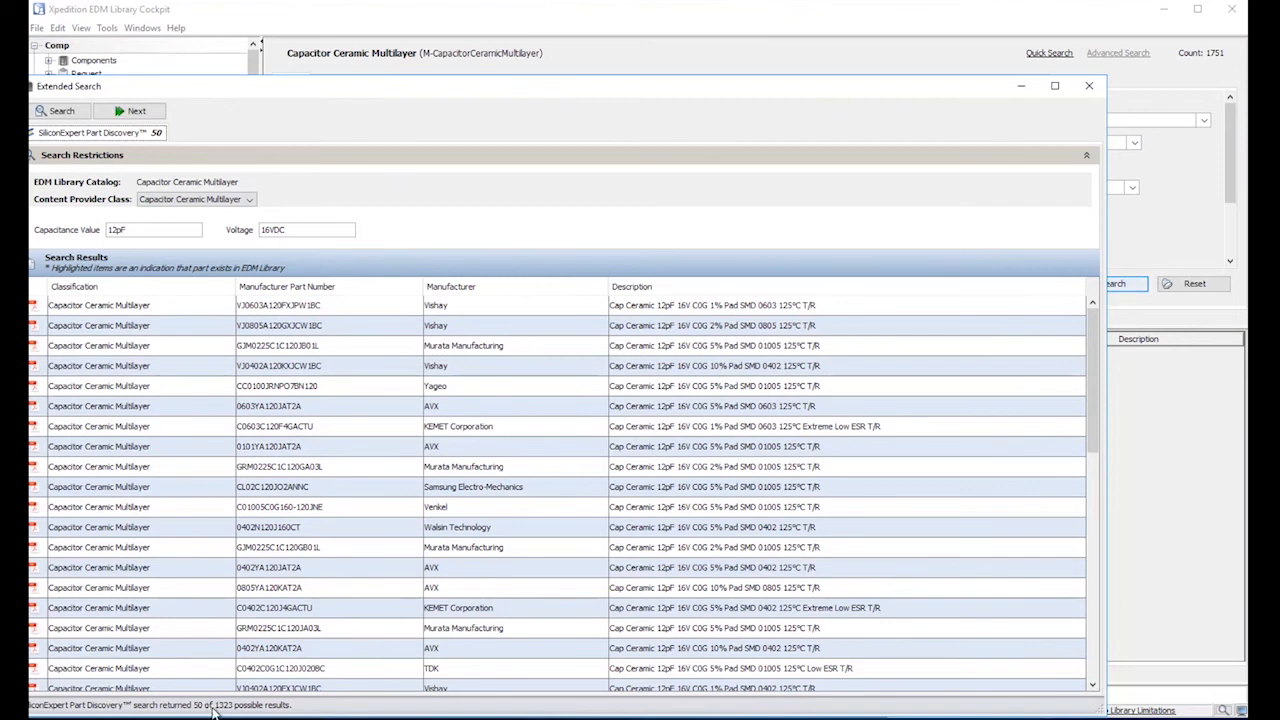
{"action": "mouse_move", "coordinate": [214, 557]}
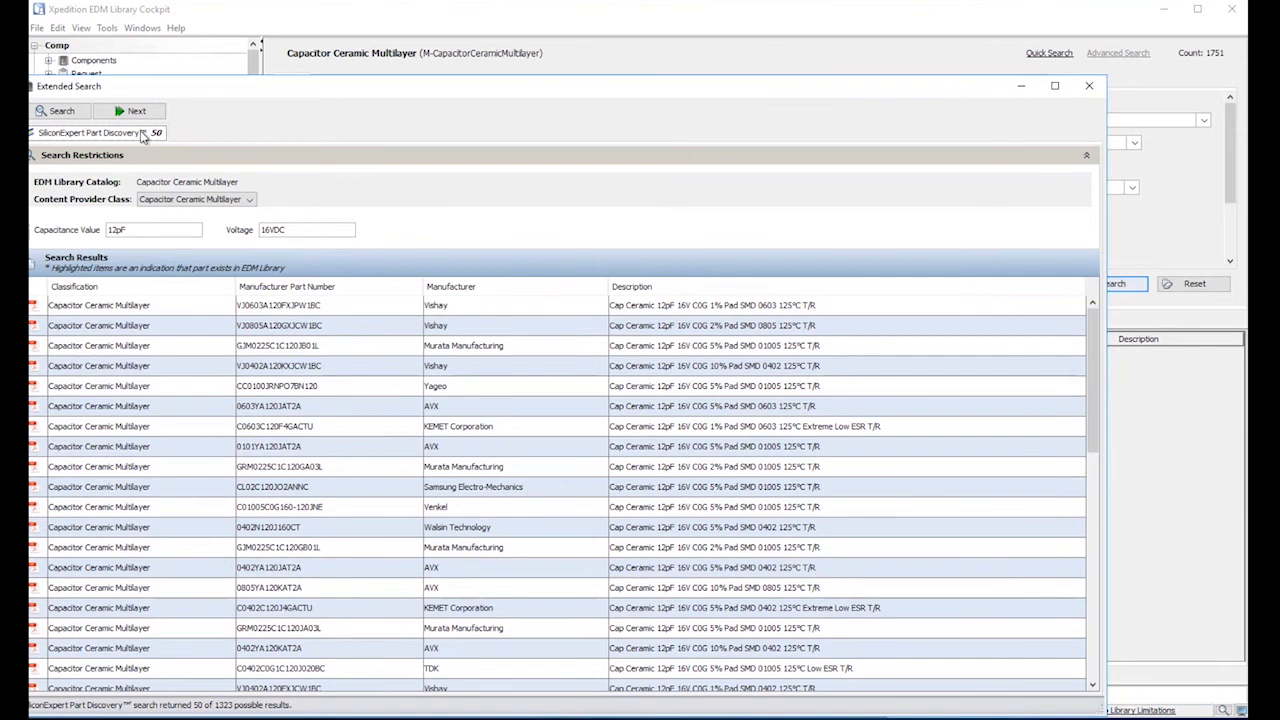
{"action": "mouse_move", "coordinate": [414, 30]}
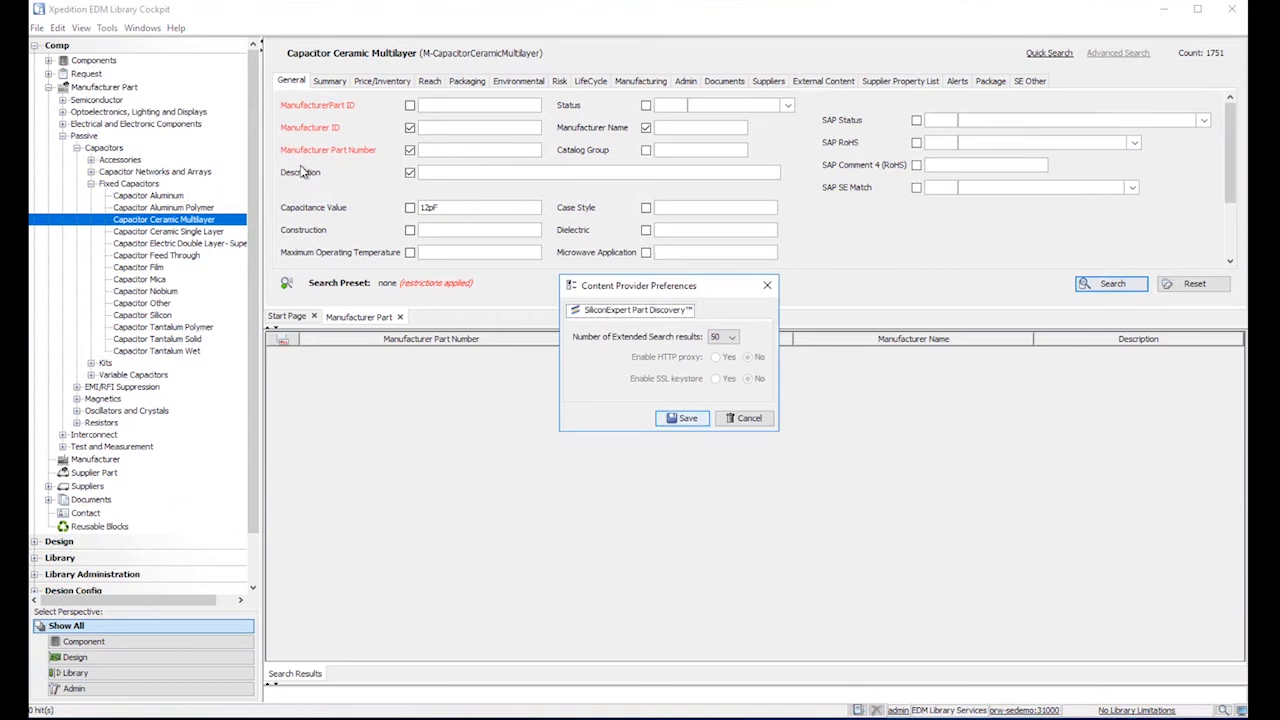
Set the number of extended search results to fetch to 100 in Content Provider Preferences.
{"action": "left_click", "coordinate": [733, 336]}
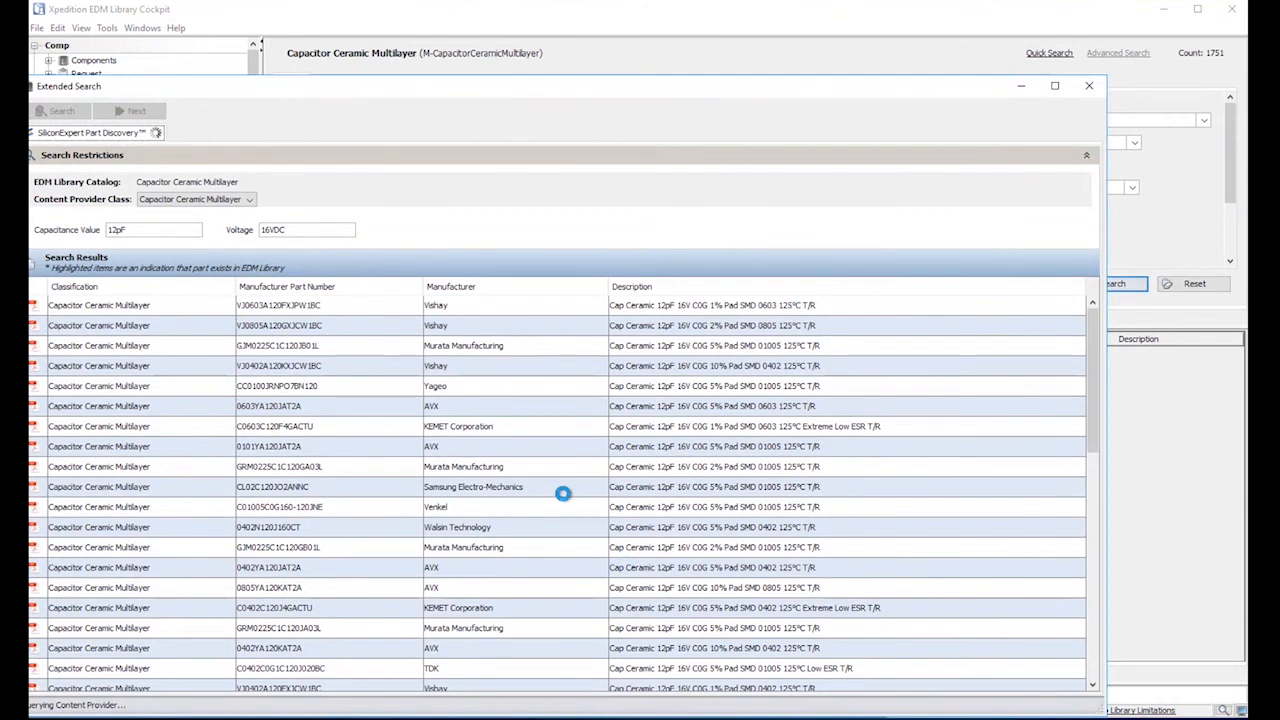
{"action": "mouse_move", "coordinate": [520, 528]}
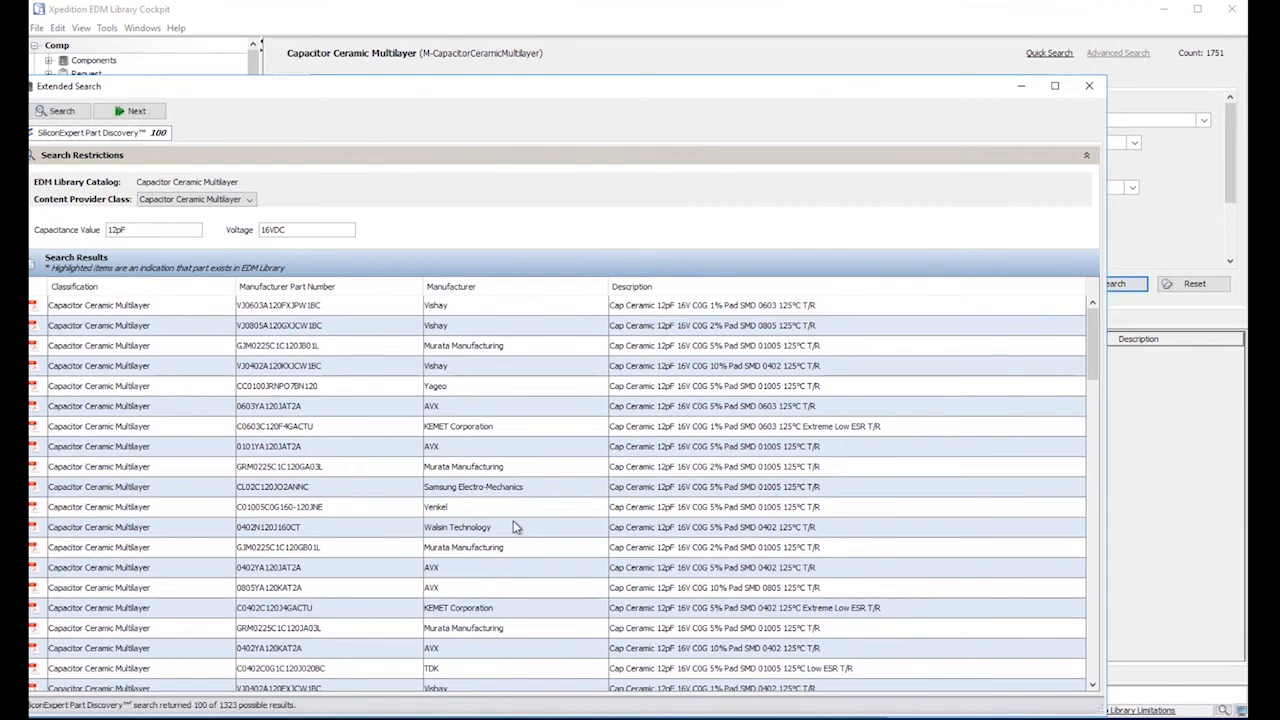
{"action": "mouse_move", "coordinate": [122, 272]}
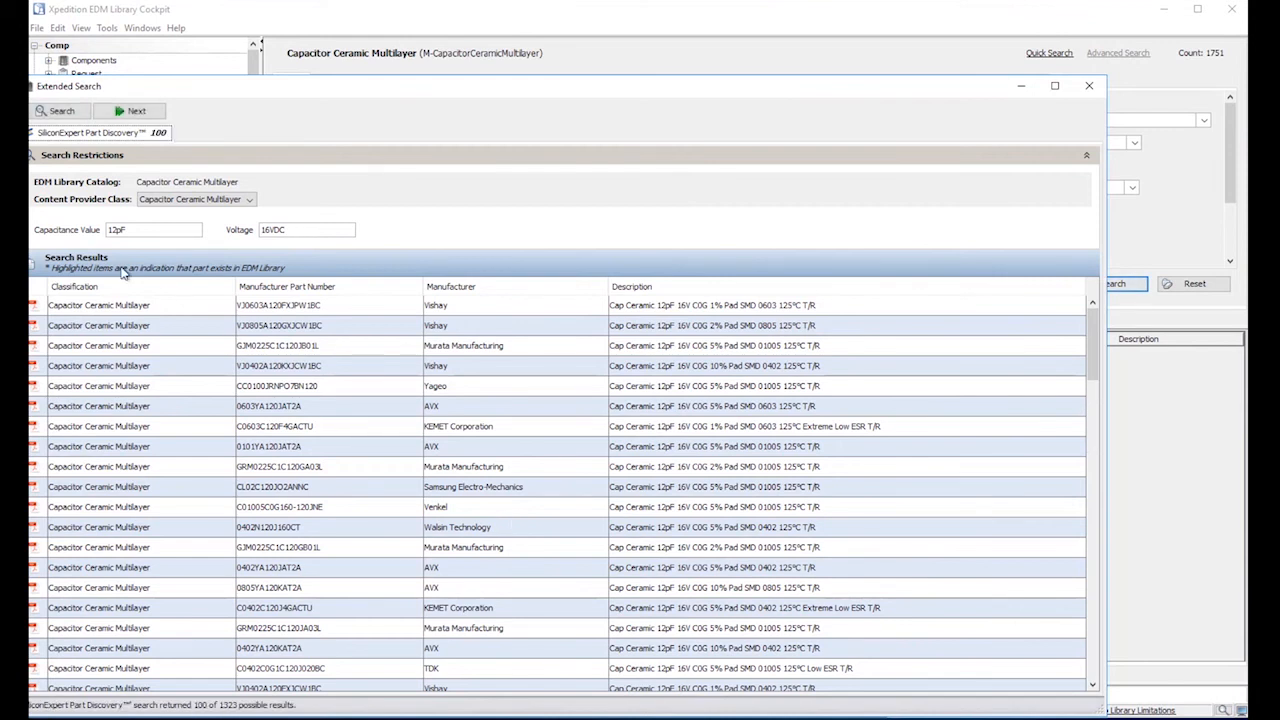
Add Capacitance Value and Dielectric result columns, rerun the SiliconExpert search and collapse Search Restrictions.
{"action": "left_click", "coordinate": [1085, 86]}
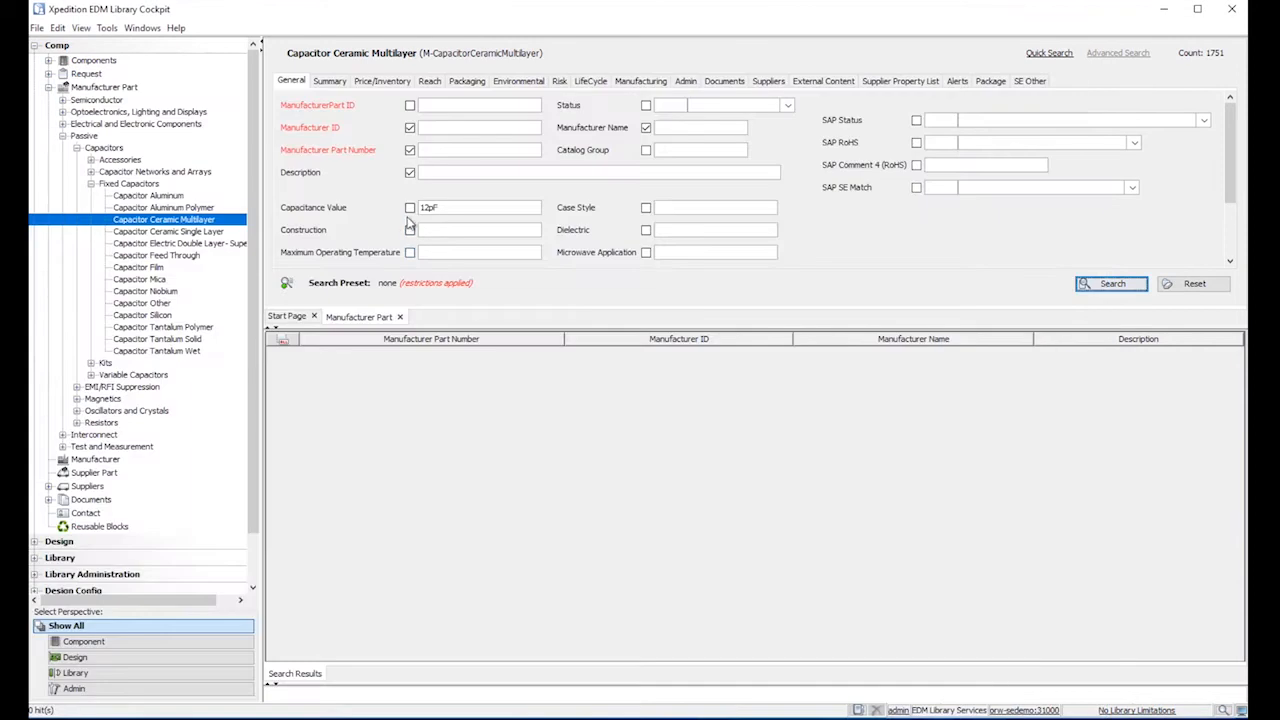
{"action": "left_click", "coordinate": [410, 207]}
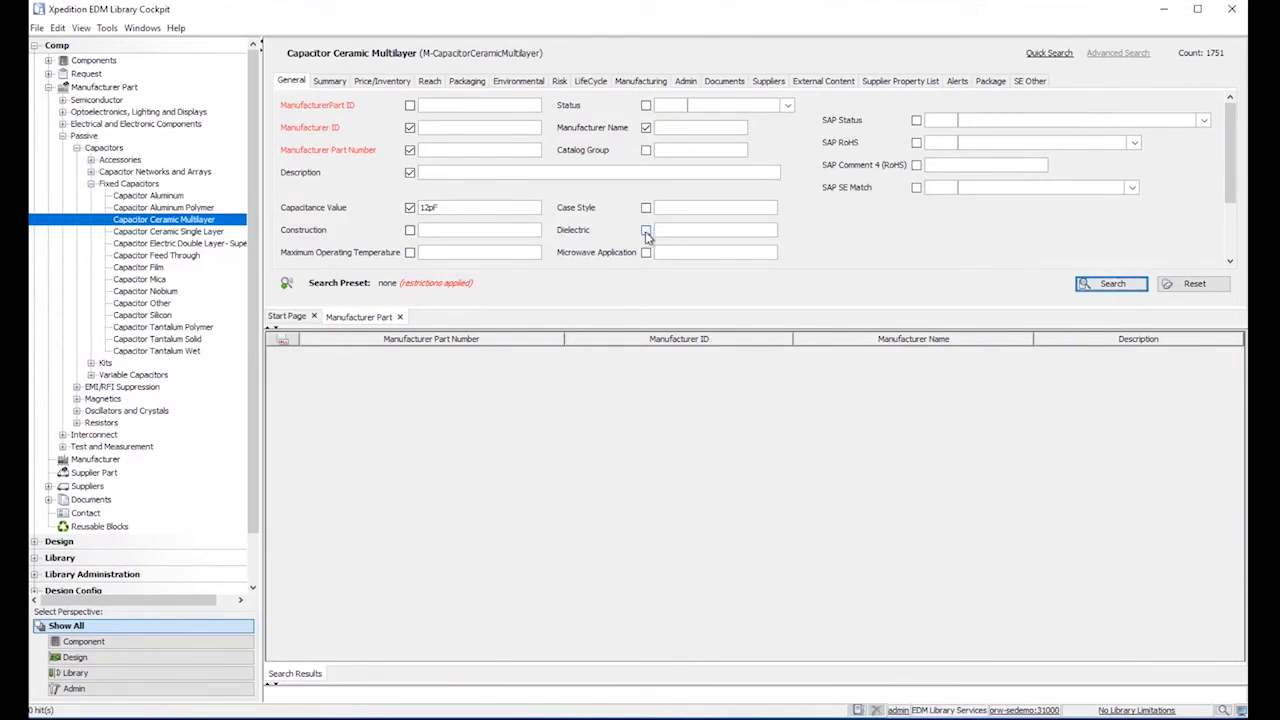
{"action": "left_click", "coordinate": [645, 207]}
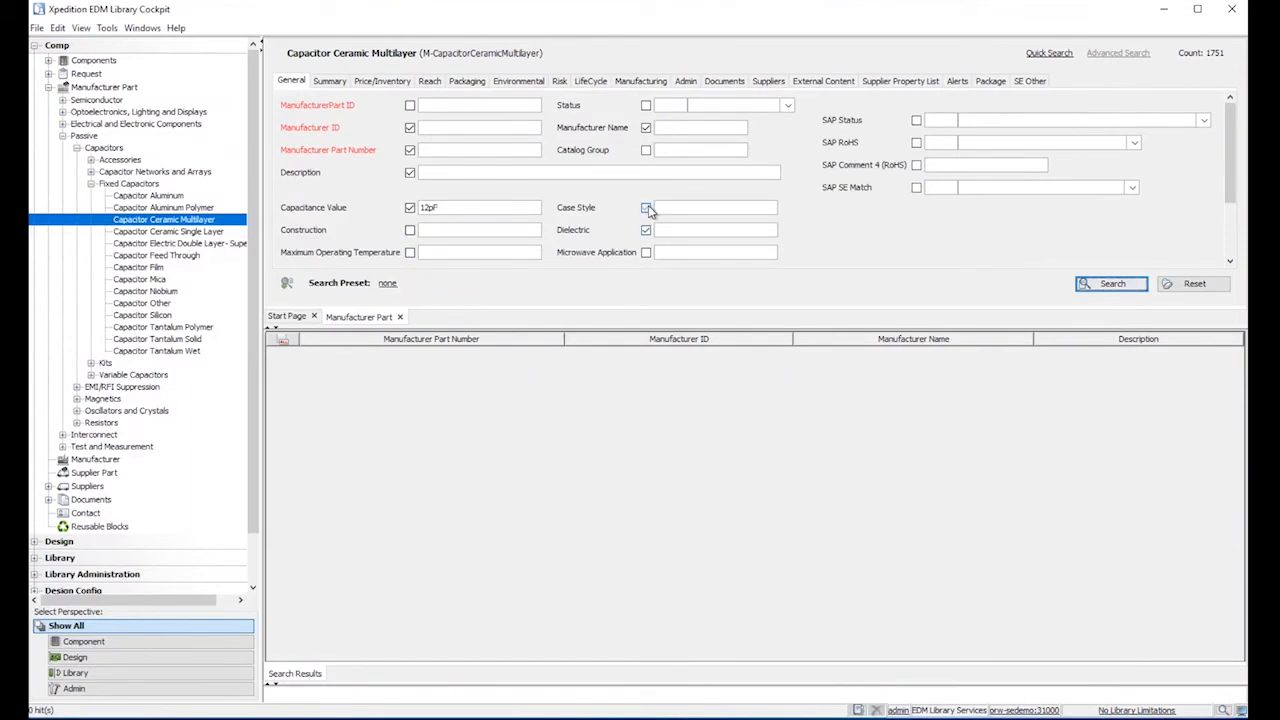
{"action": "scroll", "scroll_direction": "down", "scroll_amount": 3}
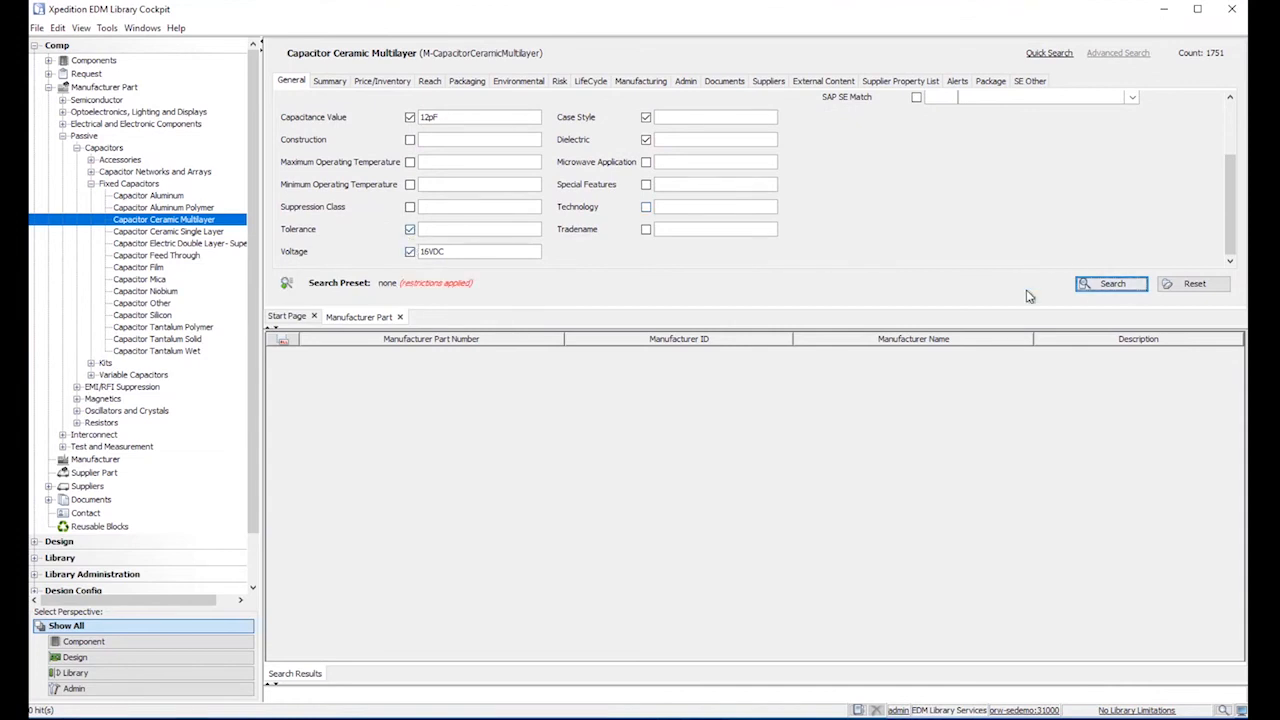
{"action": "left_click", "coordinate": [1111, 283]}
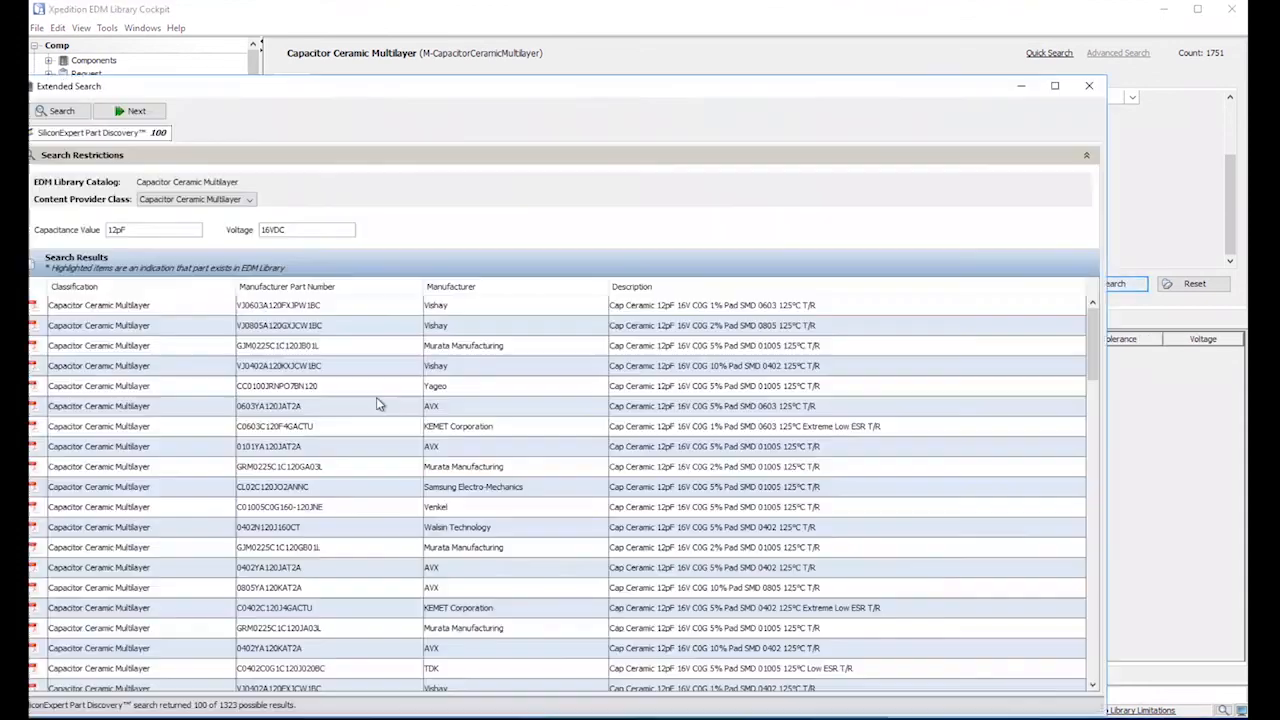
{"action": "left_click", "coordinate": [32, 111]}
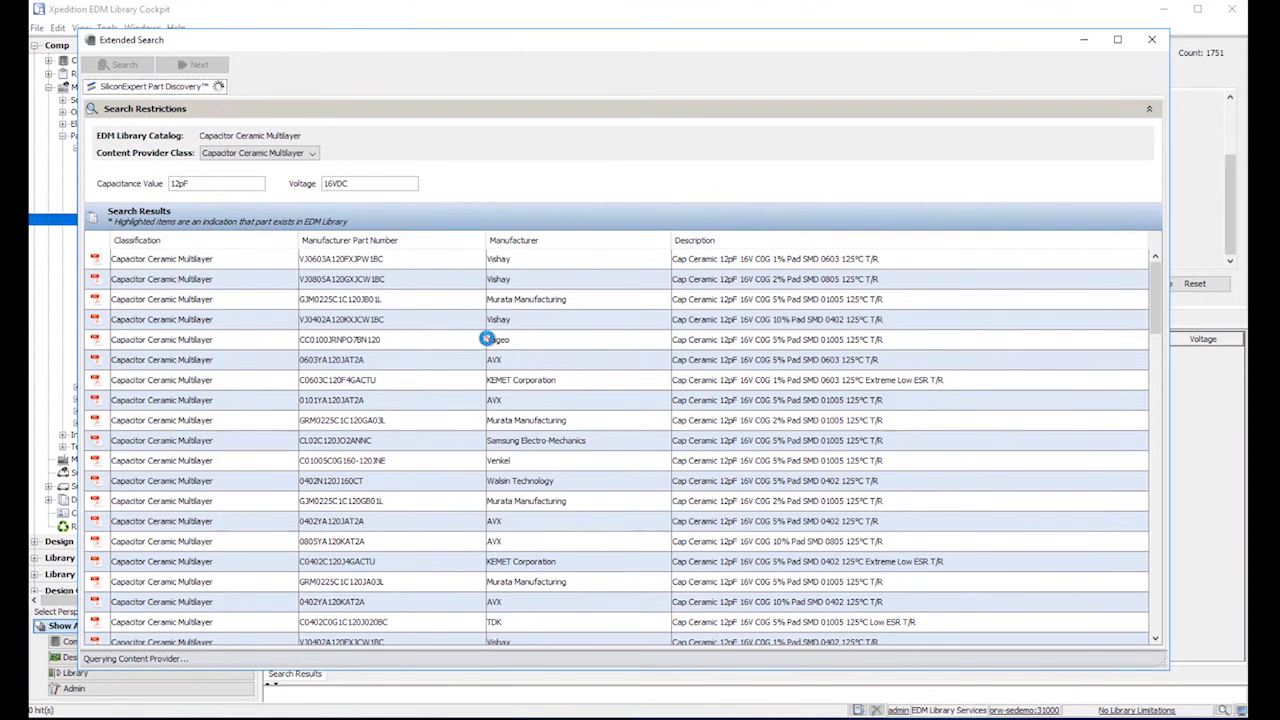
{"action": "left_click", "coordinate": [122, 64]}
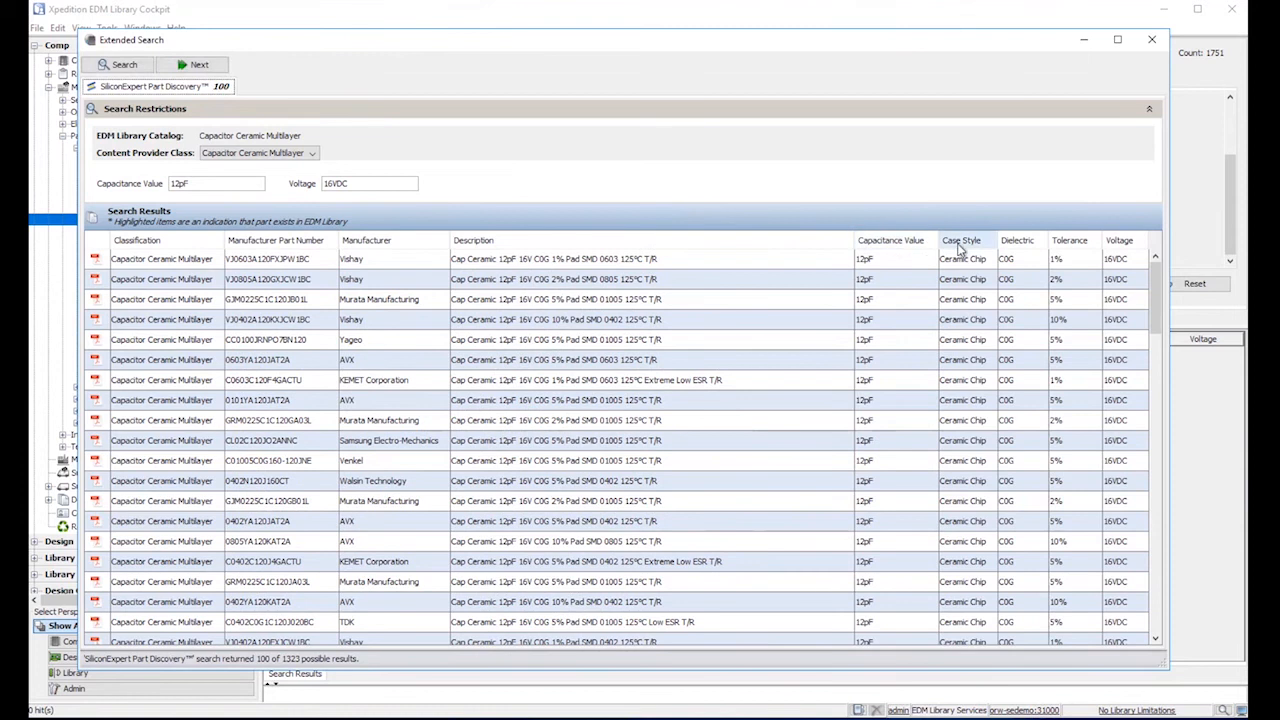
{"action": "mouse_move", "coordinate": [809, 582]}
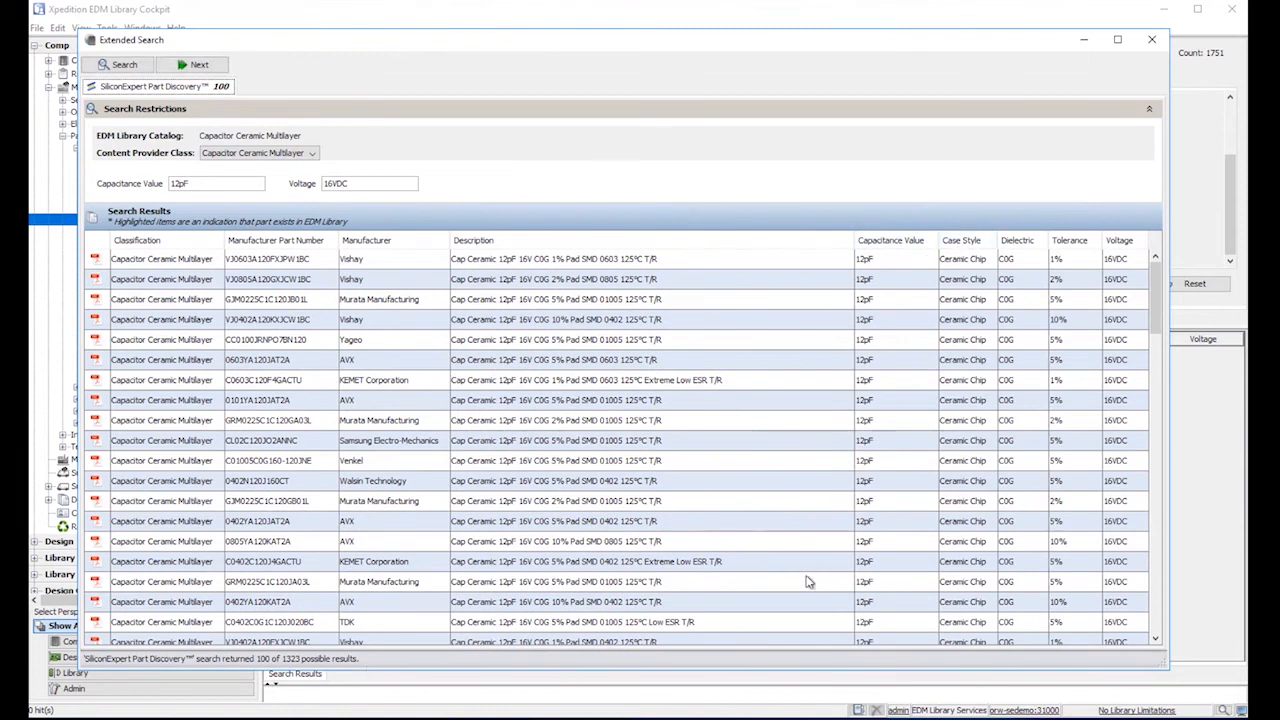
{"action": "mouse_move", "coordinate": [726, 105]}
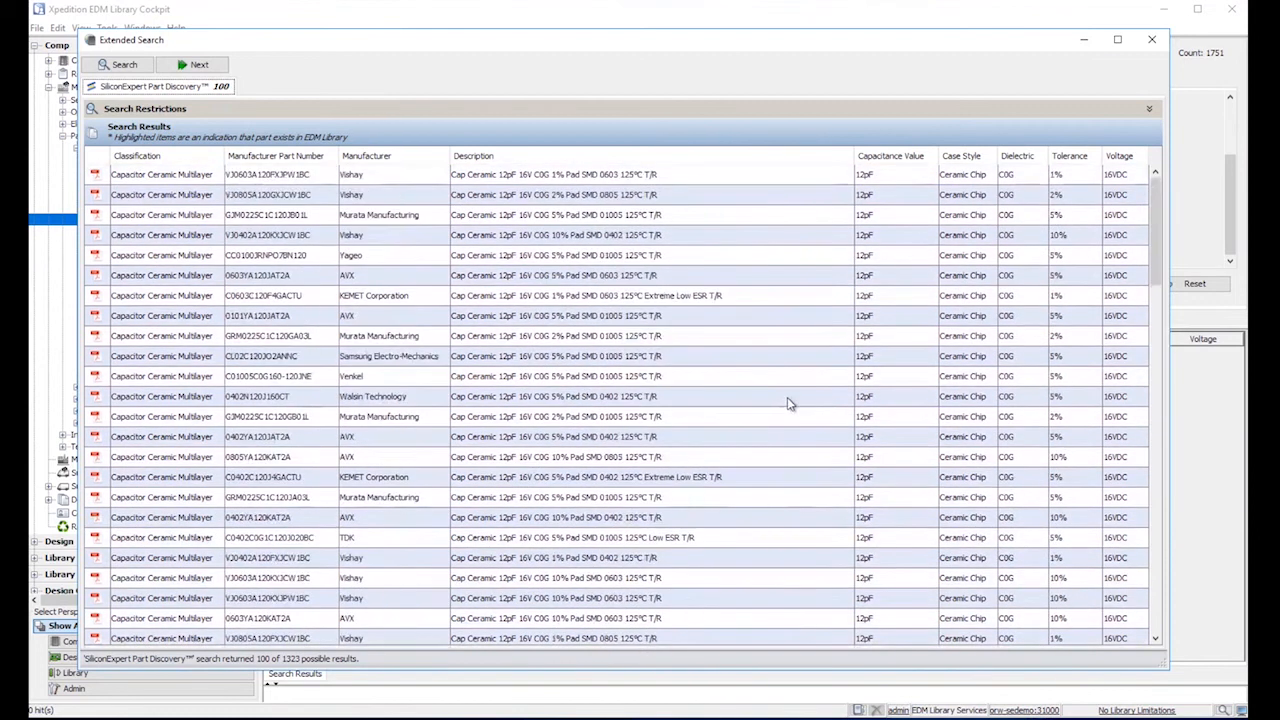
{"action": "mouse_move", "coordinate": [333, 234]}
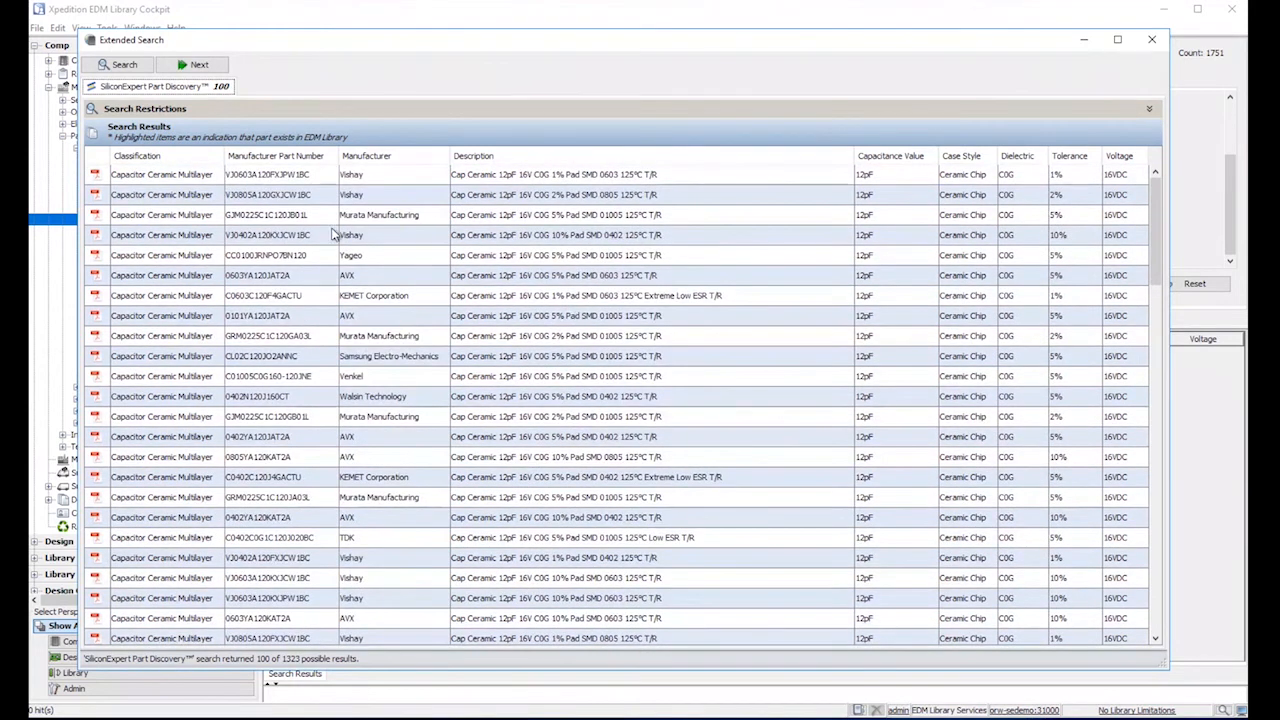
Select the Vishay, AVX and Murata capacitor rows and launch View/Compare selected.
{"action": "left_click", "coordinate": [387, 234]}
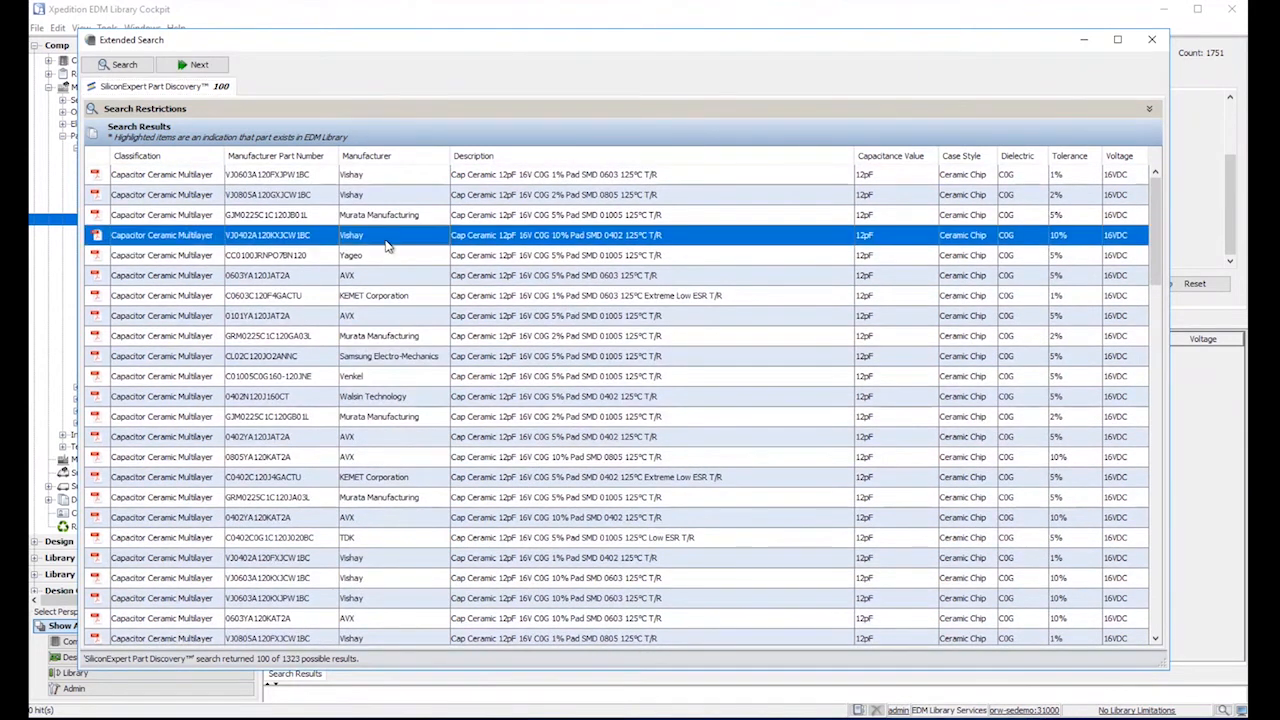
{"action": "left_click", "coordinate": [400, 315]}
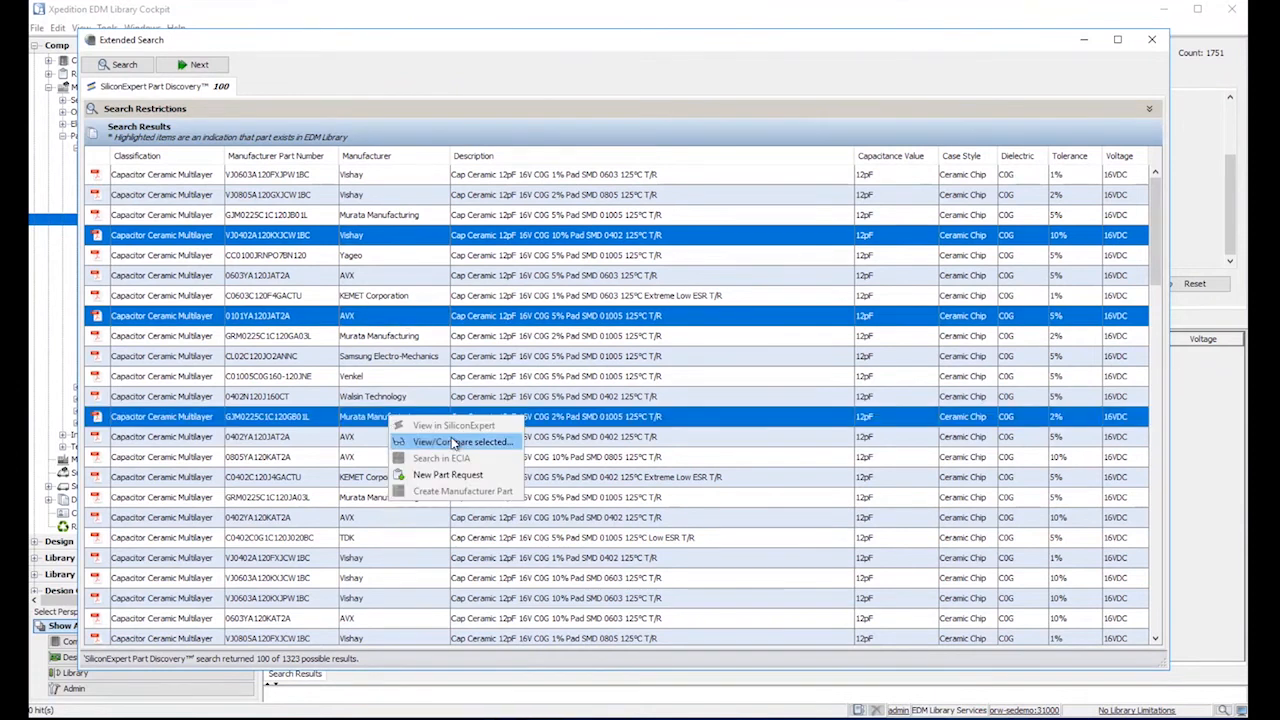
{"action": "left_click", "coordinate": [459, 442]}
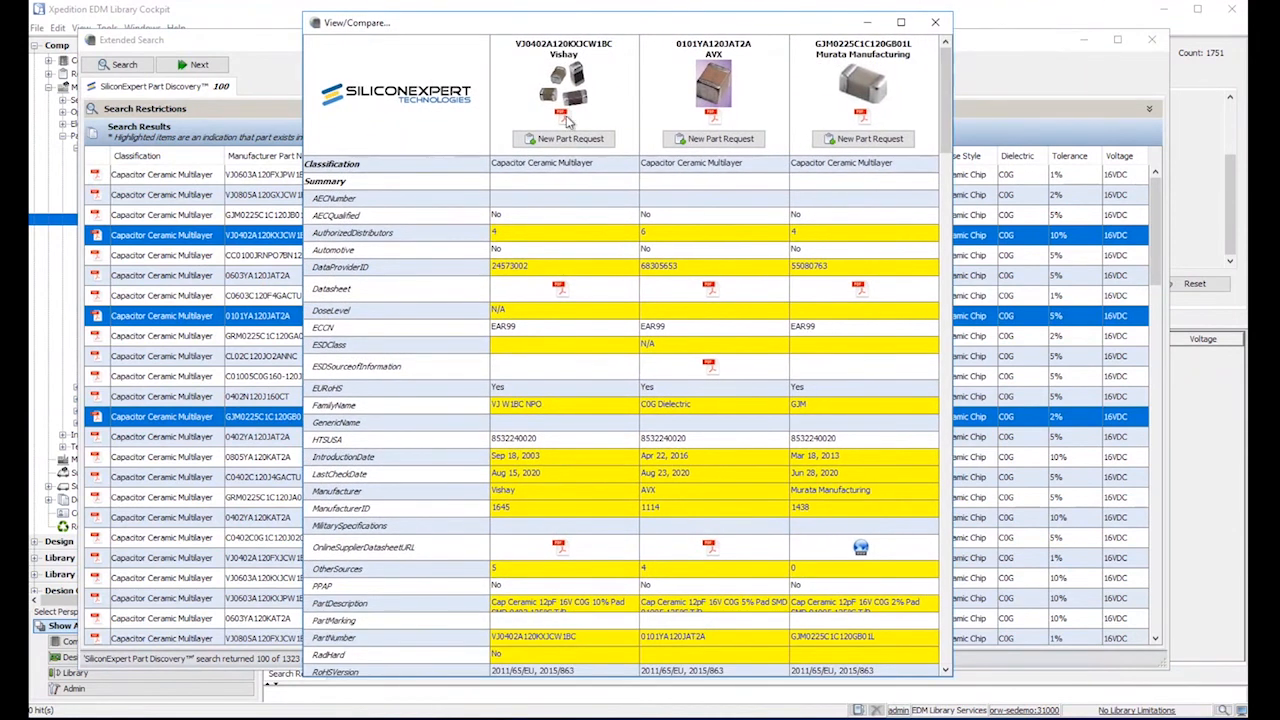
{"action": "left_click", "coordinate": [552, 291]}
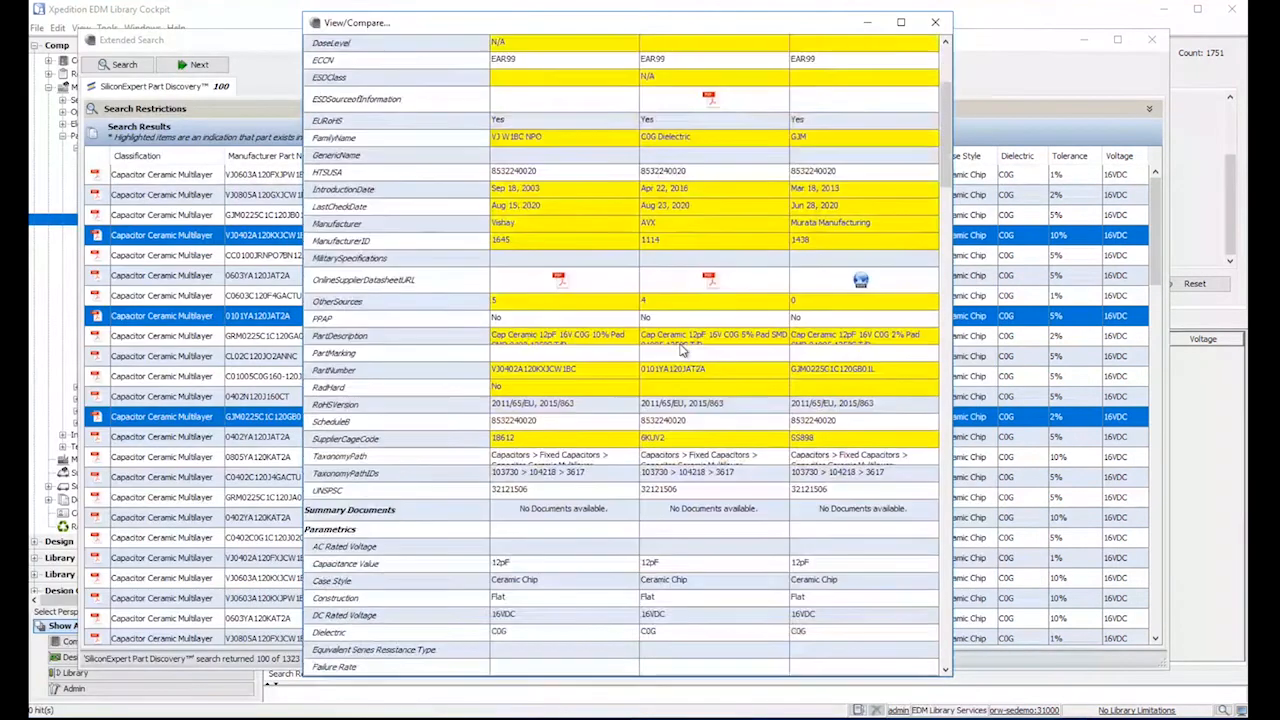
{"action": "scroll", "scroll_direction": "down", "scroll_amount": 3}
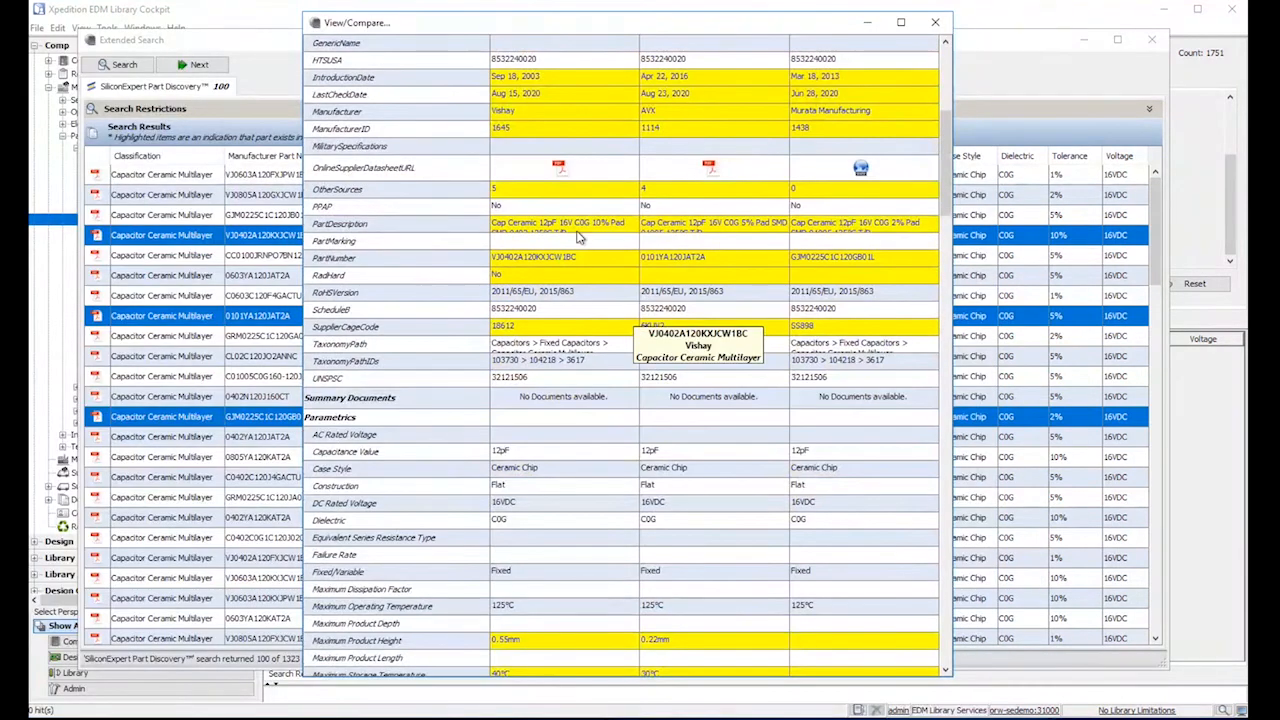
{"action": "scroll", "scroll_direction": "down", "scroll_amount": 3}
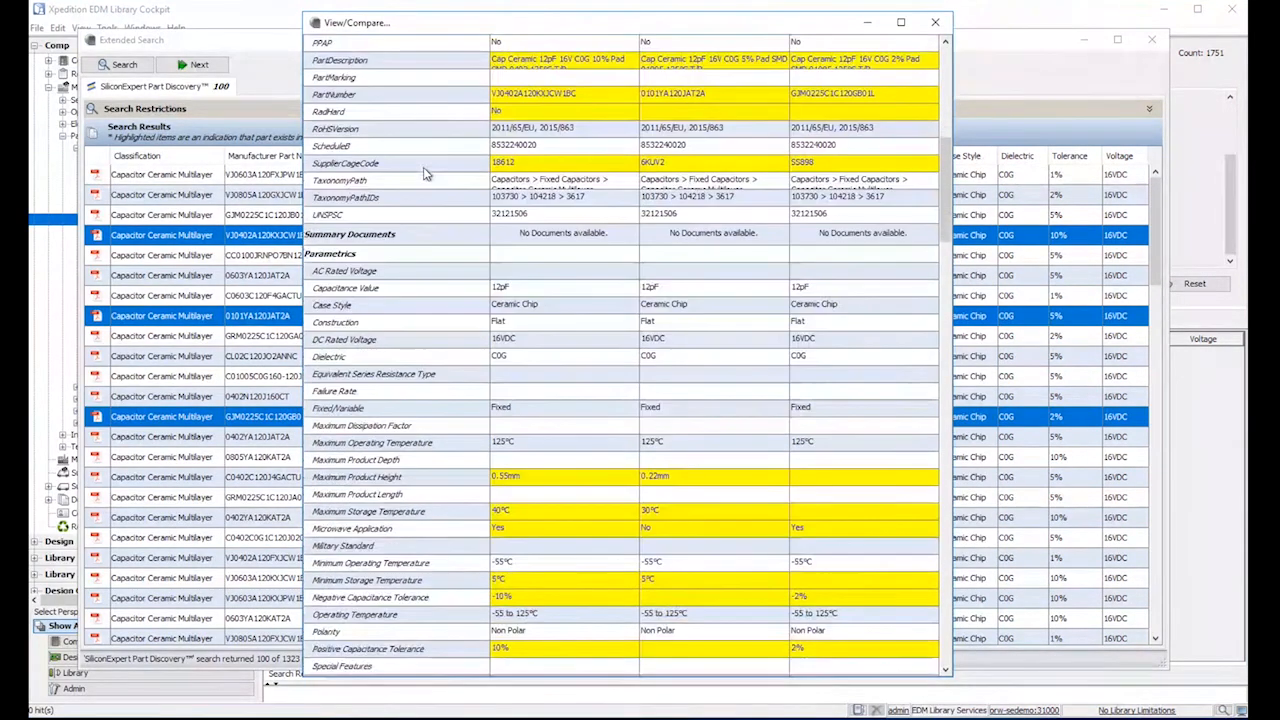
{"action": "scroll", "scroll_direction": "down", "scroll_amount": 3}
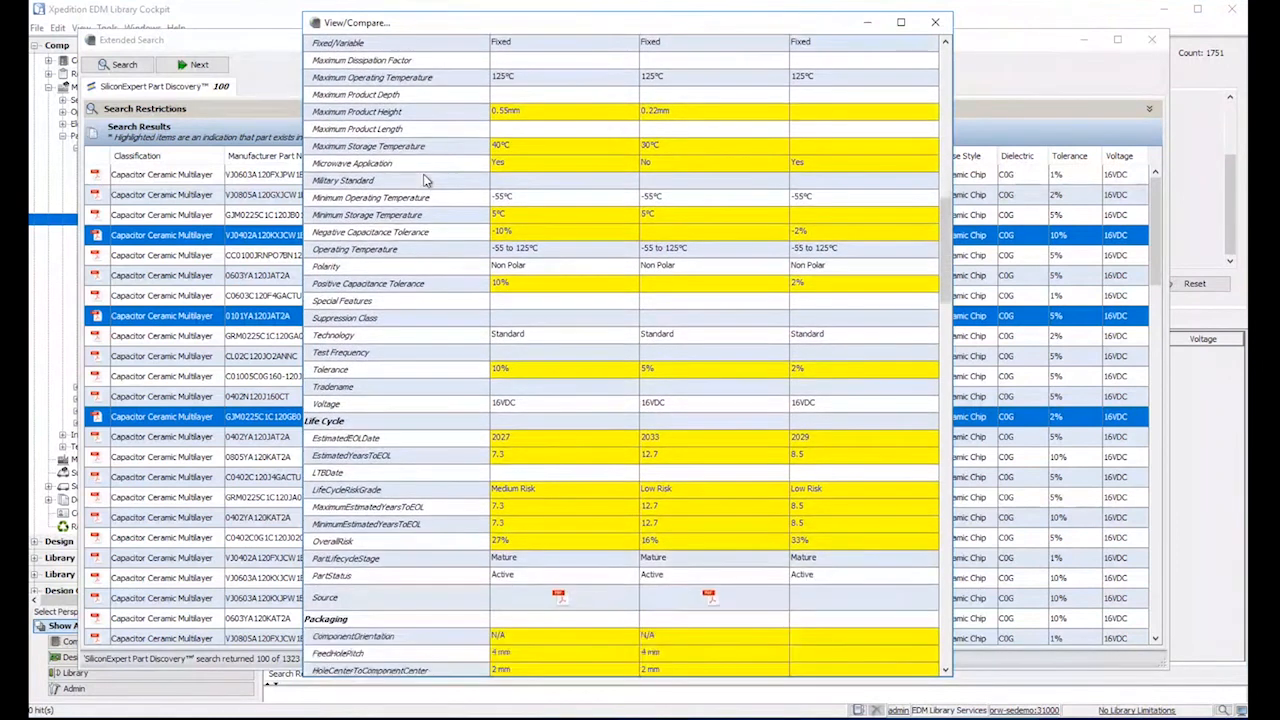
{"action": "scroll", "scroll_direction": "down", "scroll_amount": 3}
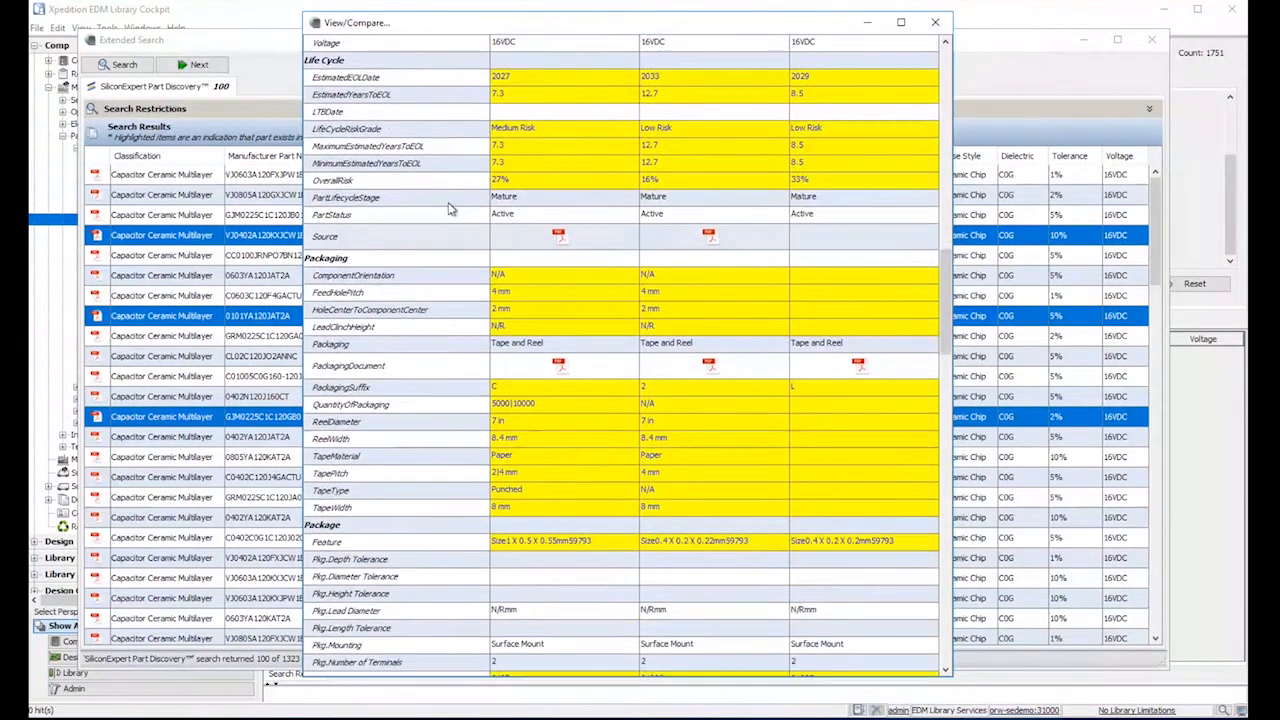
{"action": "scroll", "scroll_direction": "down", "scroll_amount": 3}
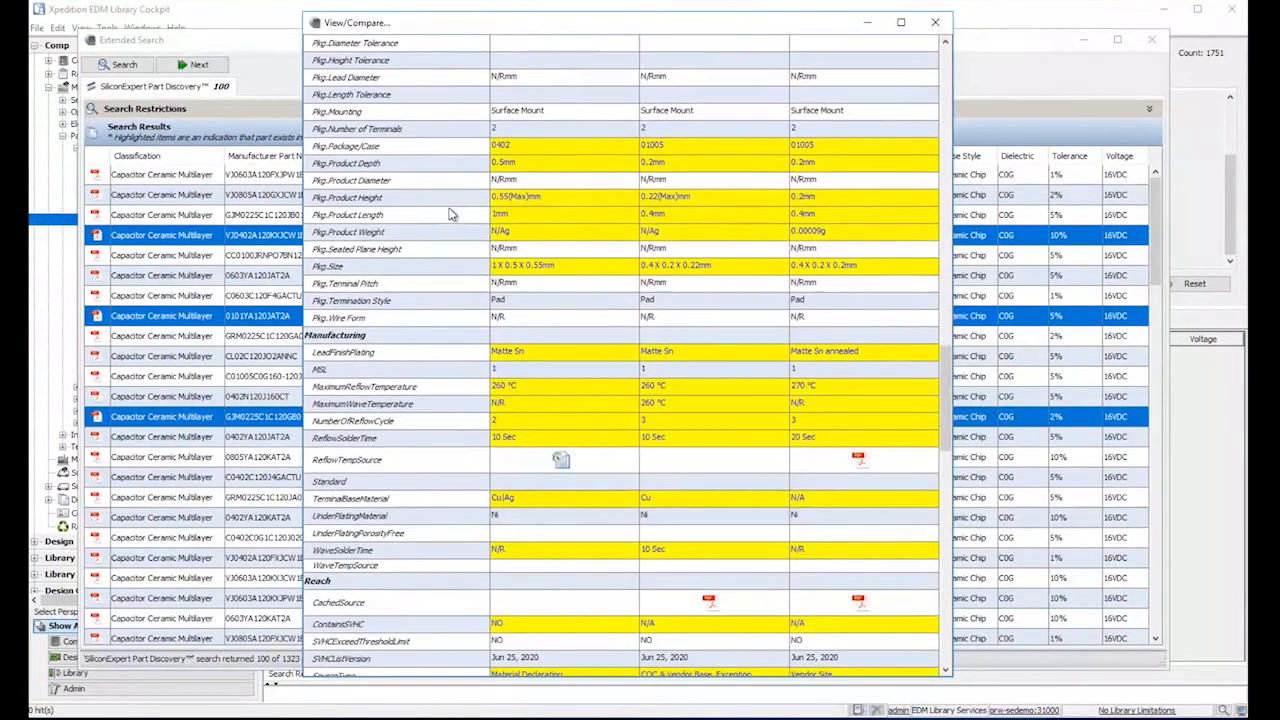
{"action": "scroll", "scroll_direction": "down", "scroll_amount": 3}
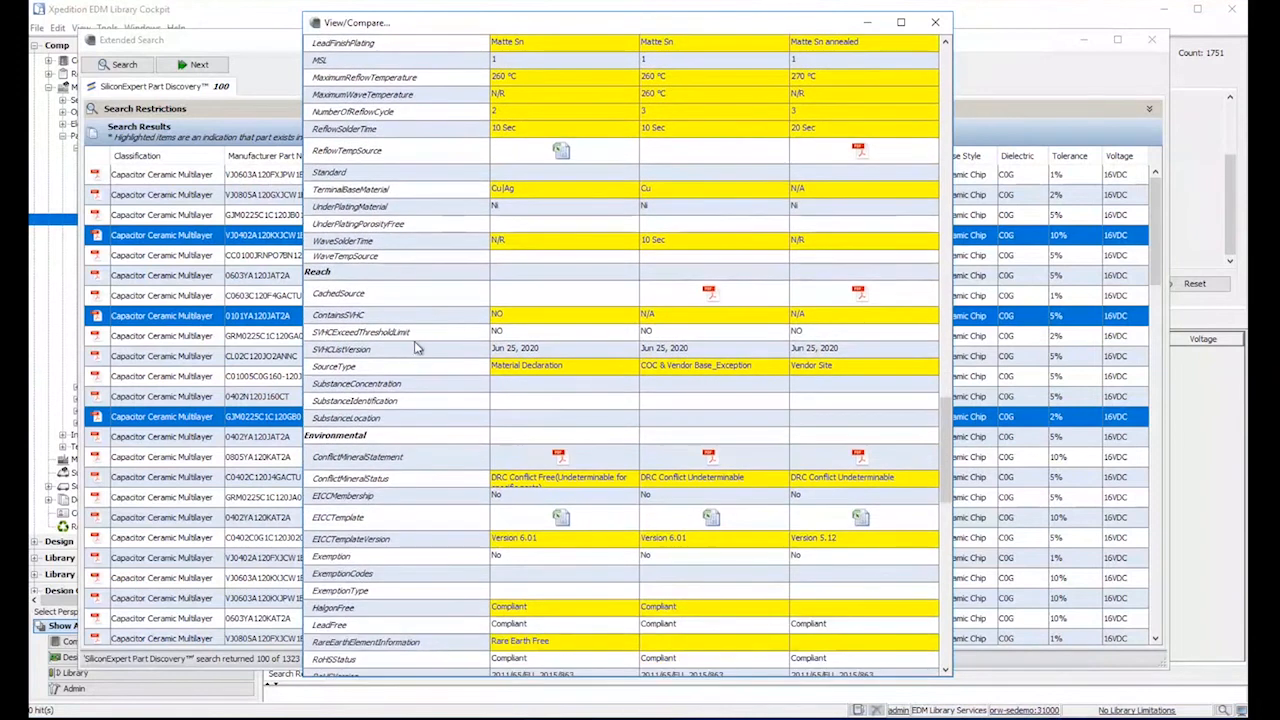
{"action": "scroll", "scroll_direction": "down", "scroll_amount": 3}
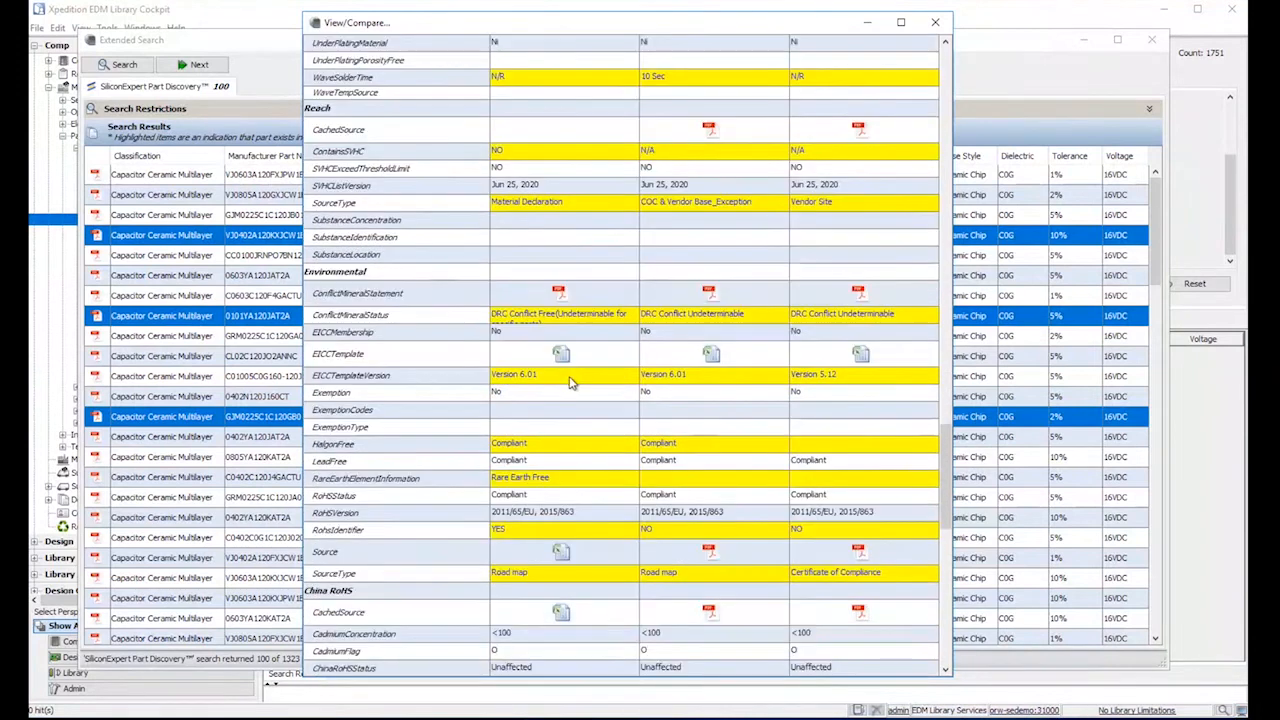
{"action": "scroll", "scroll_direction": "down", "scroll_amount": 3}
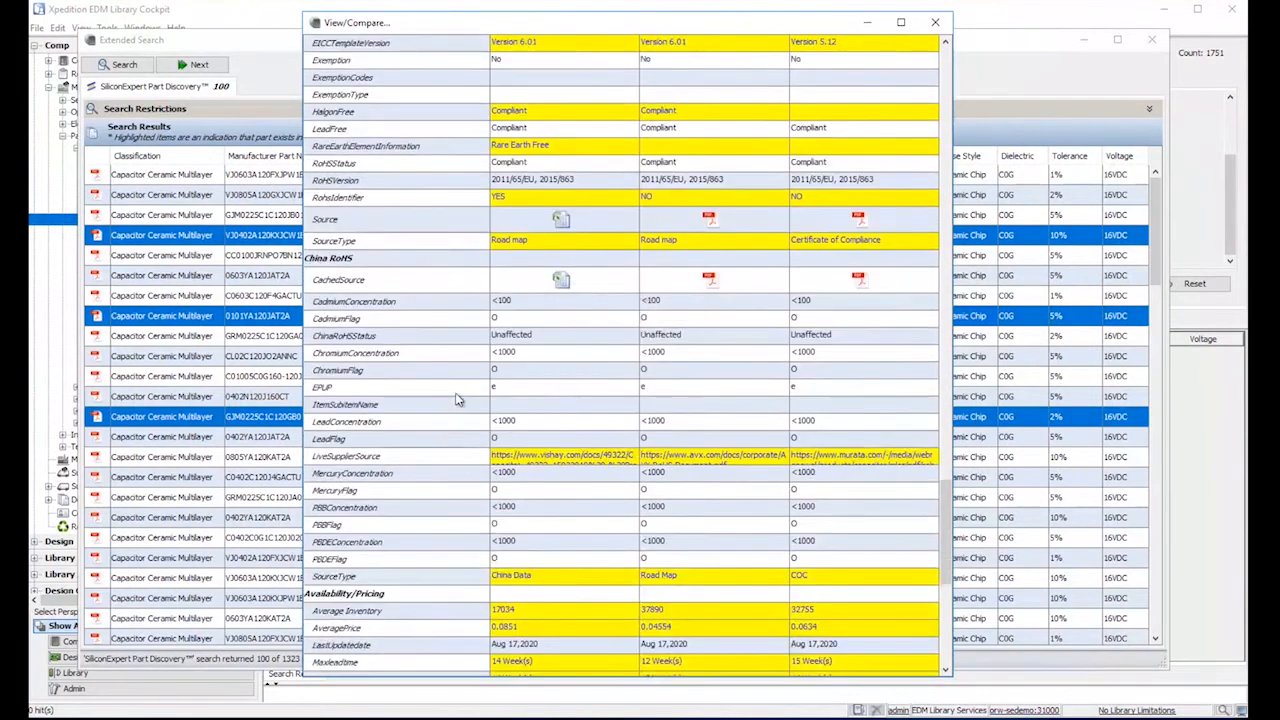
{"action": "scroll", "scroll_direction": "down", "scroll_amount": 3}
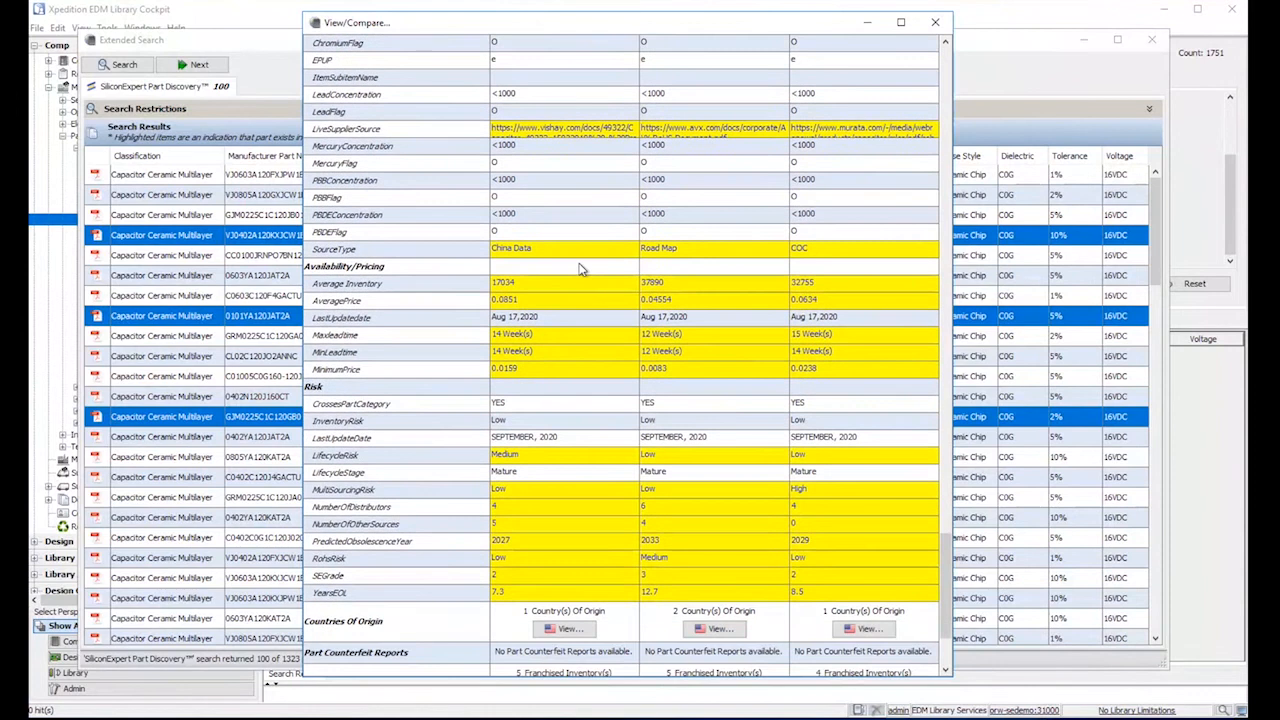
{"action": "scroll", "scroll_direction": "down", "scroll_amount": 3}
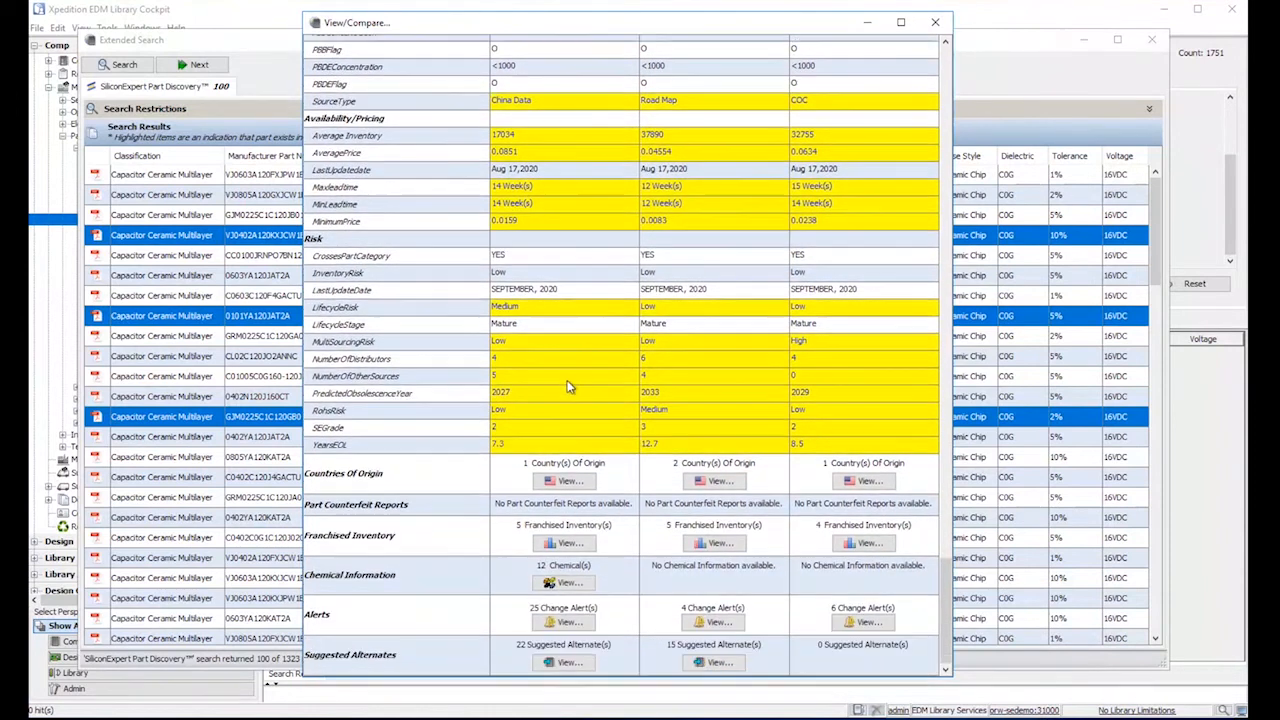
{"action": "left_click", "coordinate": [564, 543]}
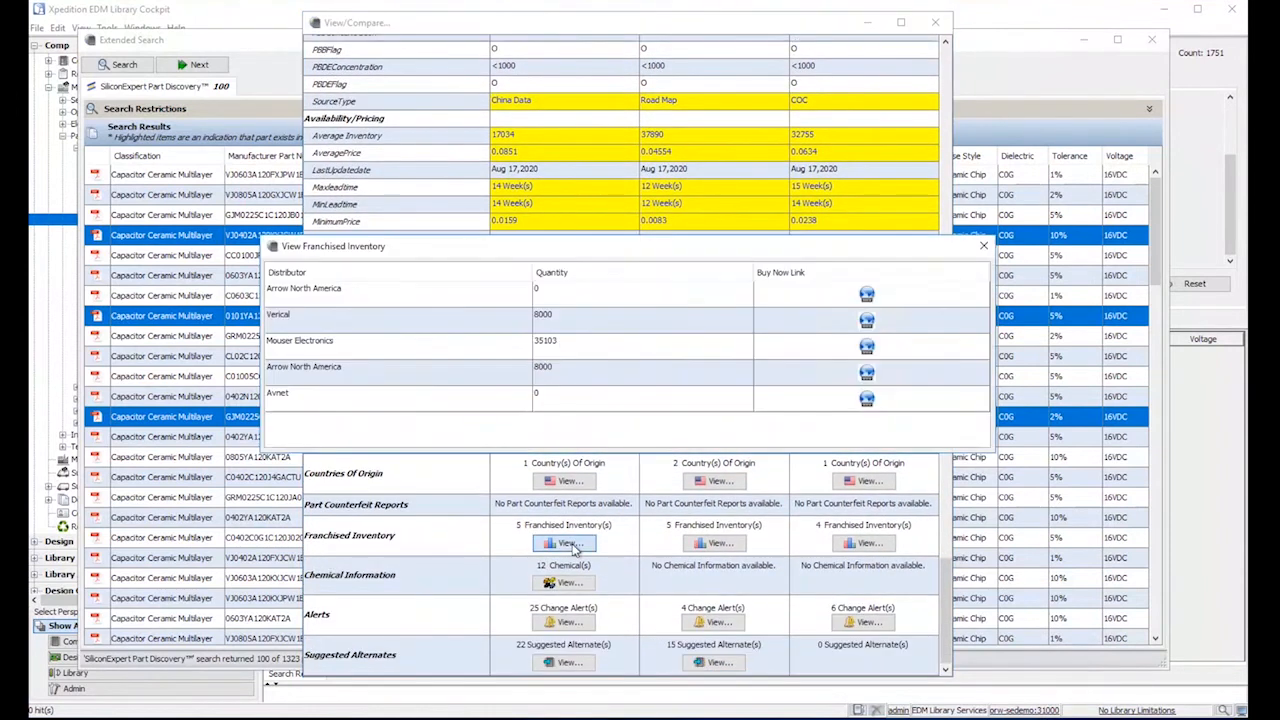
{"action": "mouse_move", "coordinate": [428, 314]}
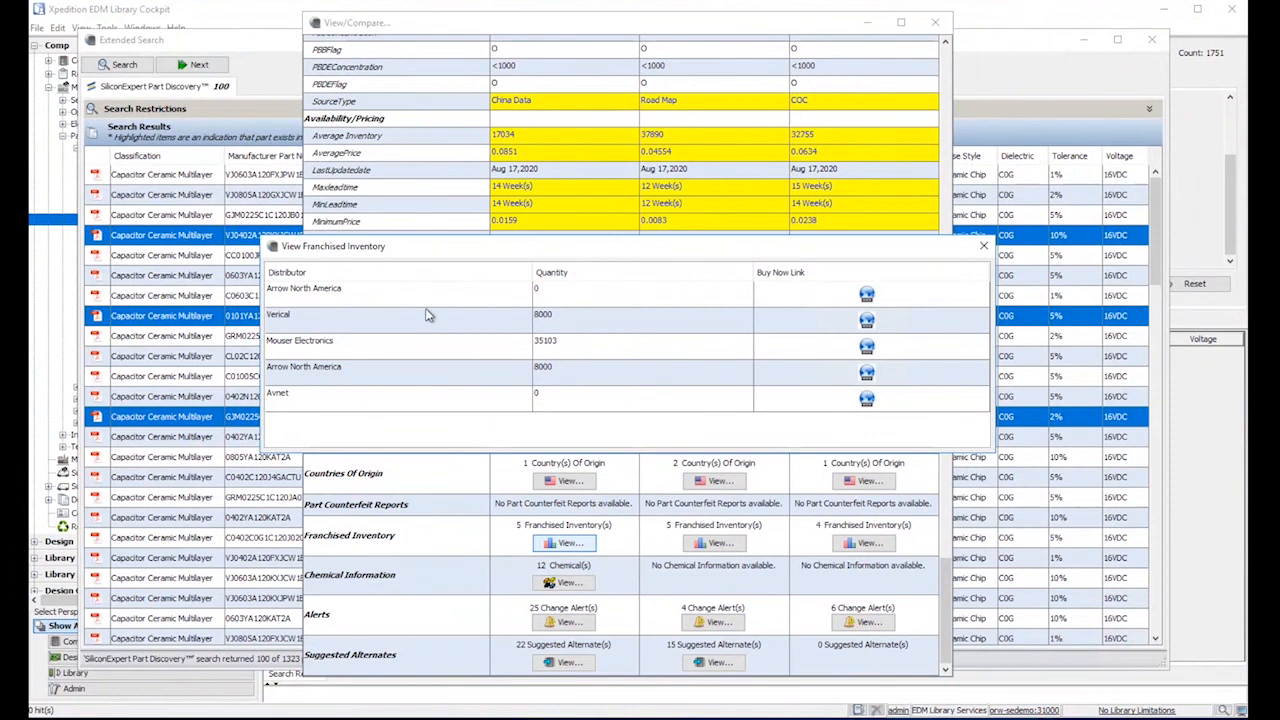
{"action": "mouse_move", "coordinate": [352, 303]}
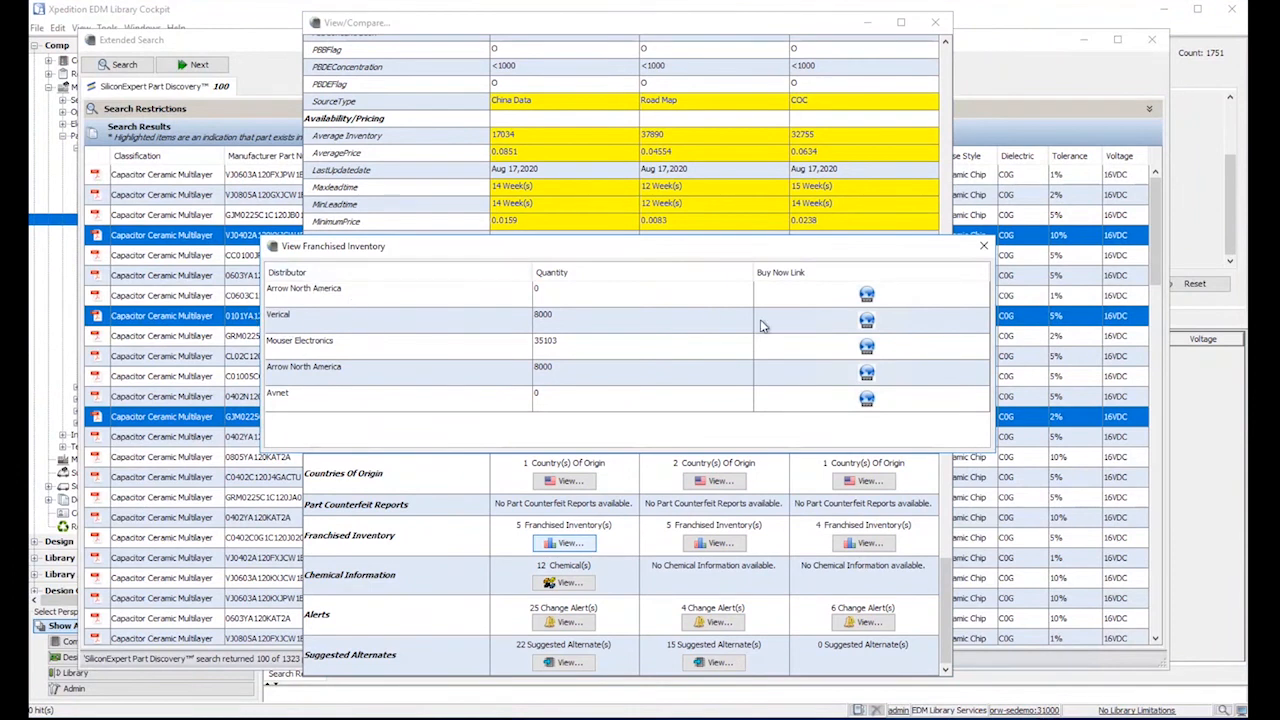
{"action": "left_click", "coordinate": [865, 320]}
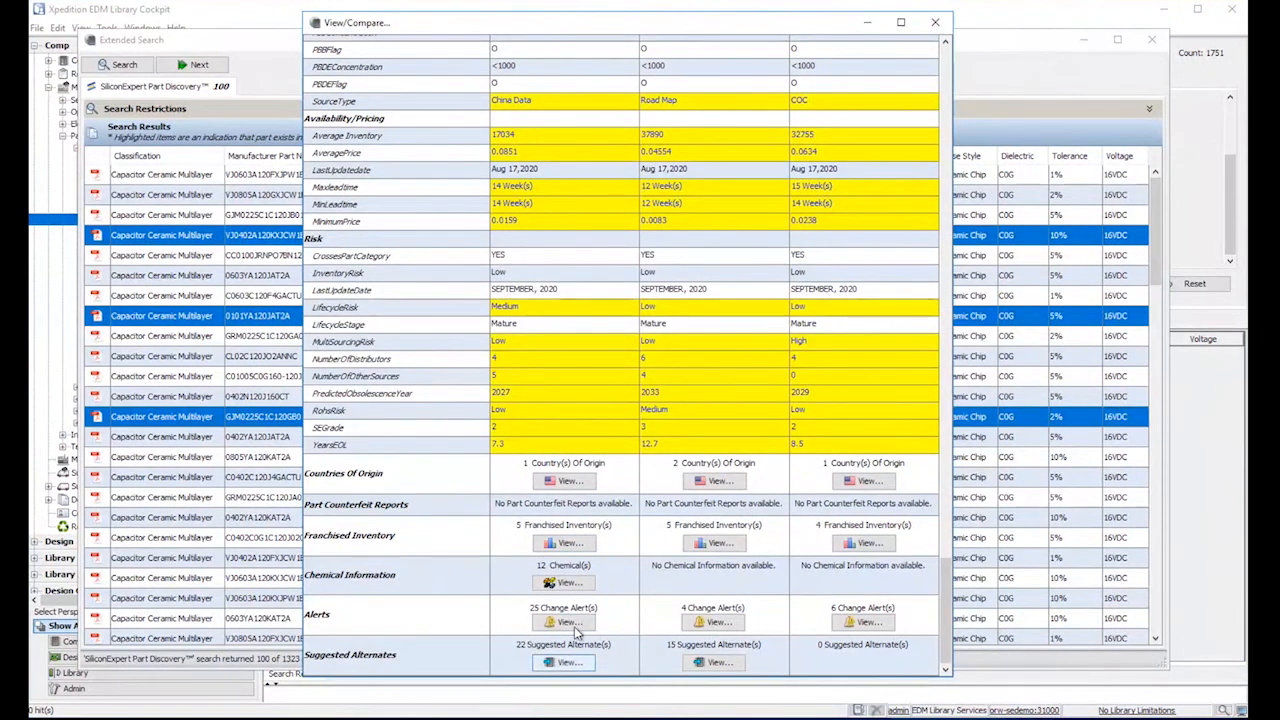
{"action": "left_click", "coordinate": [562, 622]}
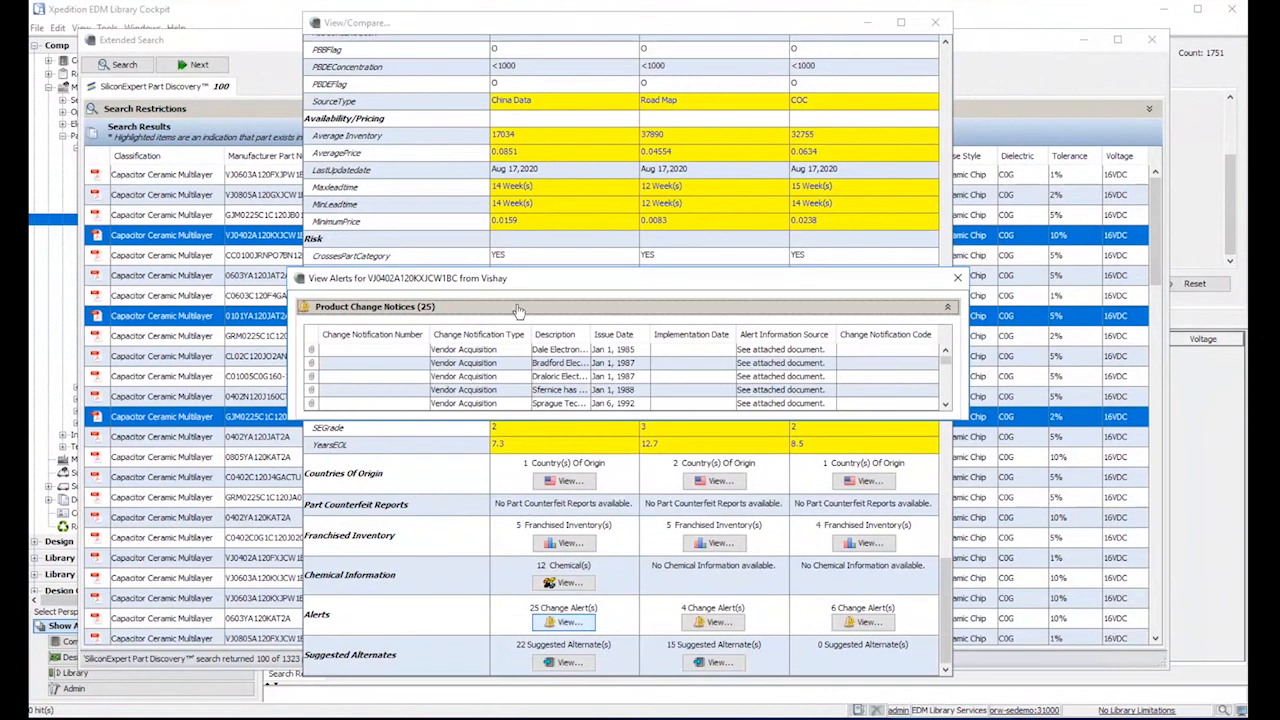
{"action": "mouse_move", "coordinate": [583, 425]}
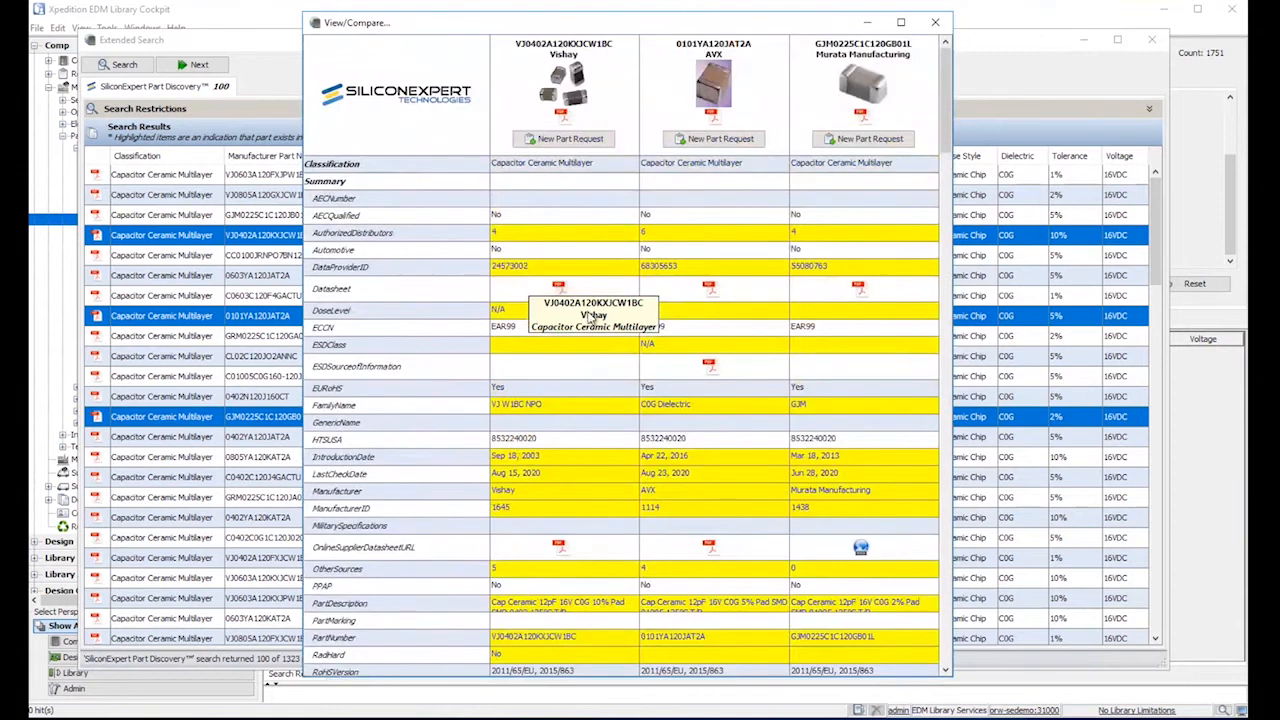
{"action": "mouse_move", "coordinate": [509, 306]}
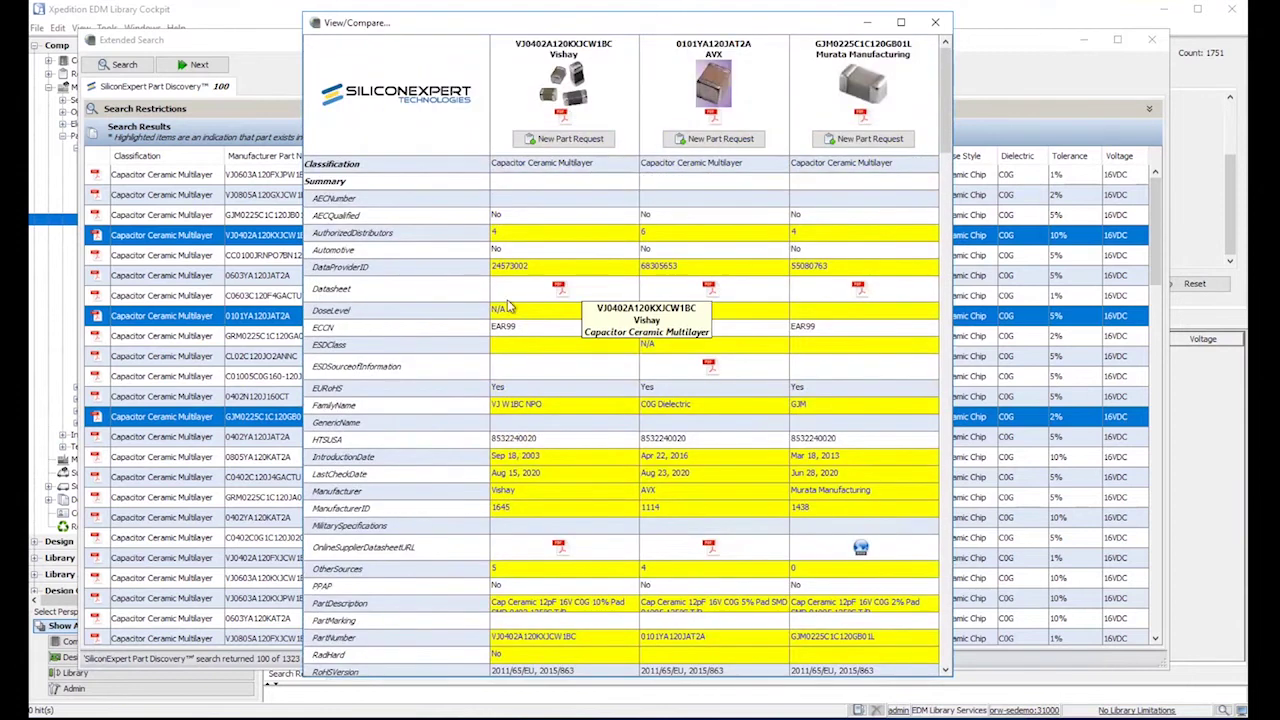
{"action": "mouse_move", "coordinate": [551, 162]}
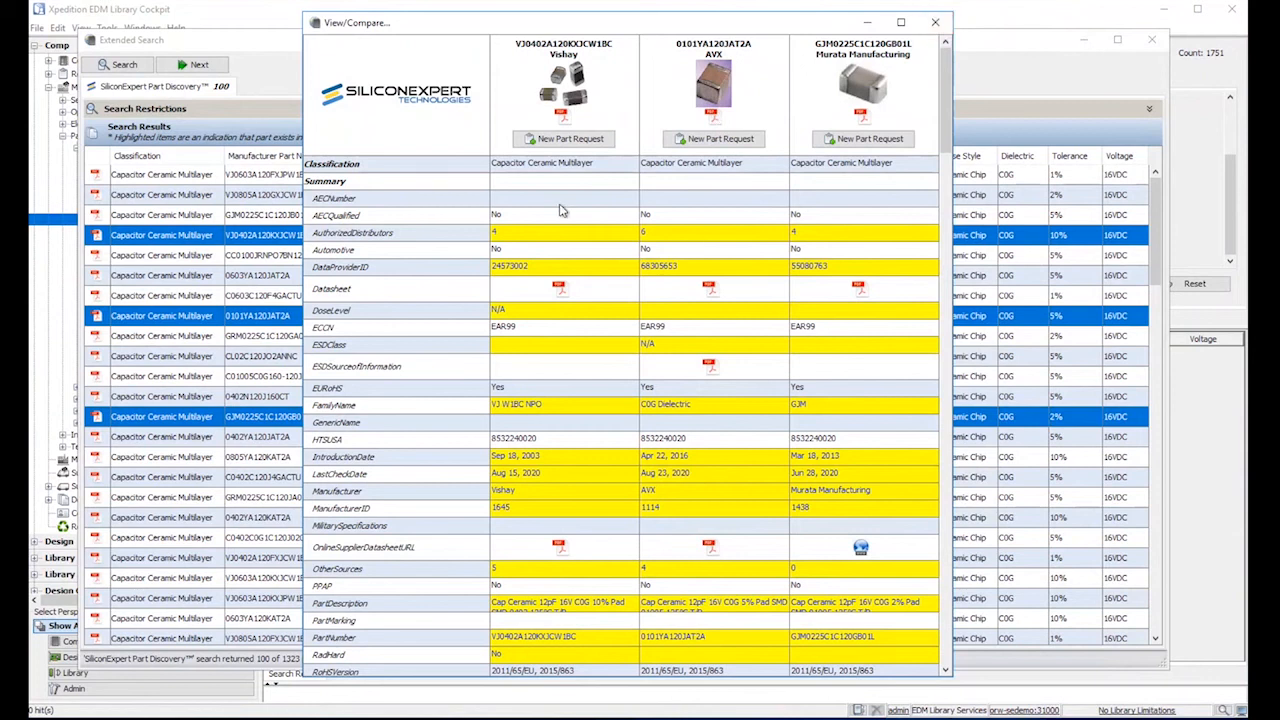
{"action": "mouse_move", "coordinate": [937, 22]}
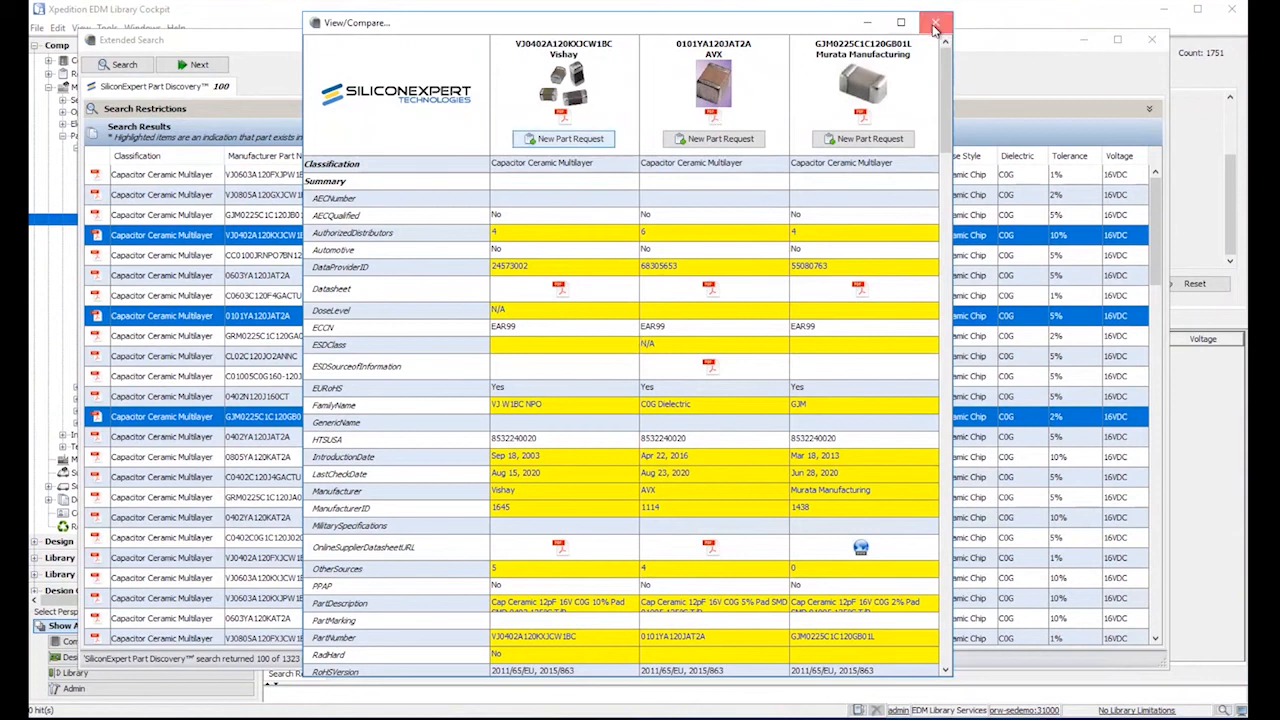
Create New Part Request NPR0000095 for the Vishay capacitor and assign Siemens PN 11508101.
{"action": "left_click", "coordinate": [933, 22]}
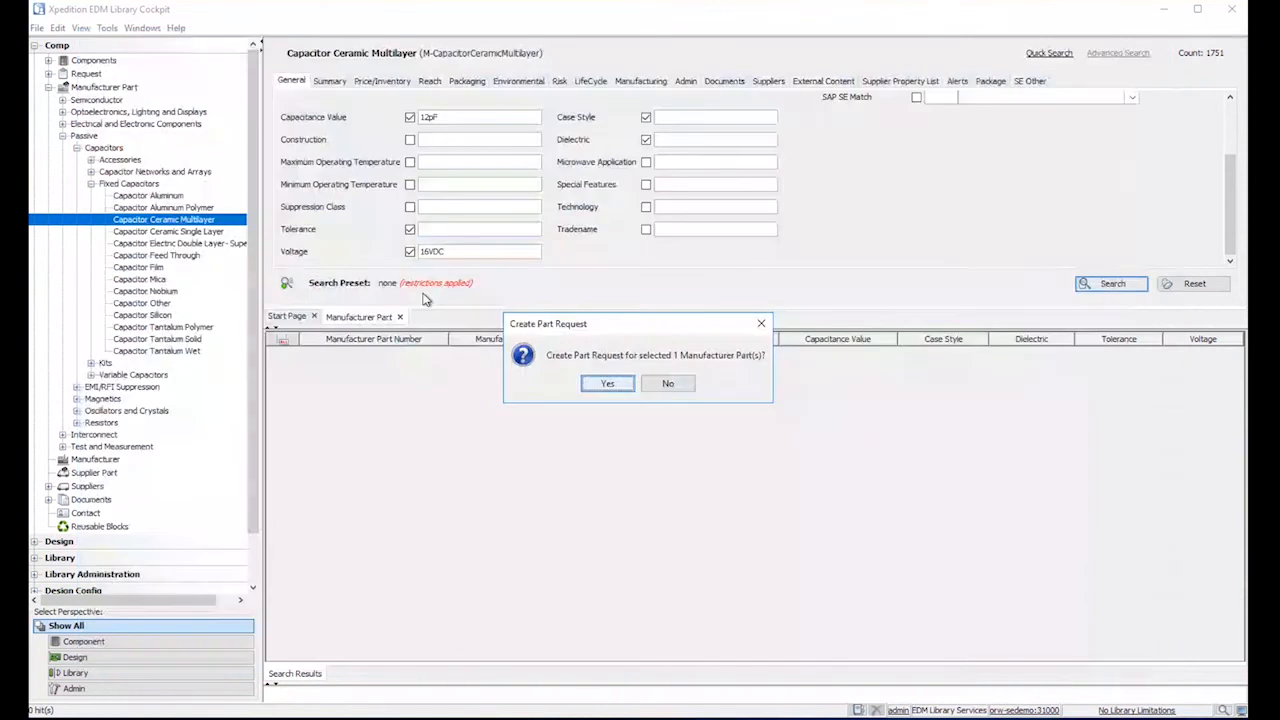
{"action": "left_click", "coordinate": [607, 383]}
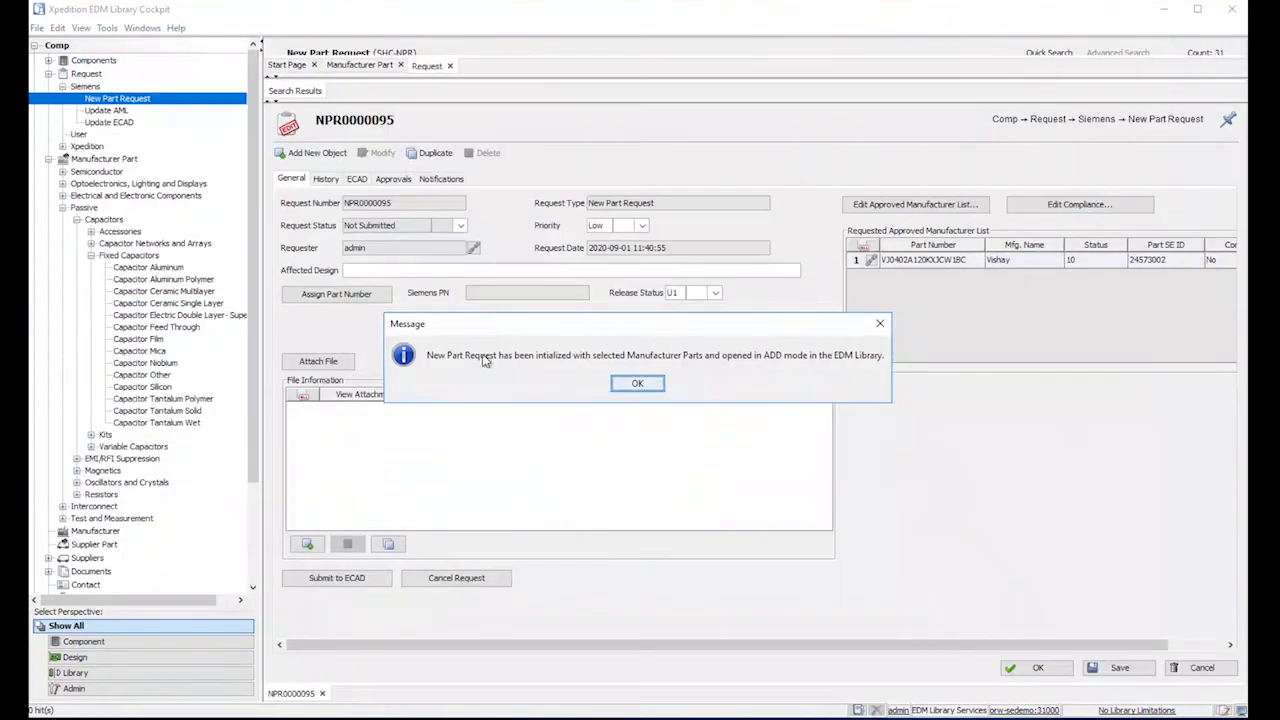
{"action": "mouse_move", "coordinate": [912, 267]}
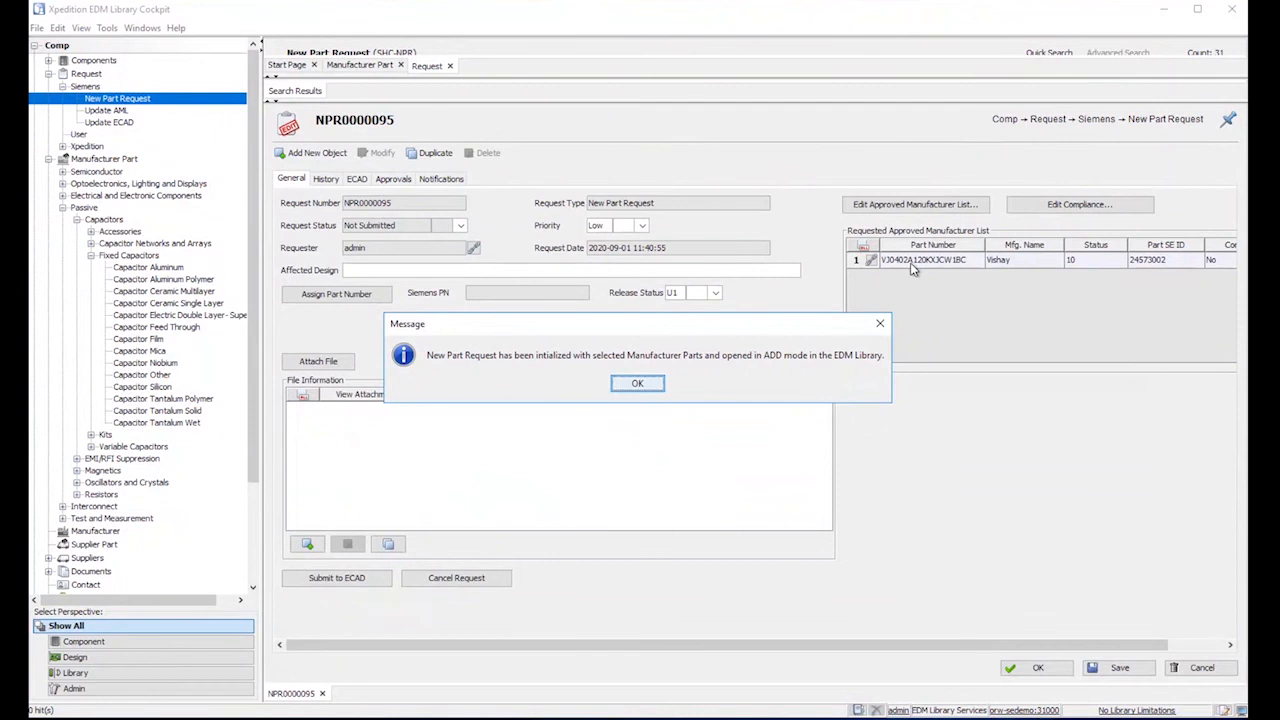
{"action": "mouse_move", "coordinate": [1127, 265]}
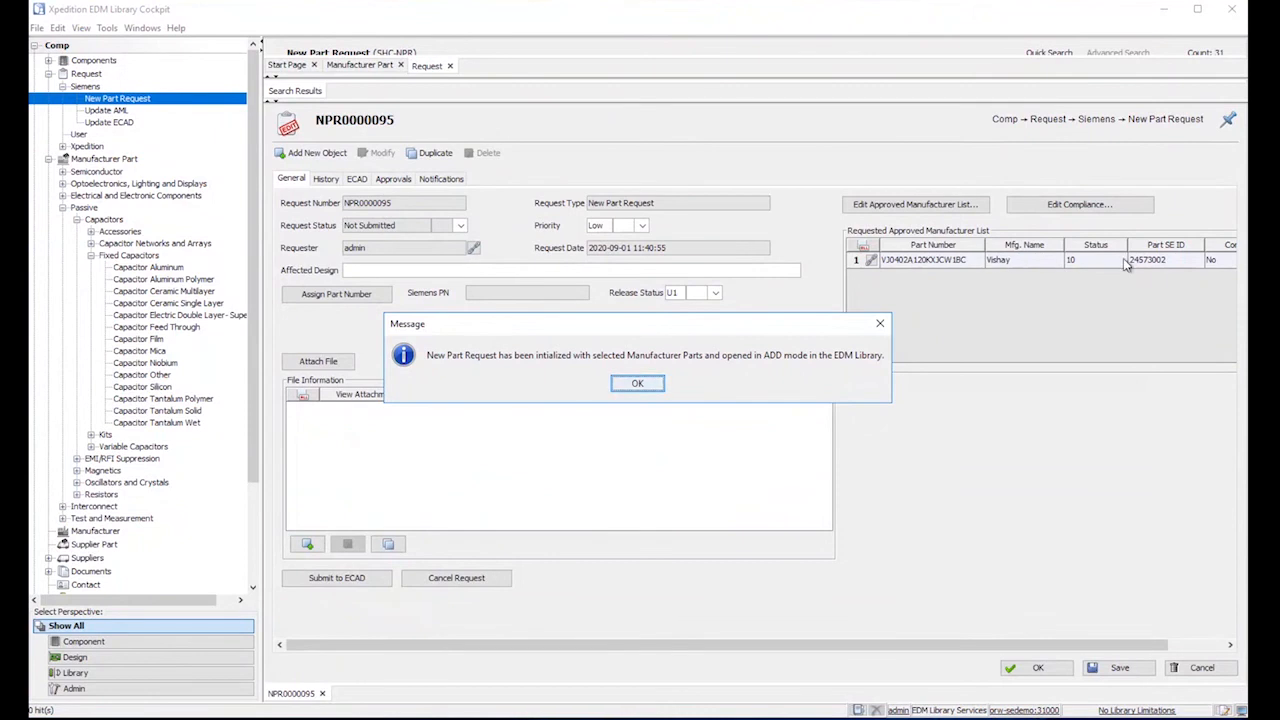
{"action": "mouse_move", "coordinate": [707, 418]}
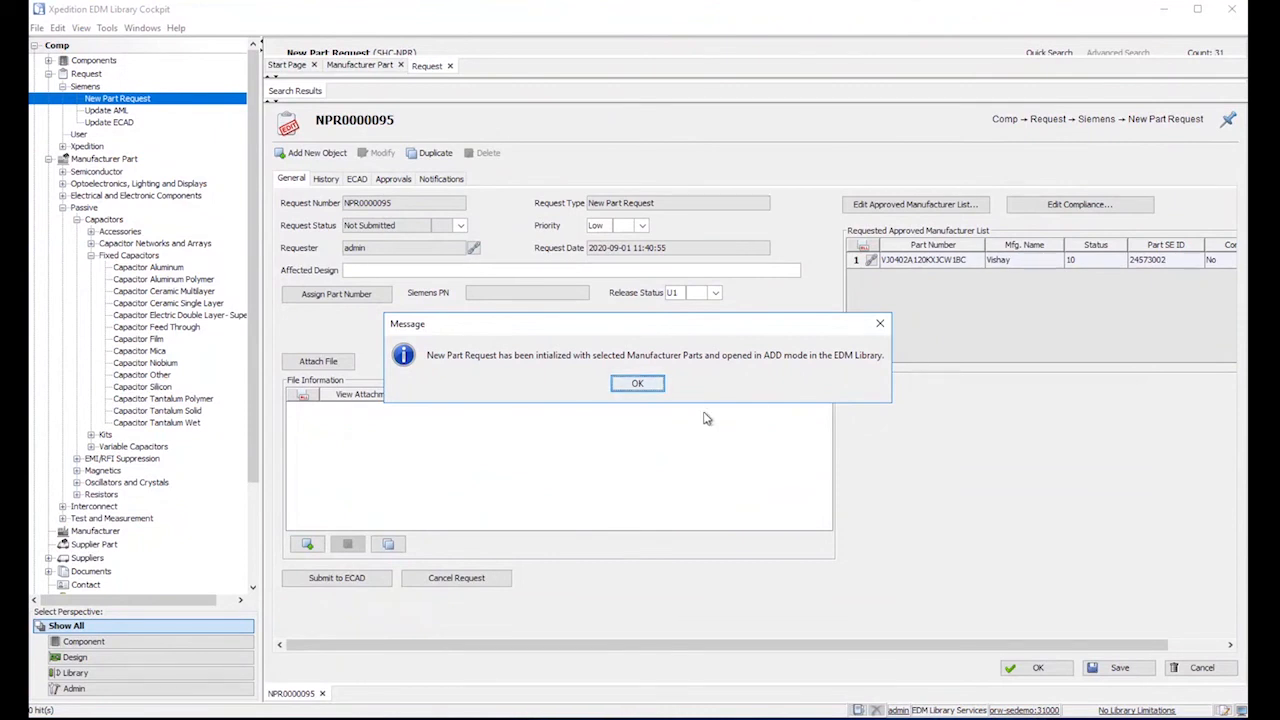
{"action": "left_click", "coordinate": [637, 383]}
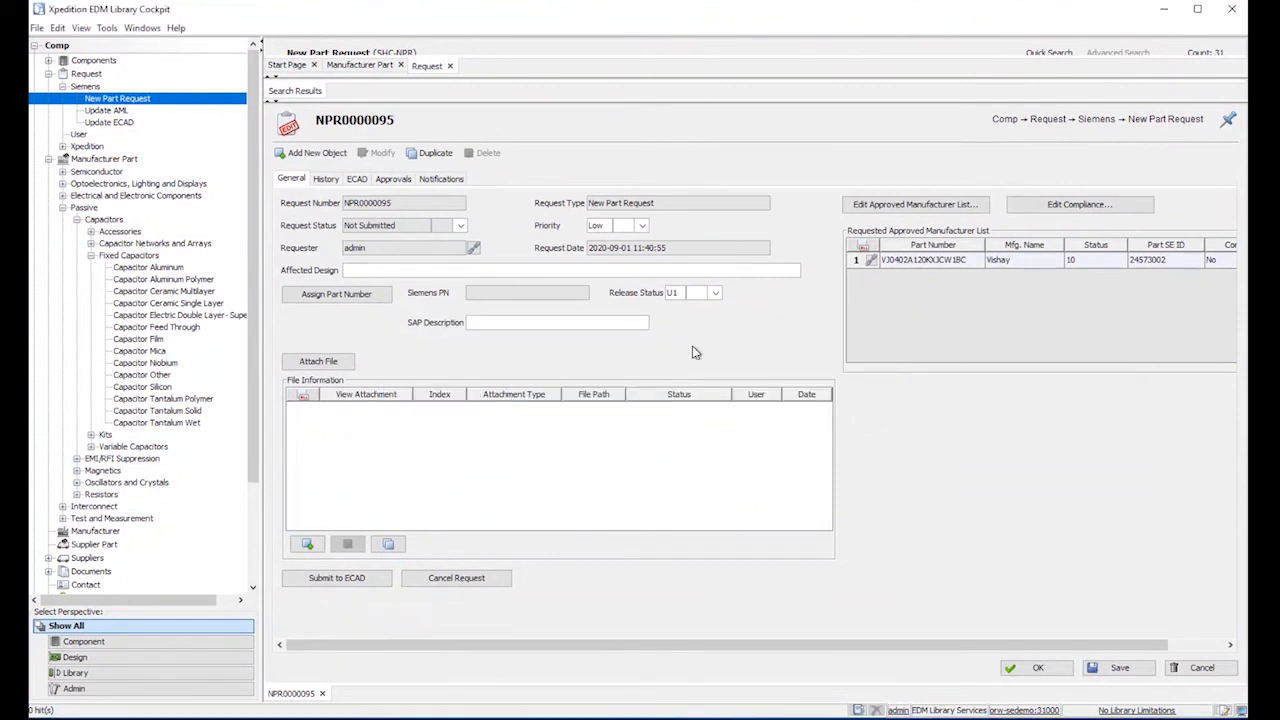
{"action": "mouse_move", "coordinate": [365, 384]}
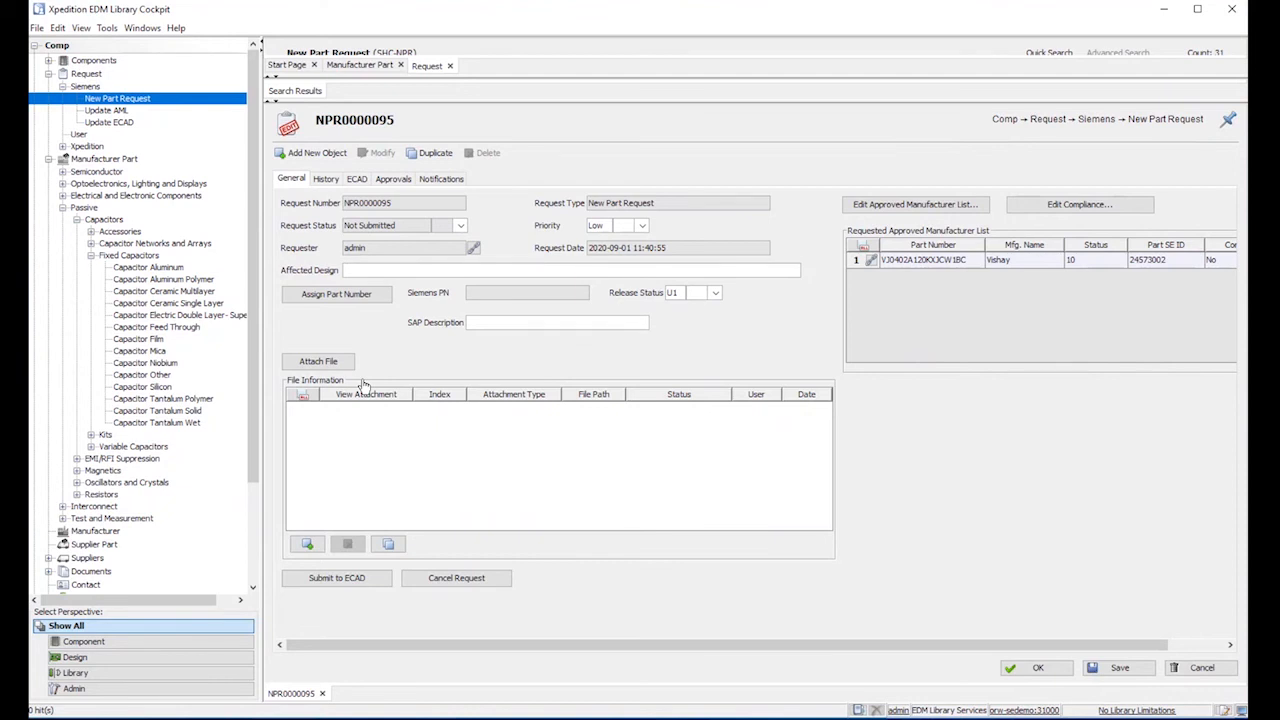
{"action": "mouse_move", "coordinate": [1009, 302]}
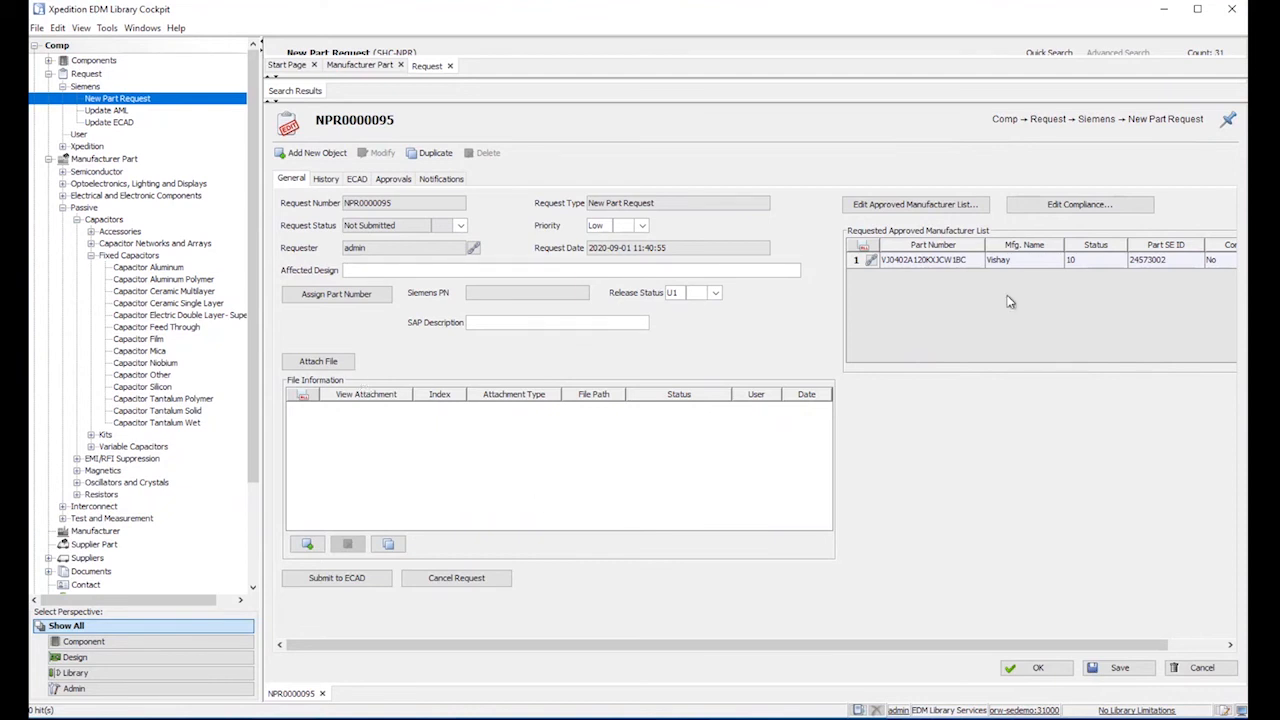
{"action": "mouse_move", "coordinate": [953, 331]}
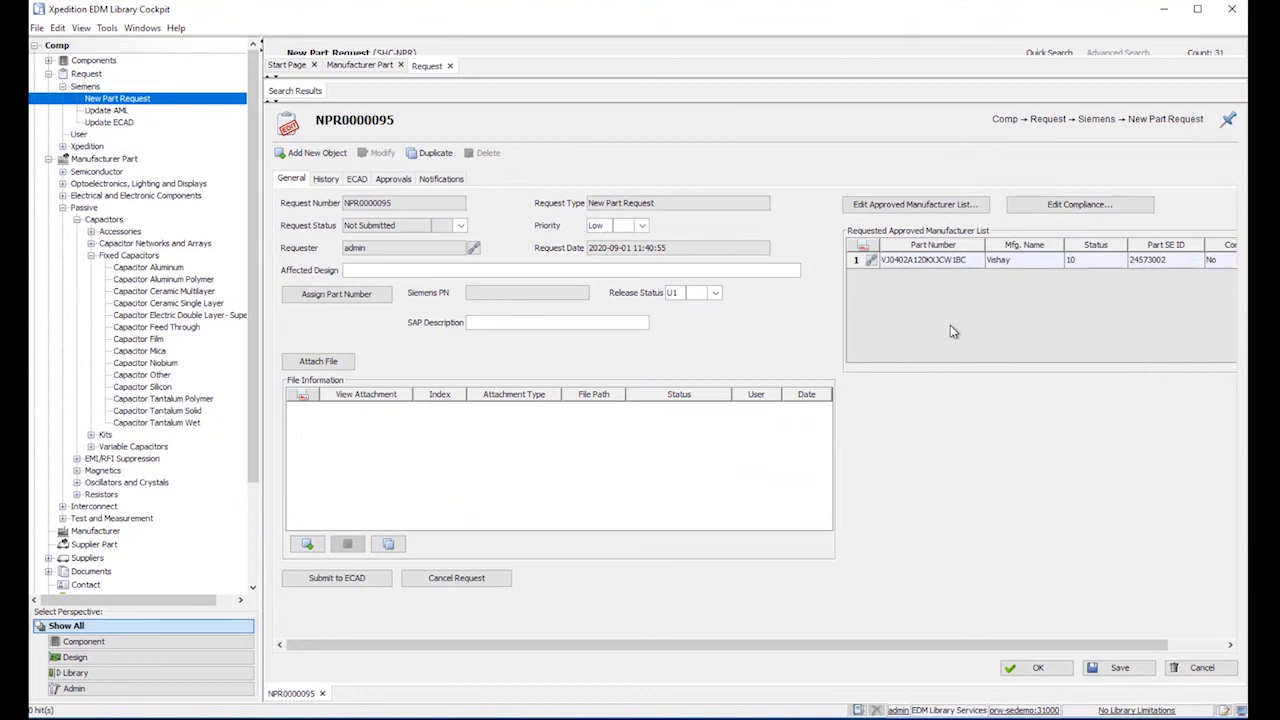
{"action": "mouse_move", "coordinate": [877, 294]}
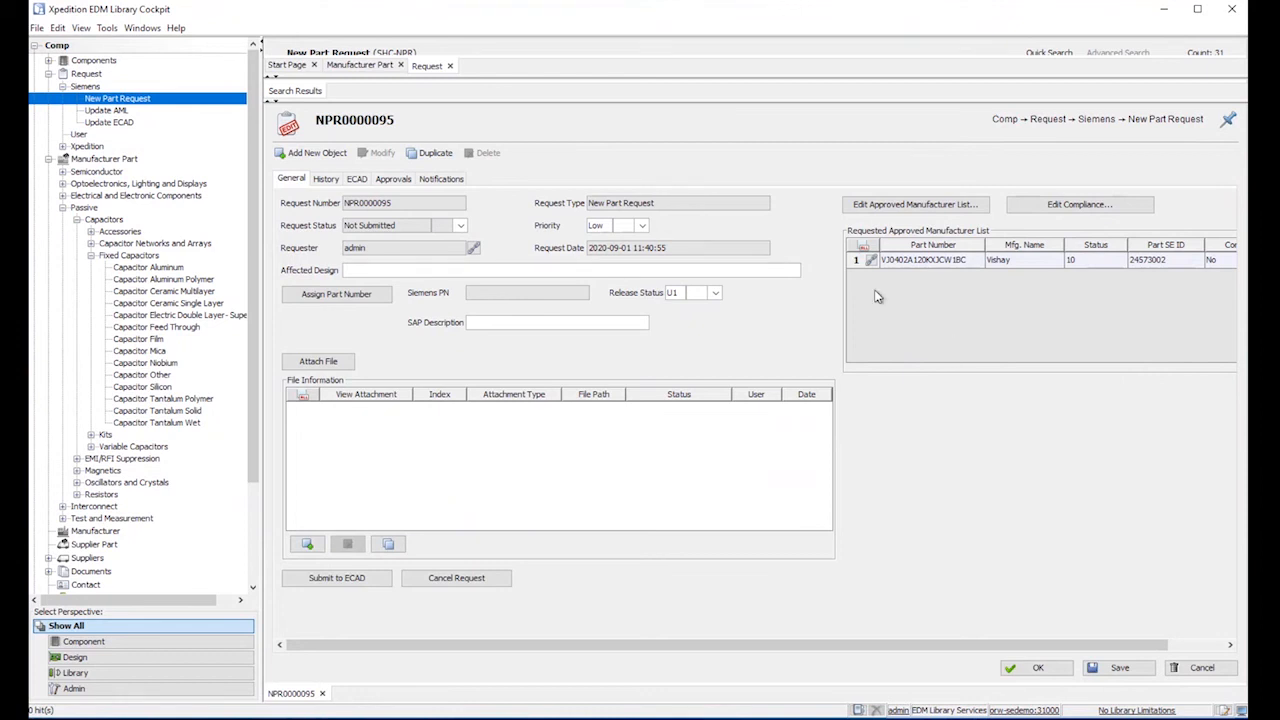
{"action": "mouse_move", "coordinate": [1035, 345]}
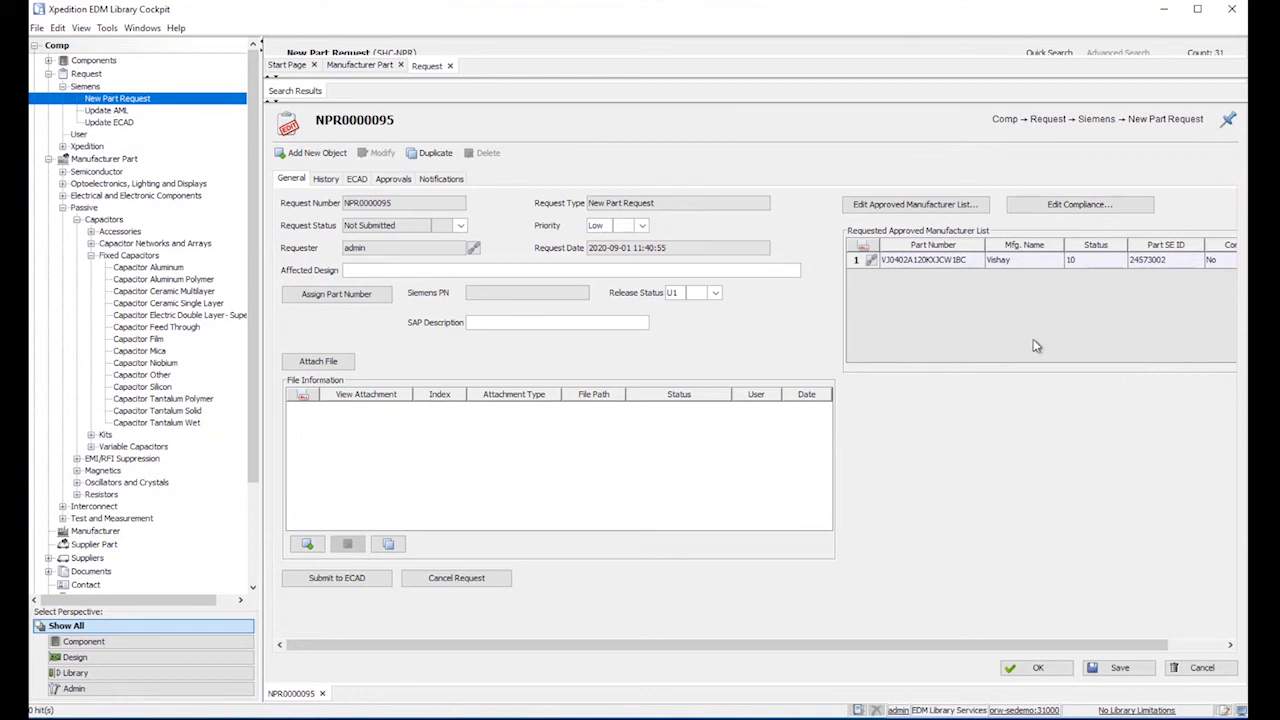
{"action": "left_click", "coordinate": [336, 293]}
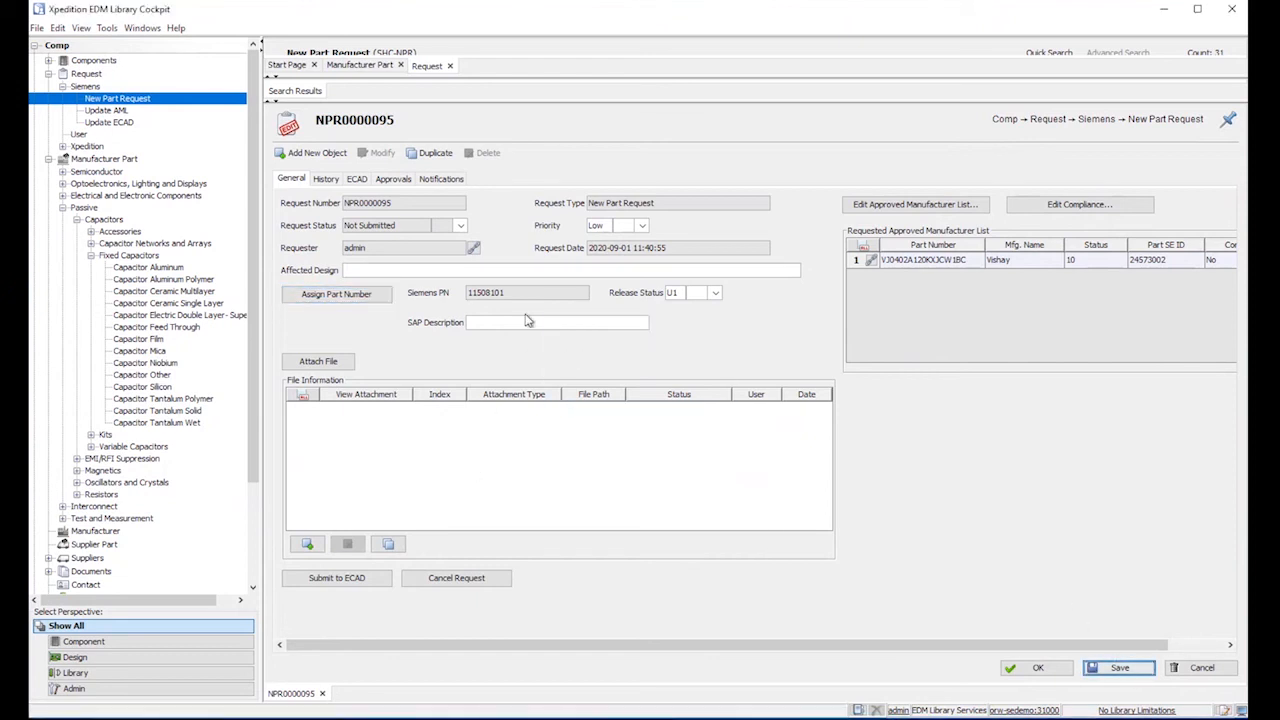
{"action": "mouse_move", "coordinate": [497, 341]}
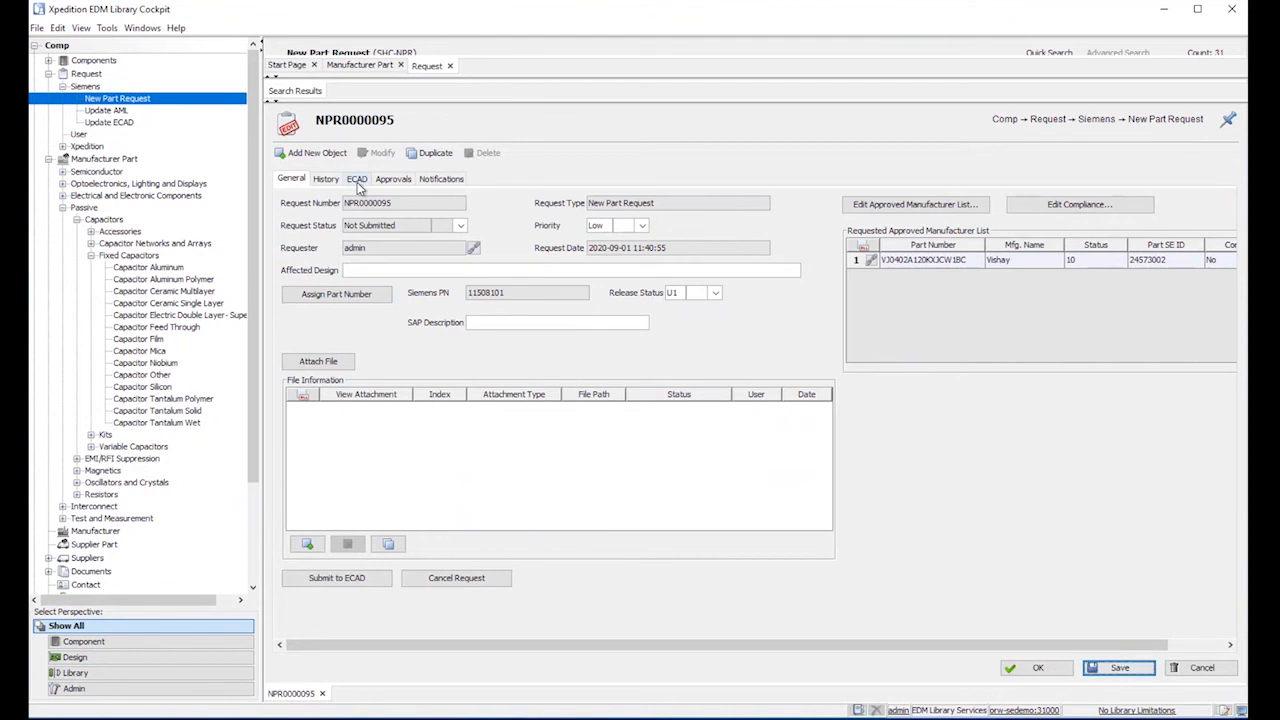
From the ECAD tab, create component 11508101 with the Vishay part as representative manufacturer part.
{"action": "left_click", "coordinate": [356, 178]}
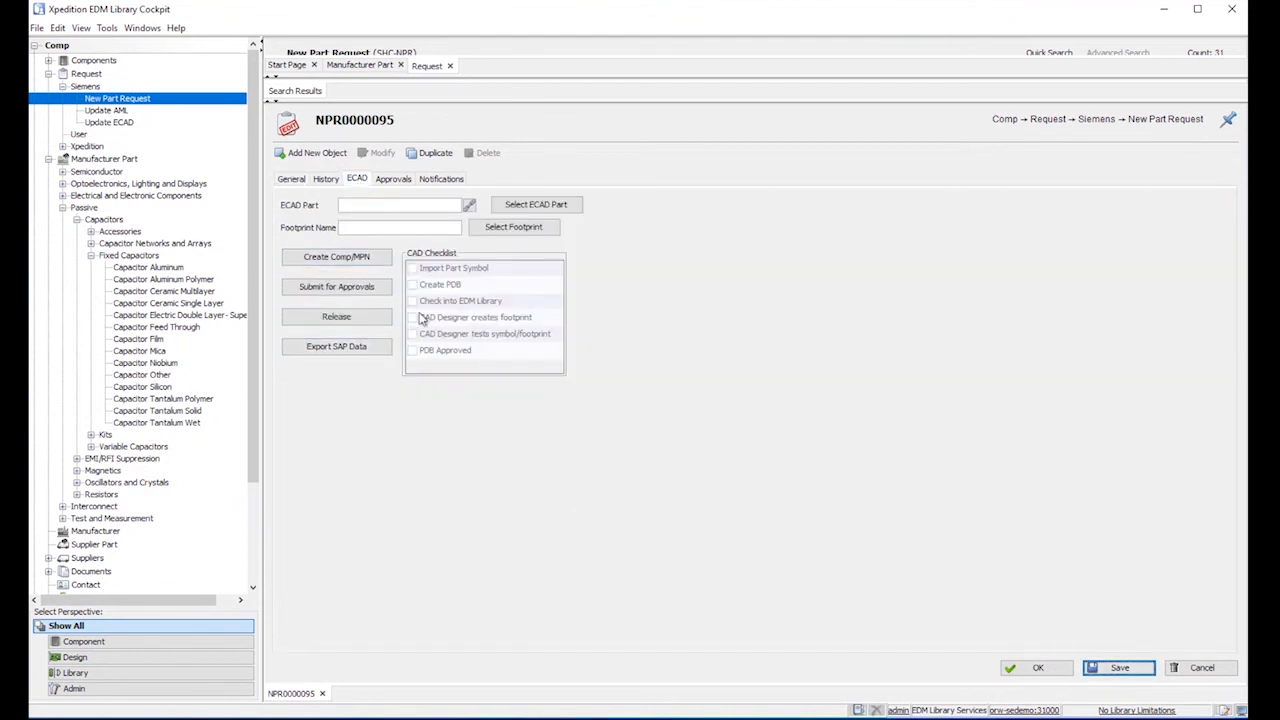
{"action": "mouse_move", "coordinate": [709, 398]}
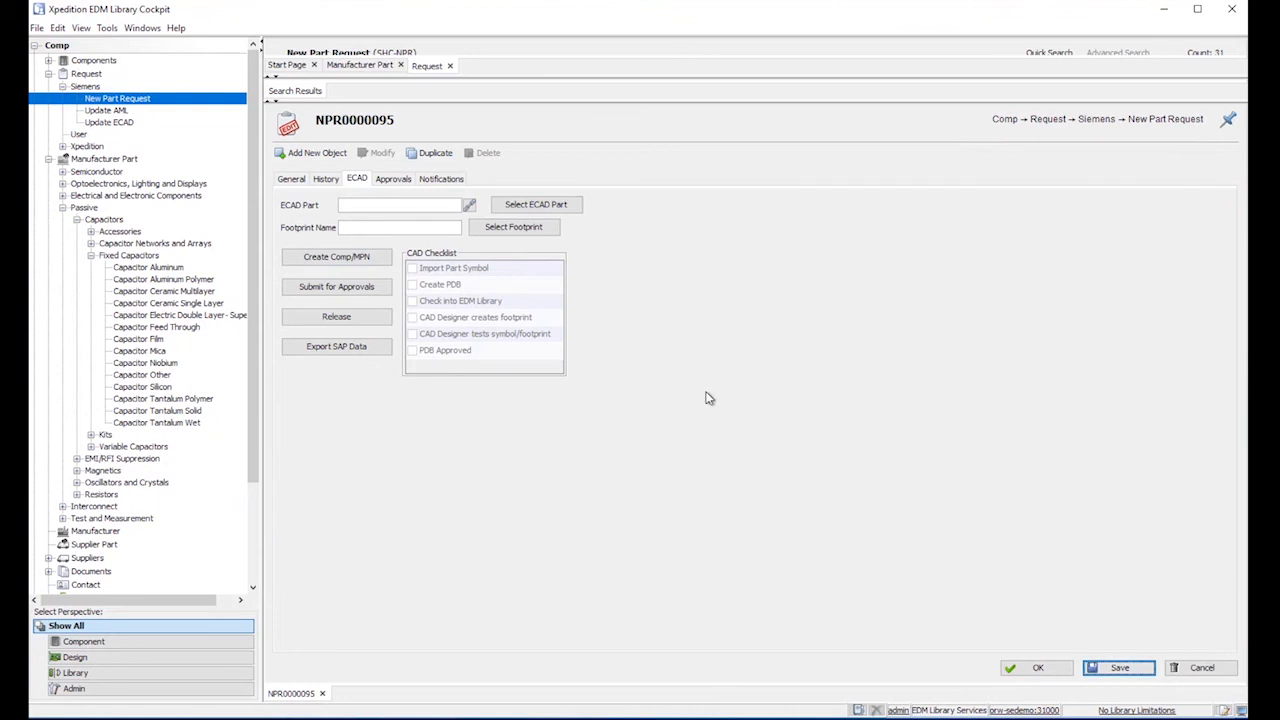
{"action": "mouse_move", "coordinate": [821, 552]}
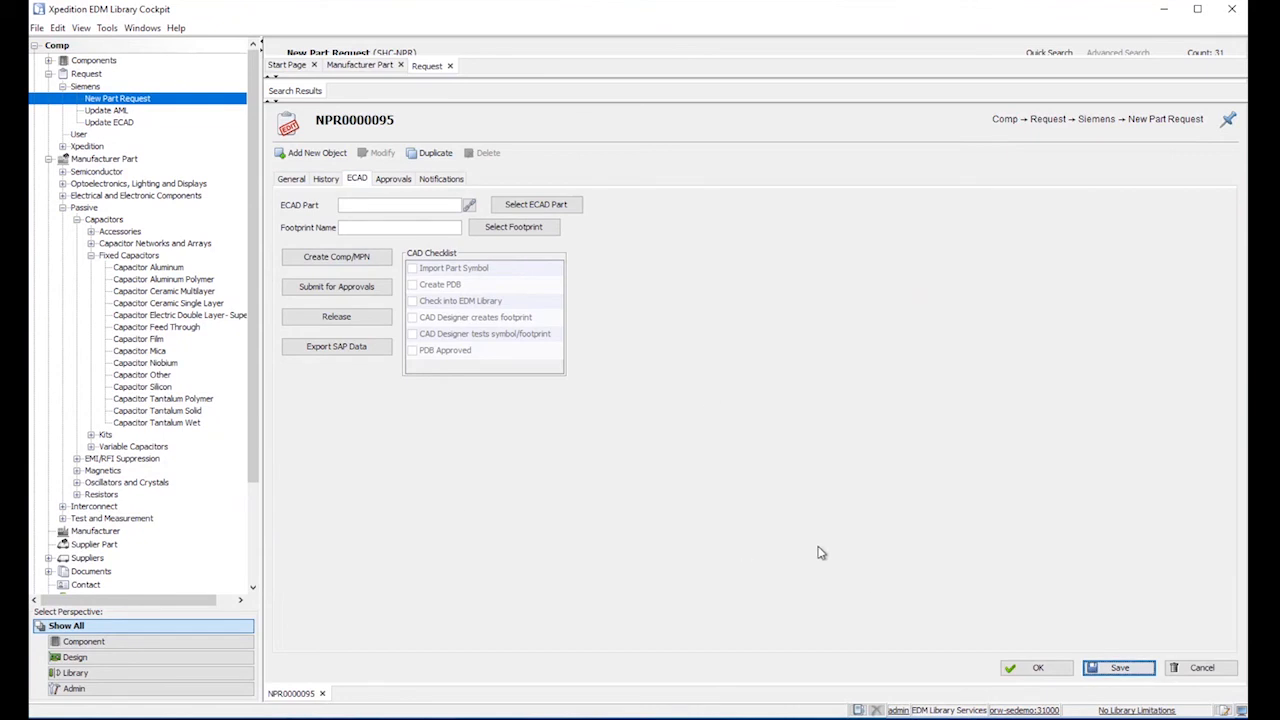
{"action": "left_click", "coordinate": [336, 257]}
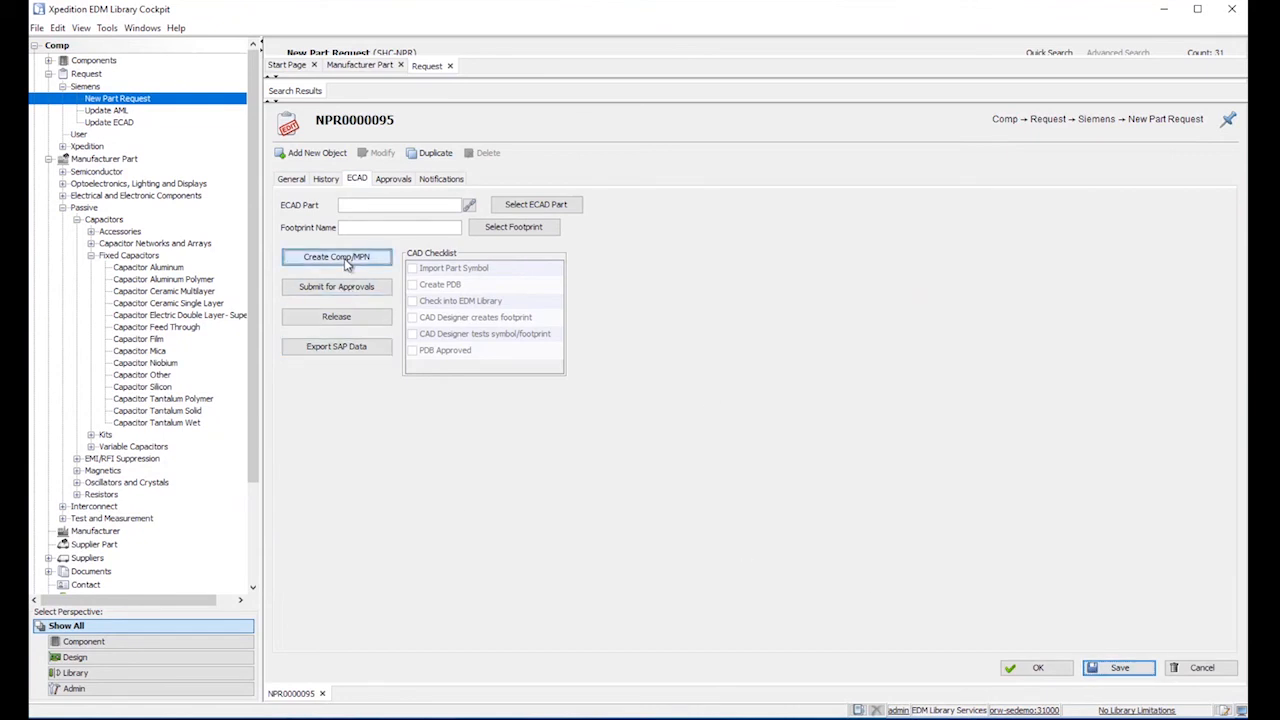
{"action": "left_click", "coordinate": [336, 257]}
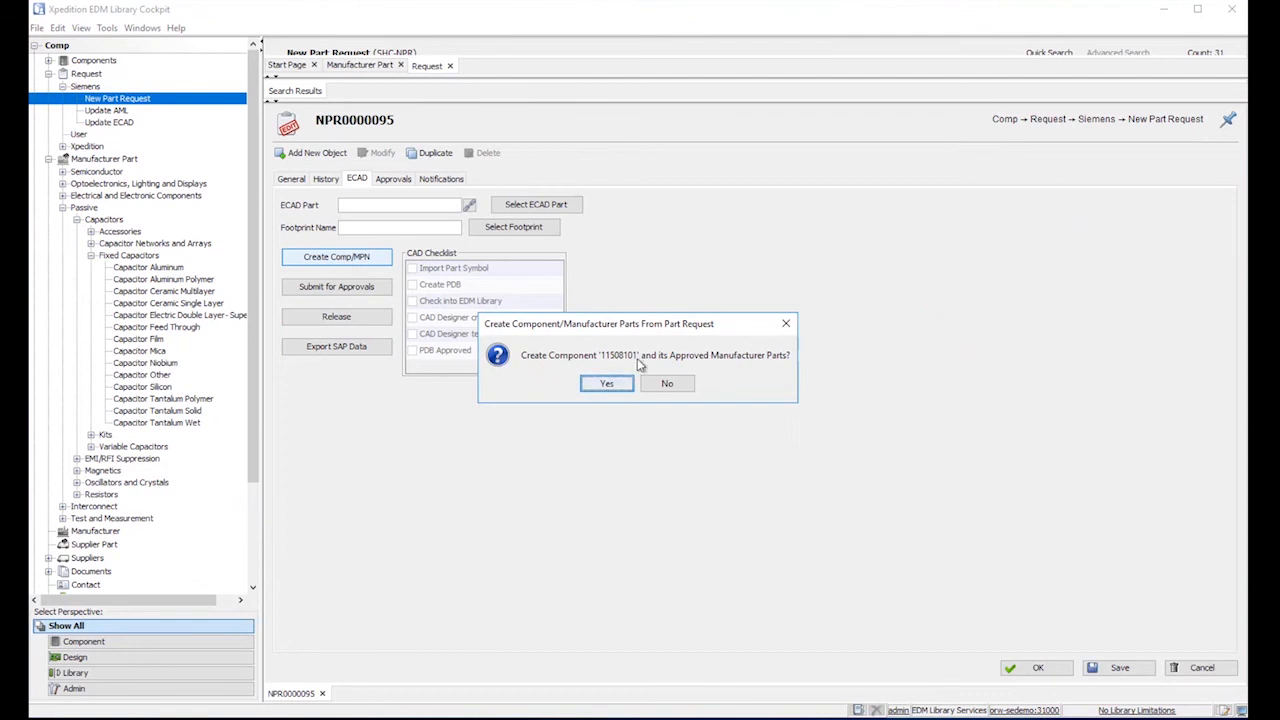
{"action": "left_click", "coordinate": [606, 383]}
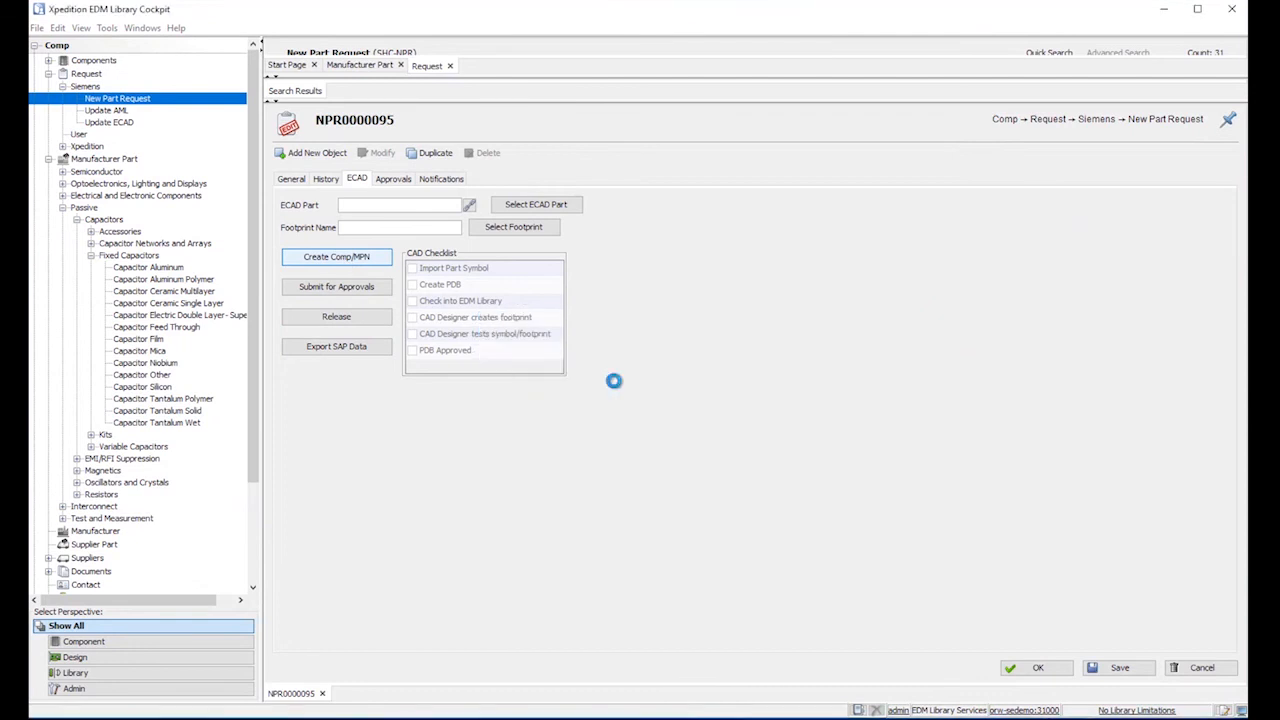
{"action": "left_click", "coordinate": [336, 257]}
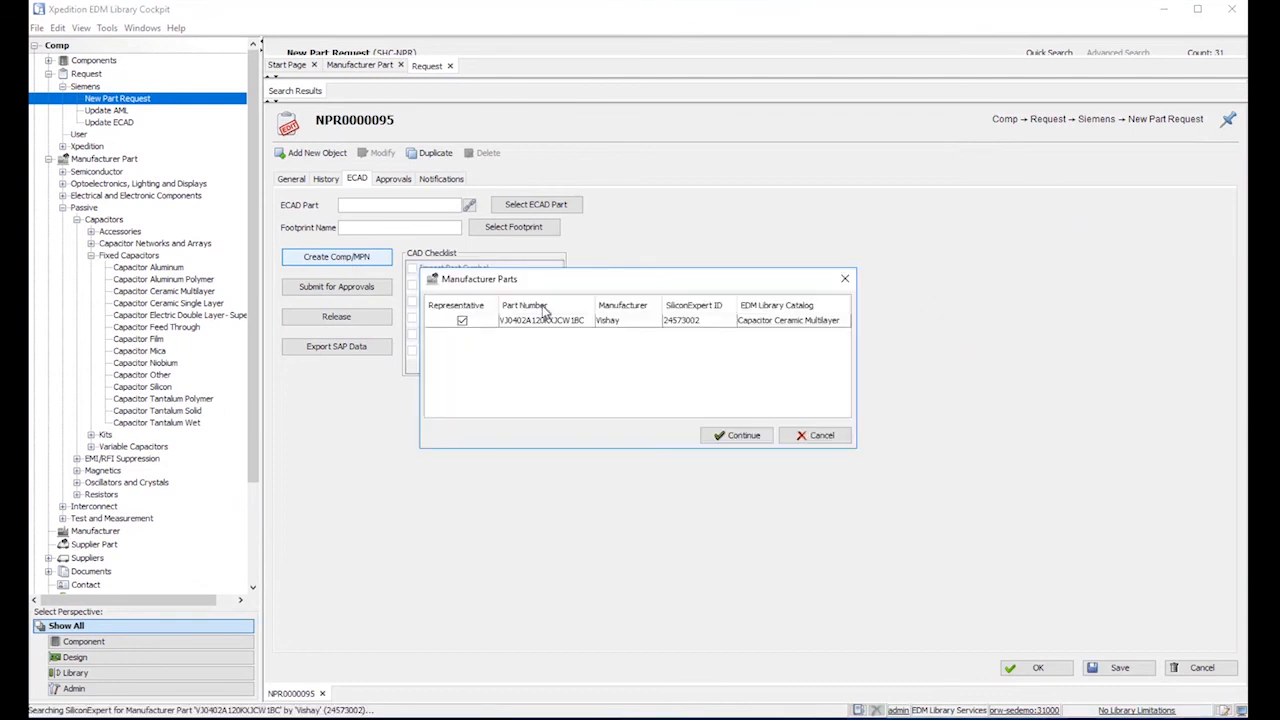
{"action": "left_click", "coordinate": [736, 435]}
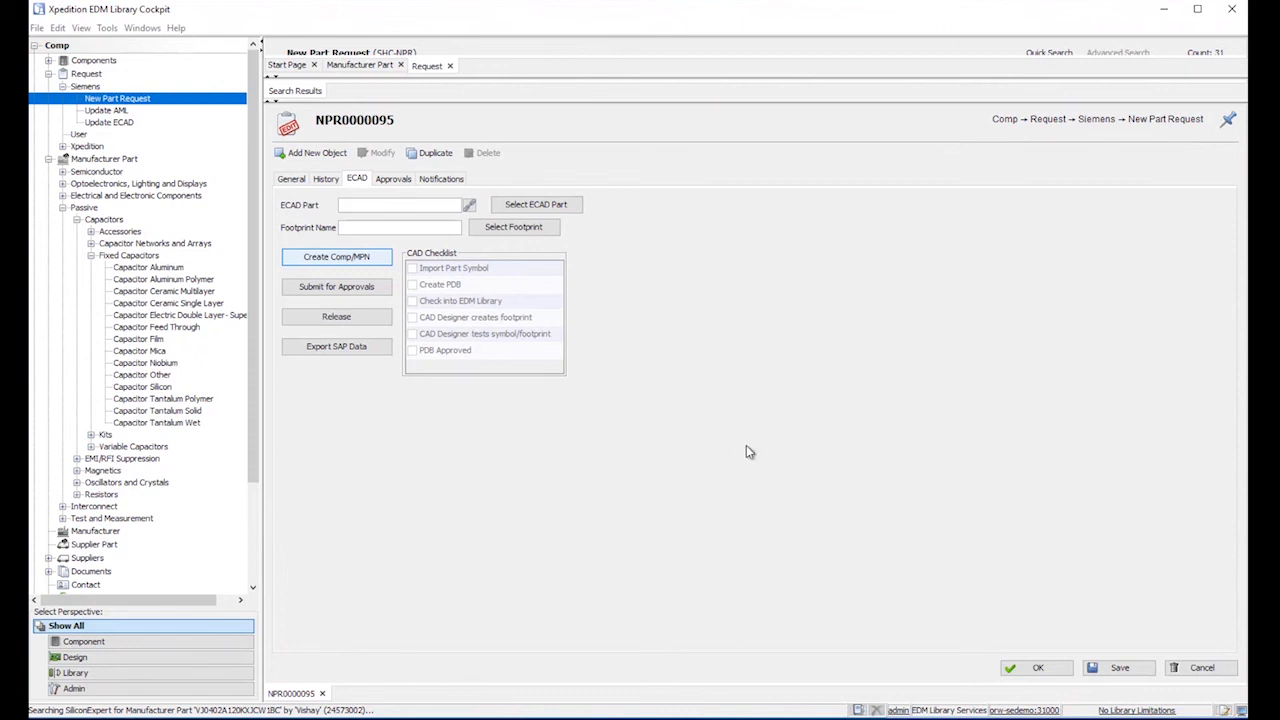
Acknowledge creation of component 11508101, check its approved manufacturer list and External Content details.
{"action": "left_click", "coordinate": [336, 256]}
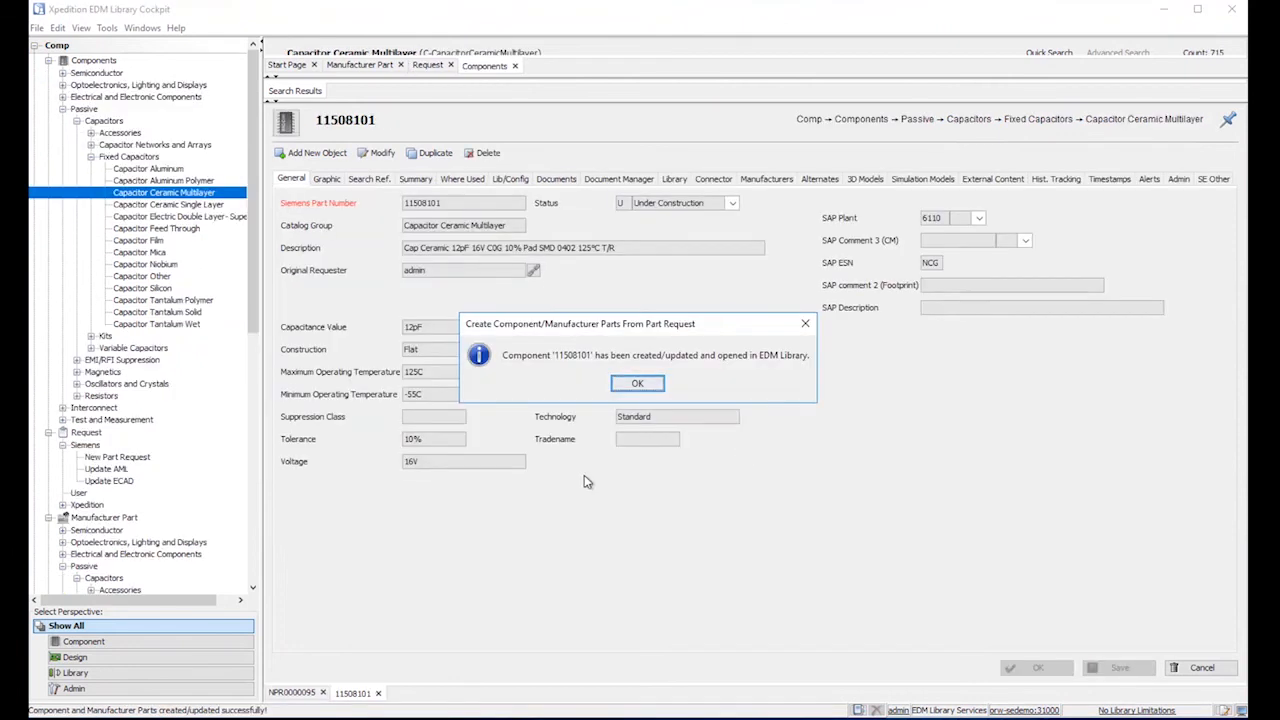
{"action": "mouse_move", "coordinate": [517, 461]}
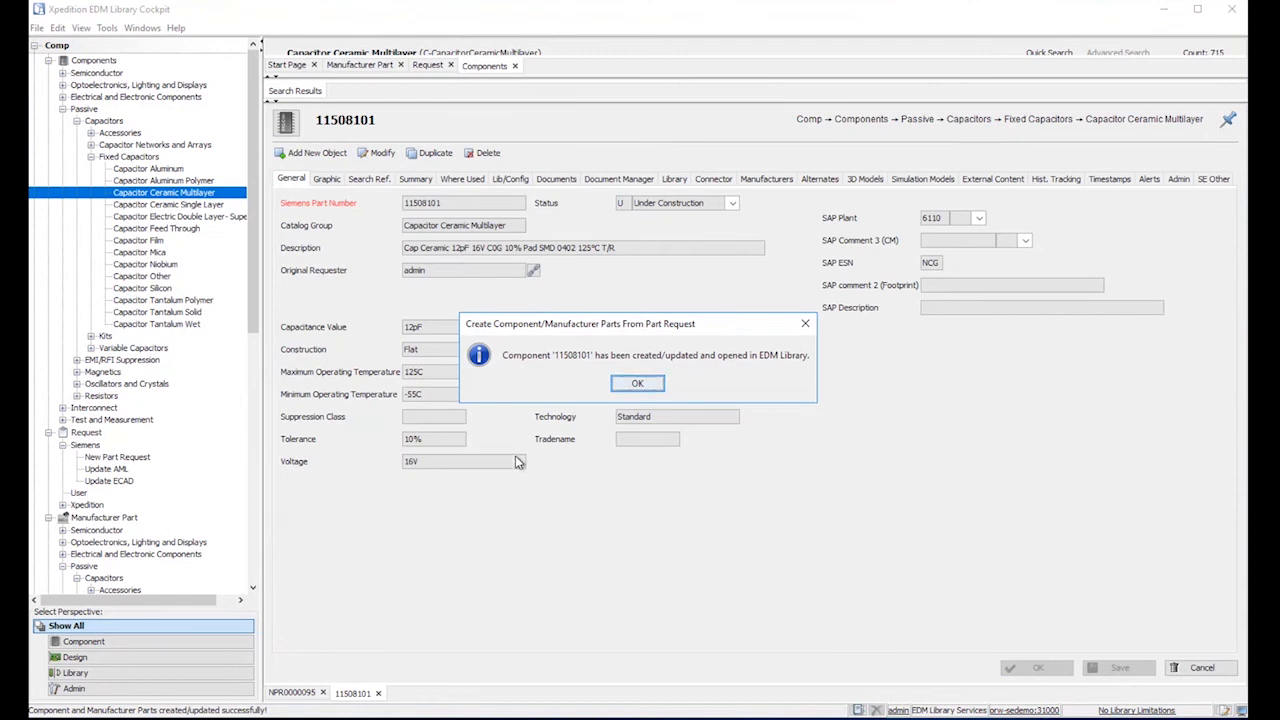
{"action": "left_click", "coordinate": [638, 383]}
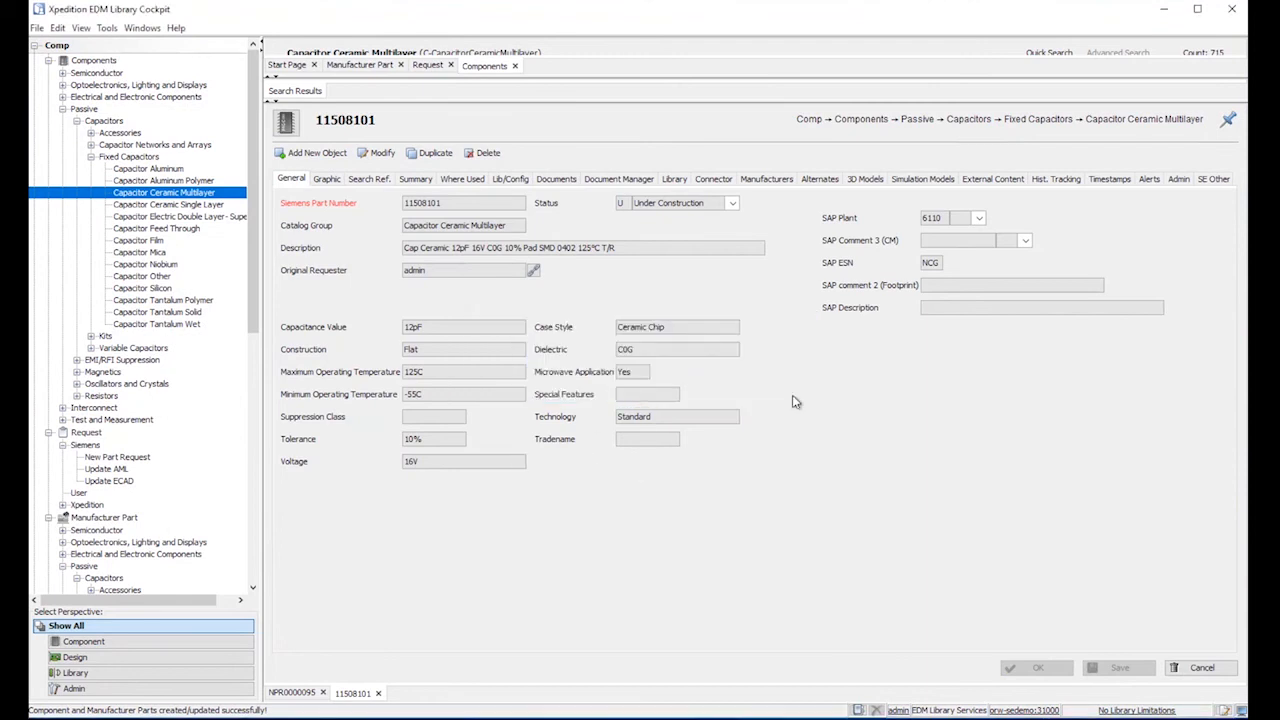
{"action": "mouse_move", "coordinate": [393, 356]}
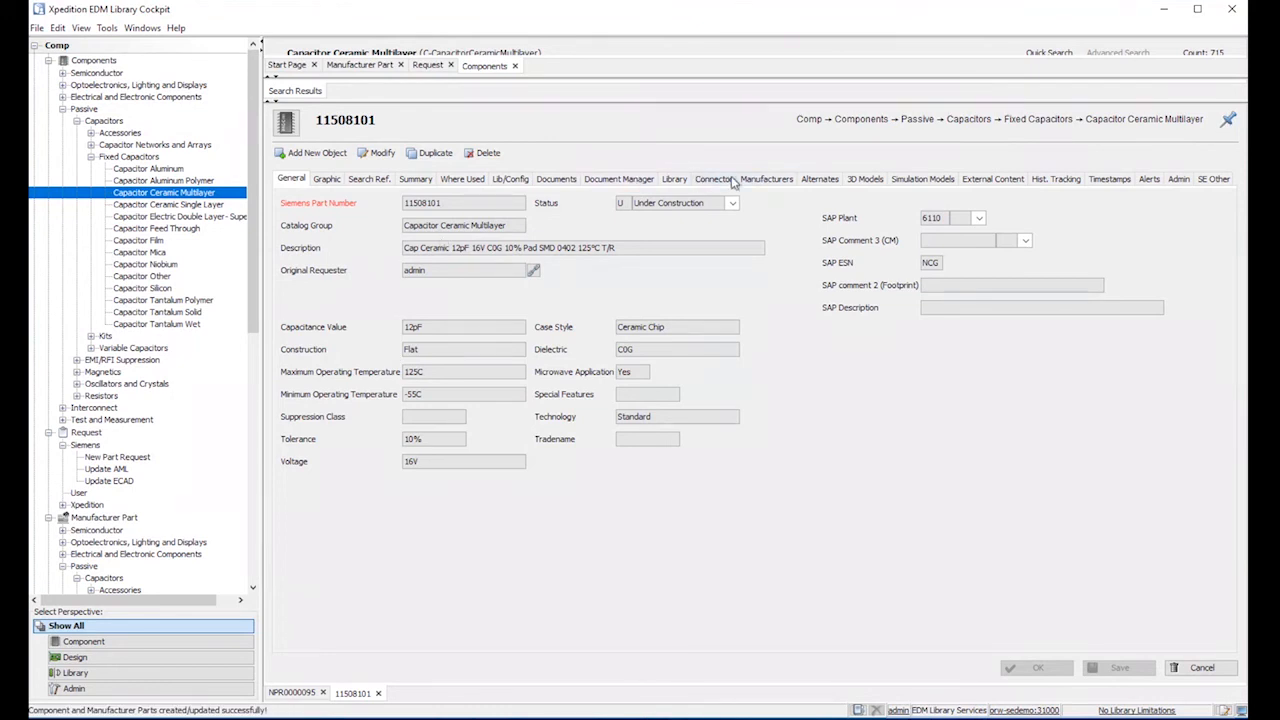
{"action": "left_click", "coordinate": [766, 178]}
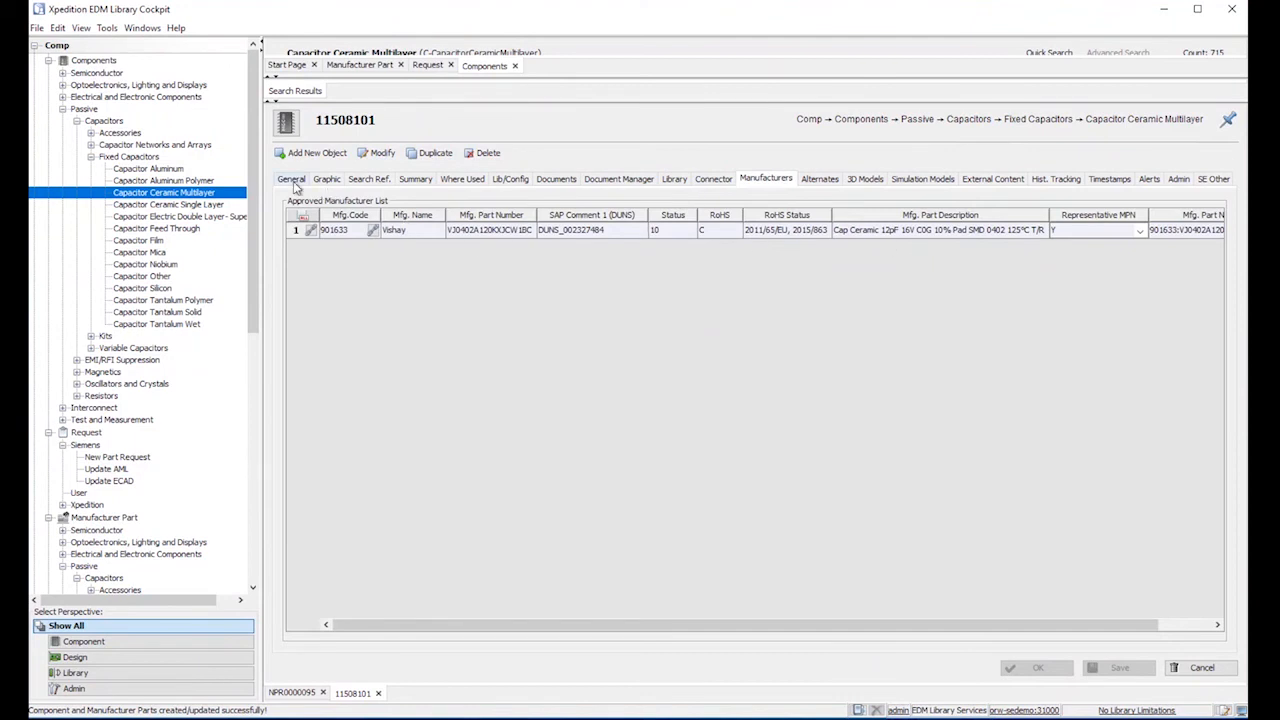
{"action": "left_click", "coordinate": [290, 179]}
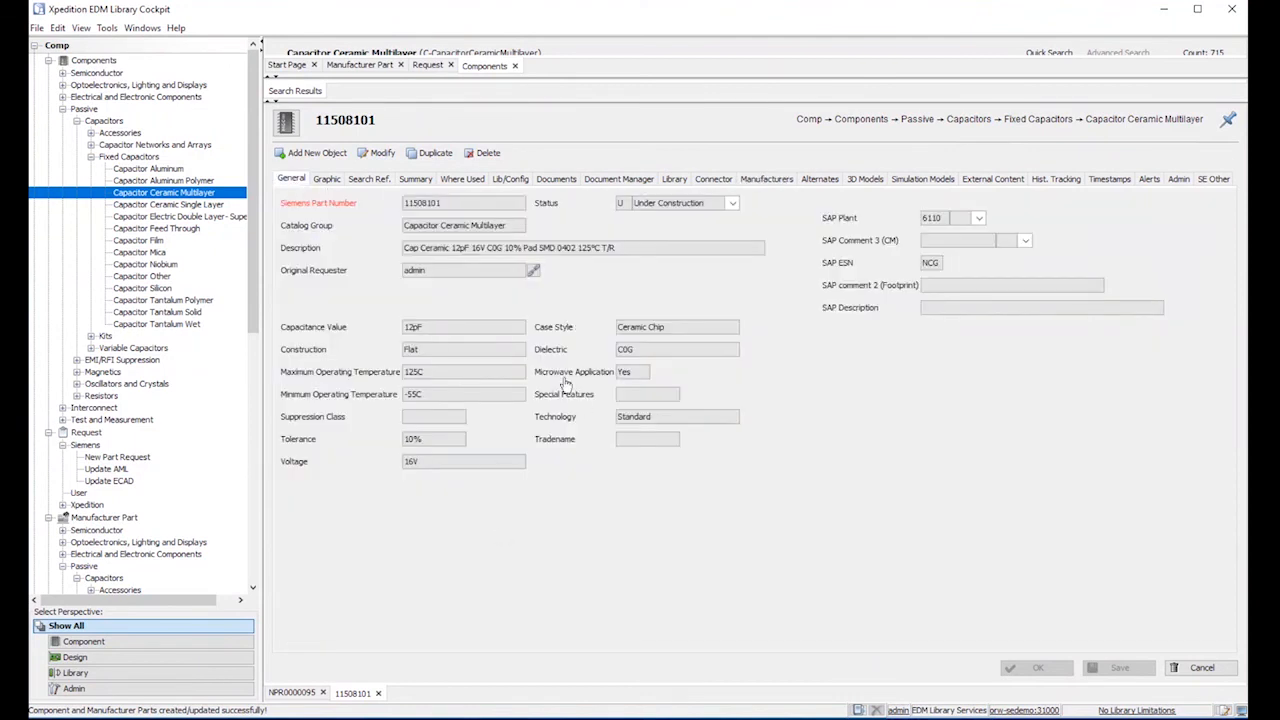
{"action": "mouse_move", "coordinate": [522, 387]}
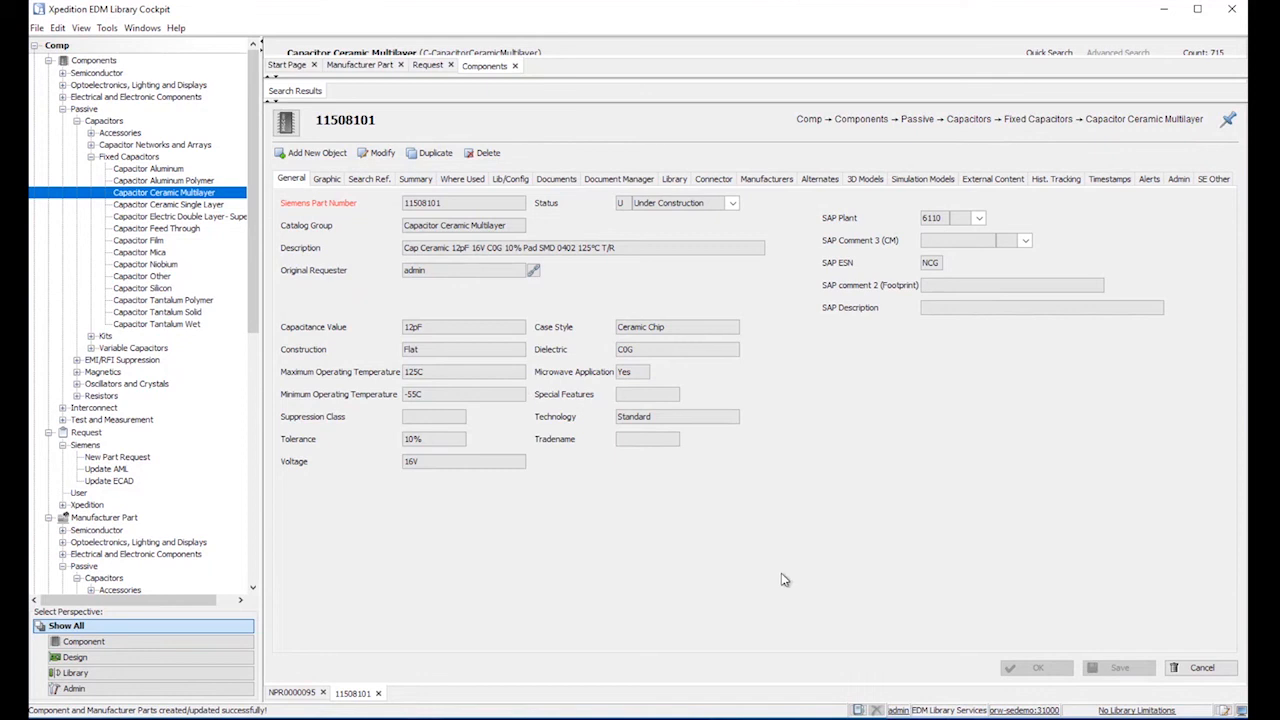
{"action": "mouse_move", "coordinate": [872, 565]}
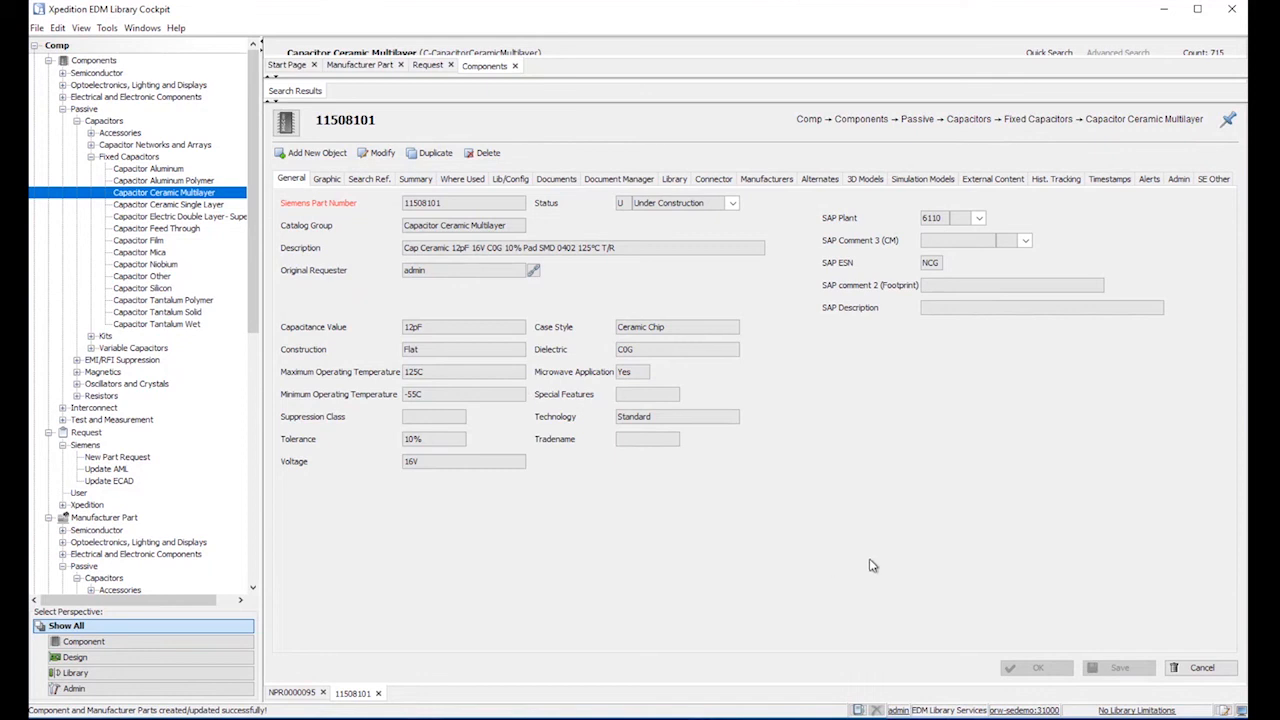
{"action": "mouse_move", "coordinate": [813, 543]}
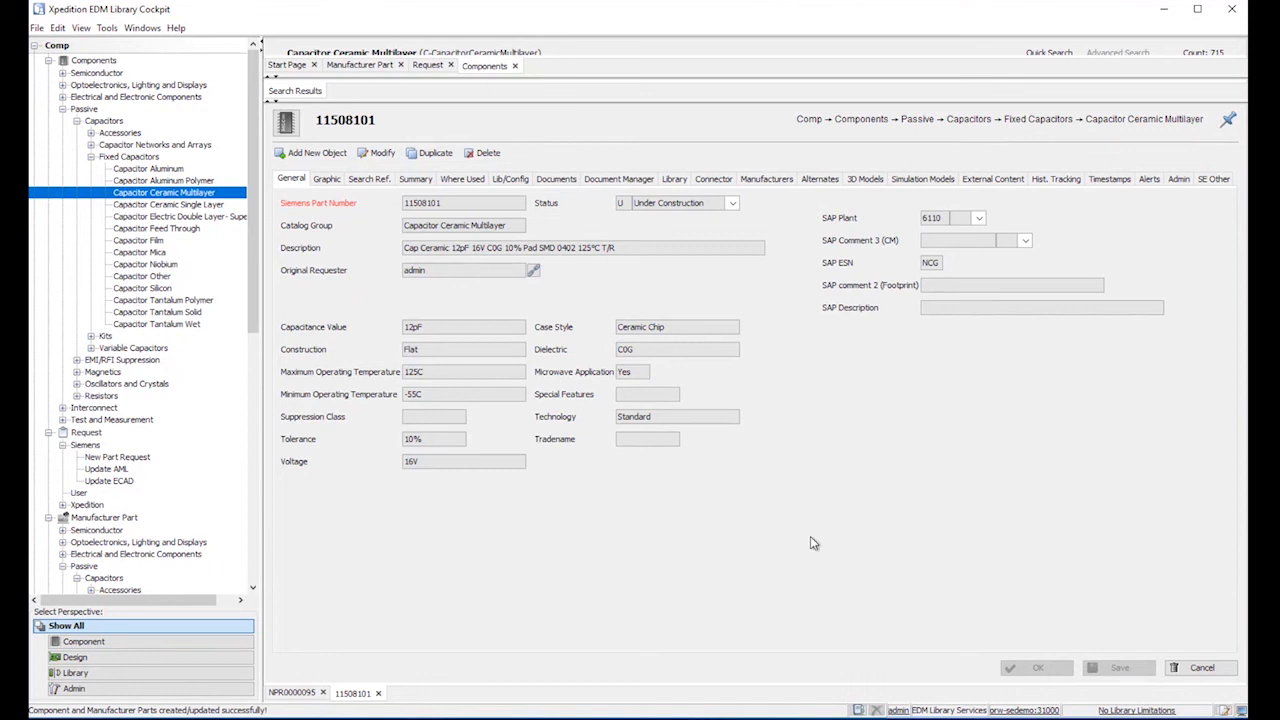
{"action": "mouse_move", "coordinate": [480, 330]}
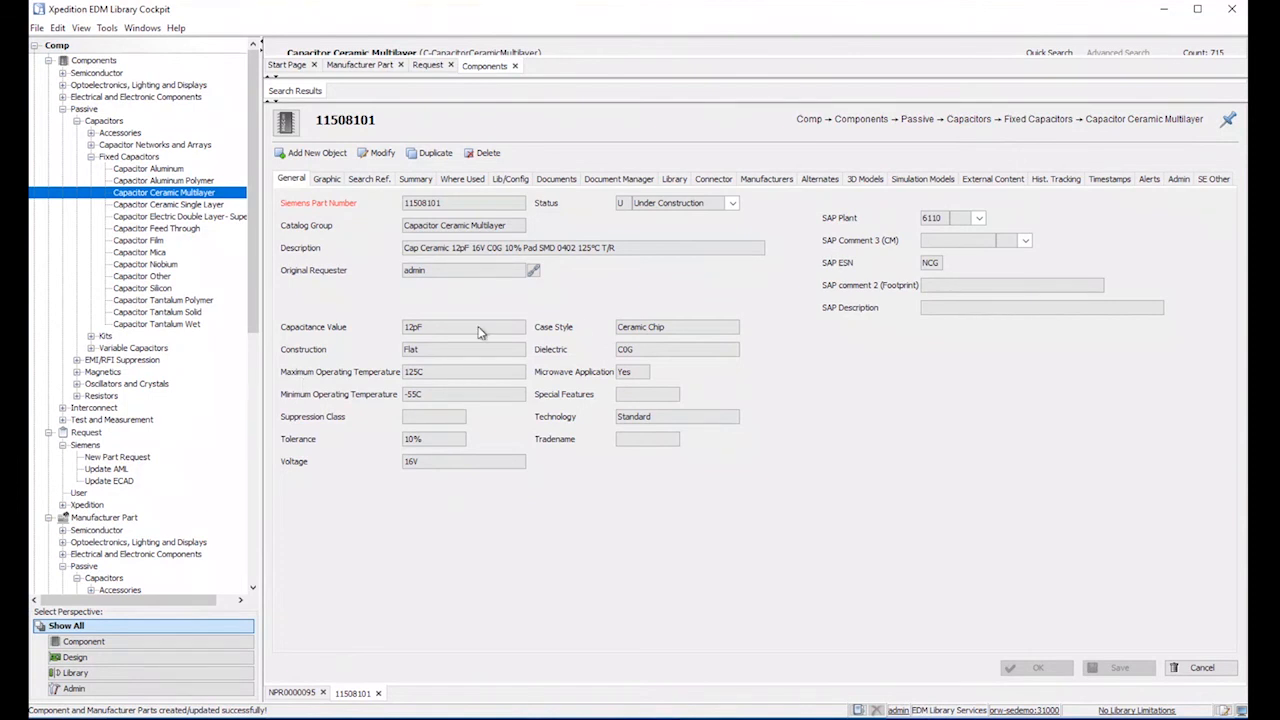
{"action": "mouse_move", "coordinate": [664, 390]}
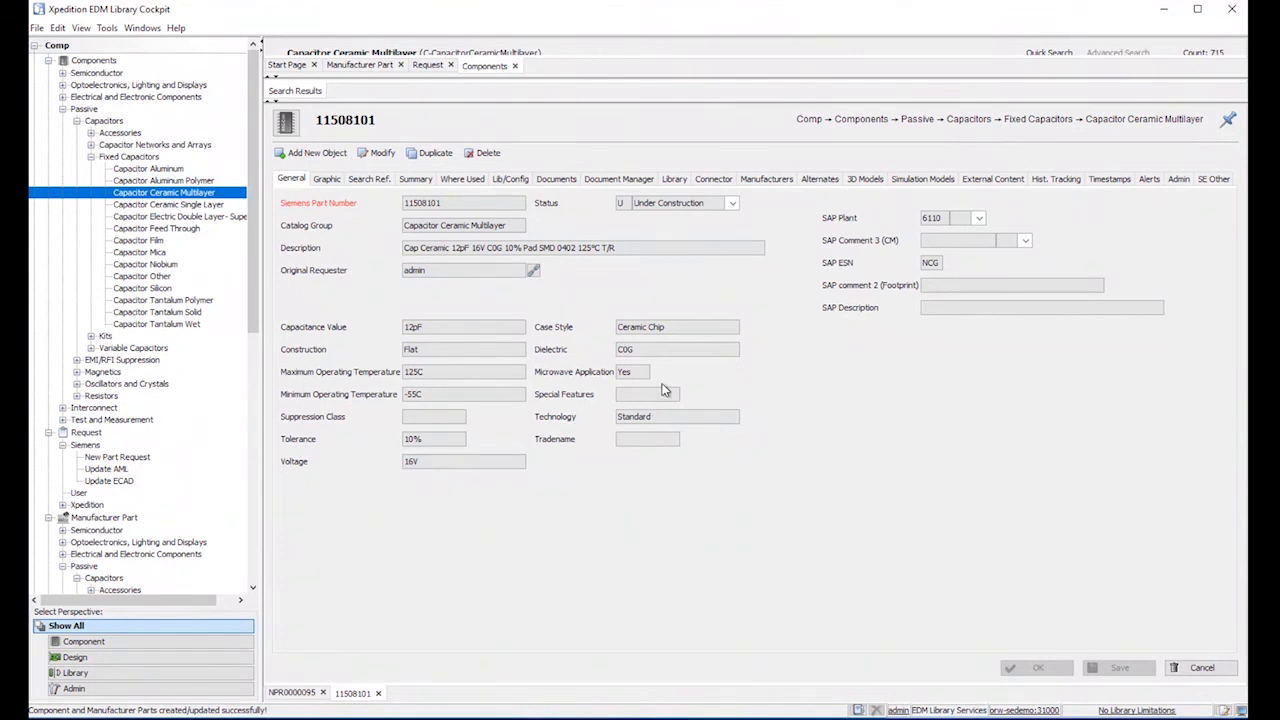
{"action": "mouse_move", "coordinate": [453, 556]}
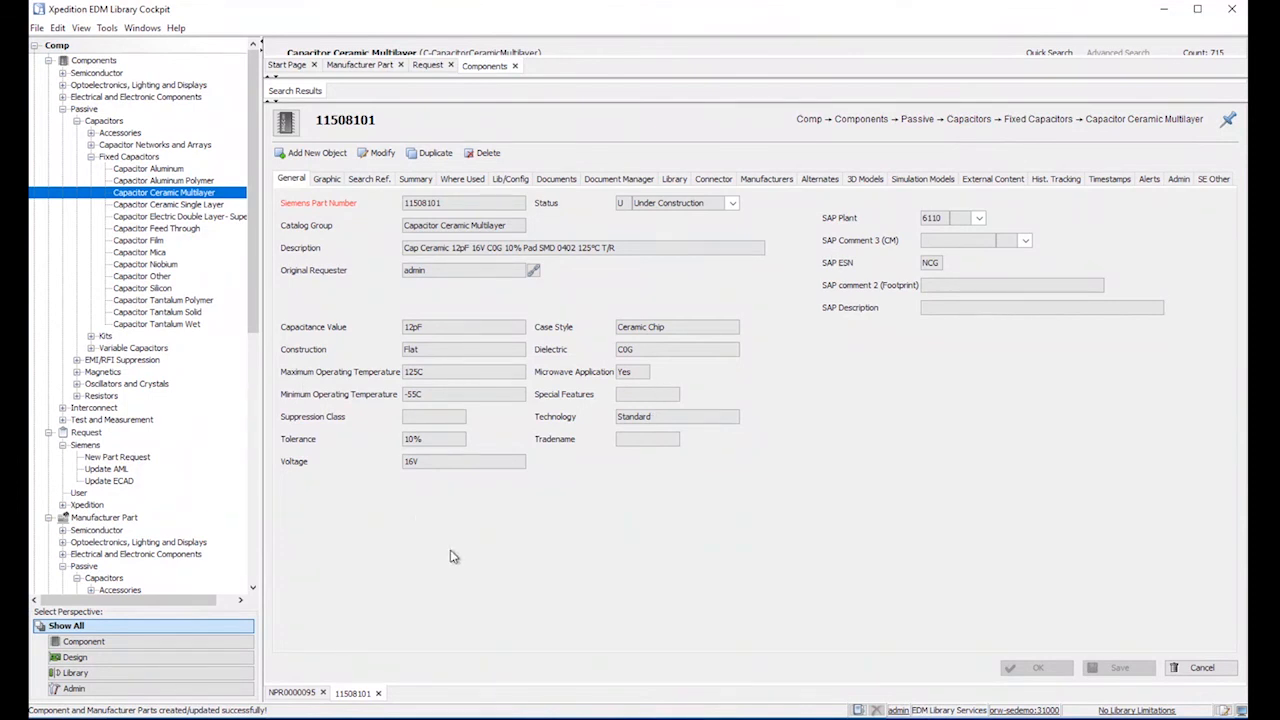
{"action": "left_click", "coordinate": [992, 178]}
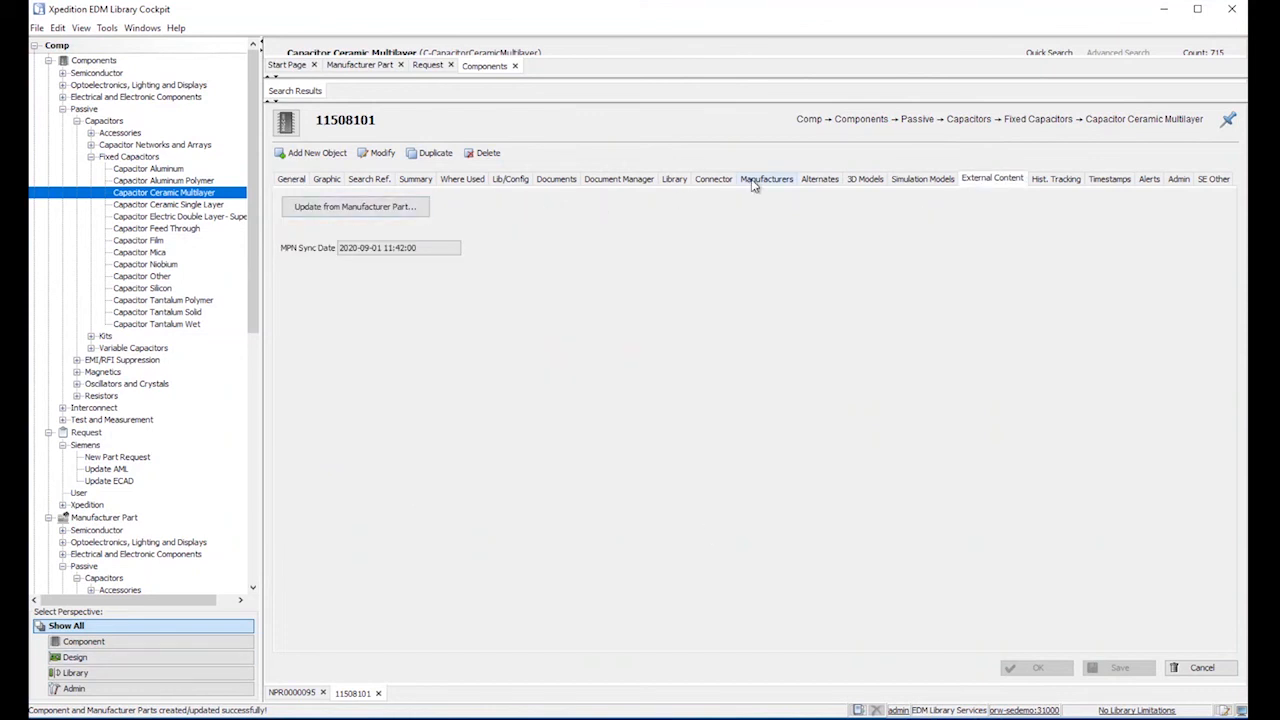
Reload SiliconExpert external content for Vishay part VJ0402A120KXJCW1BC.
{"action": "left_click", "coordinate": [766, 179]}
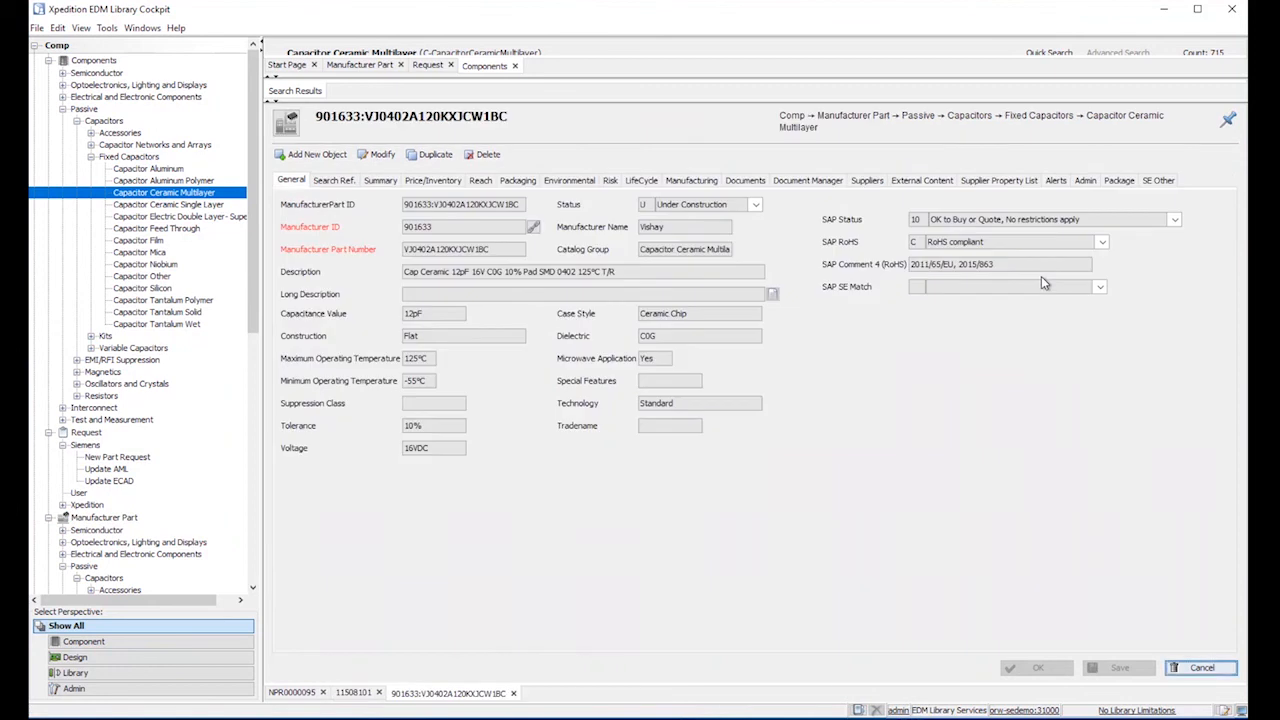
{"action": "mouse_move", "coordinate": [864, 186]}
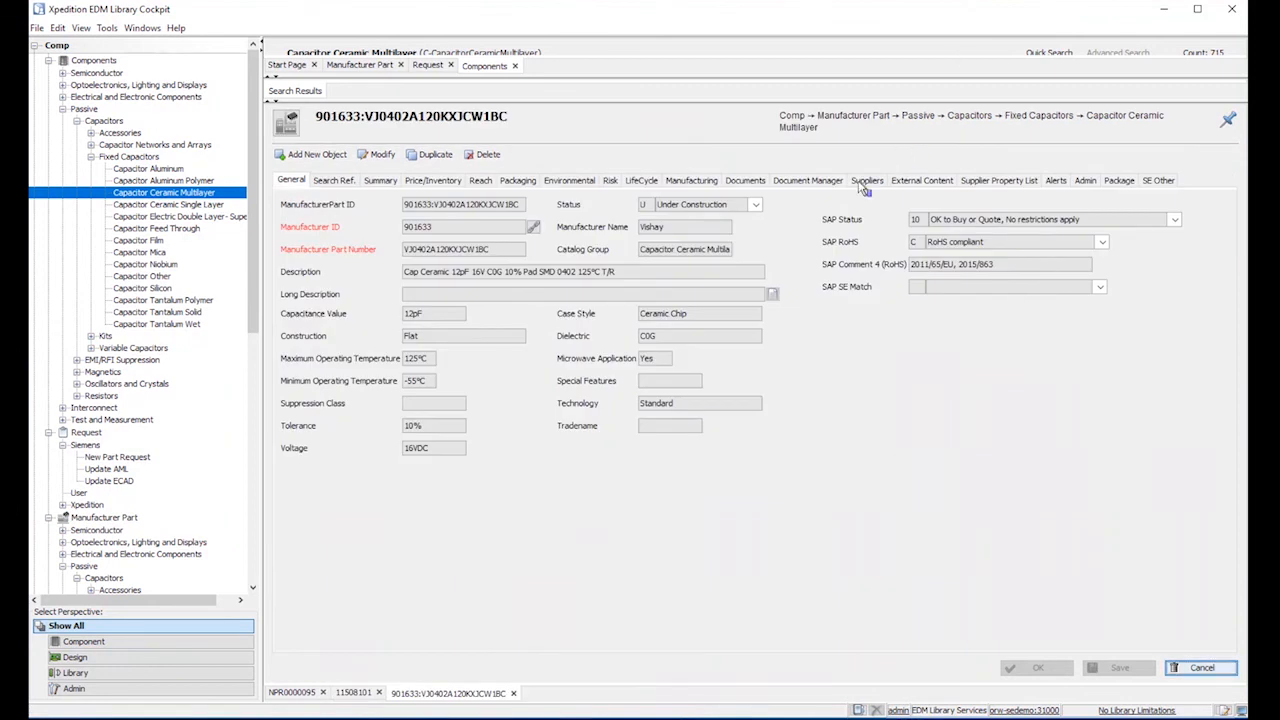
{"action": "left_click", "coordinate": [921, 180]}
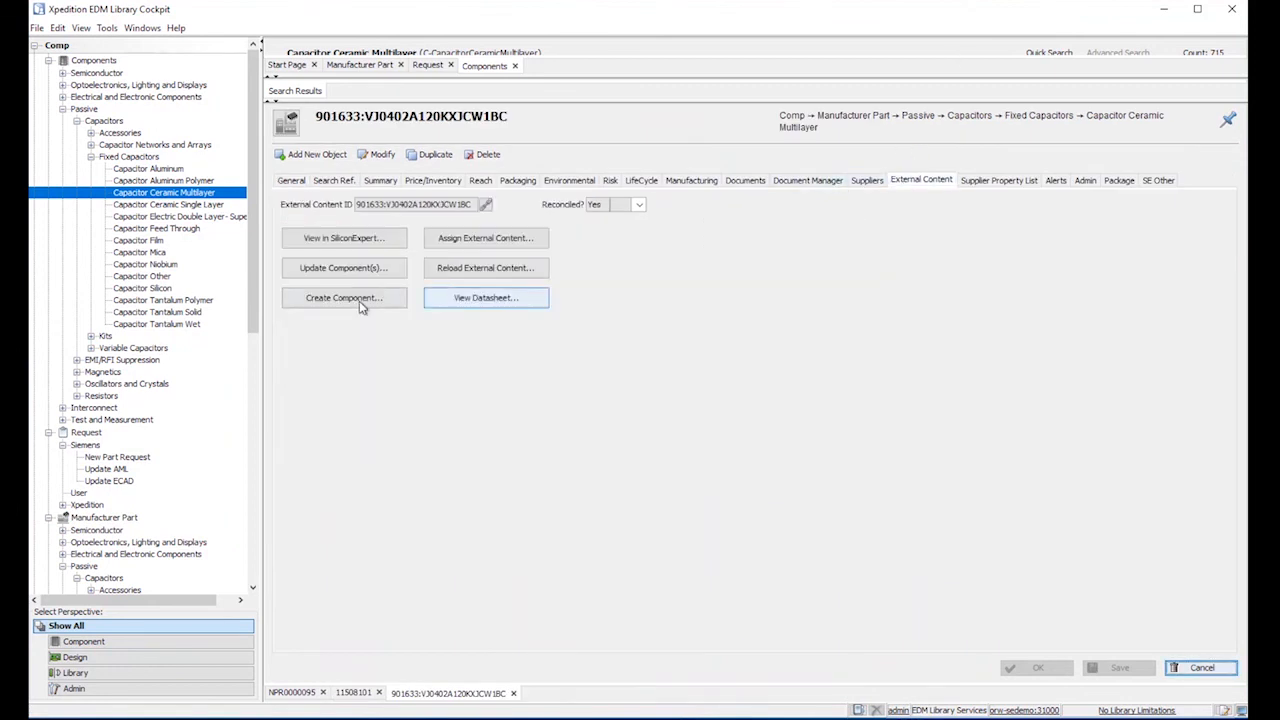
{"action": "left_click", "coordinate": [486, 267]}
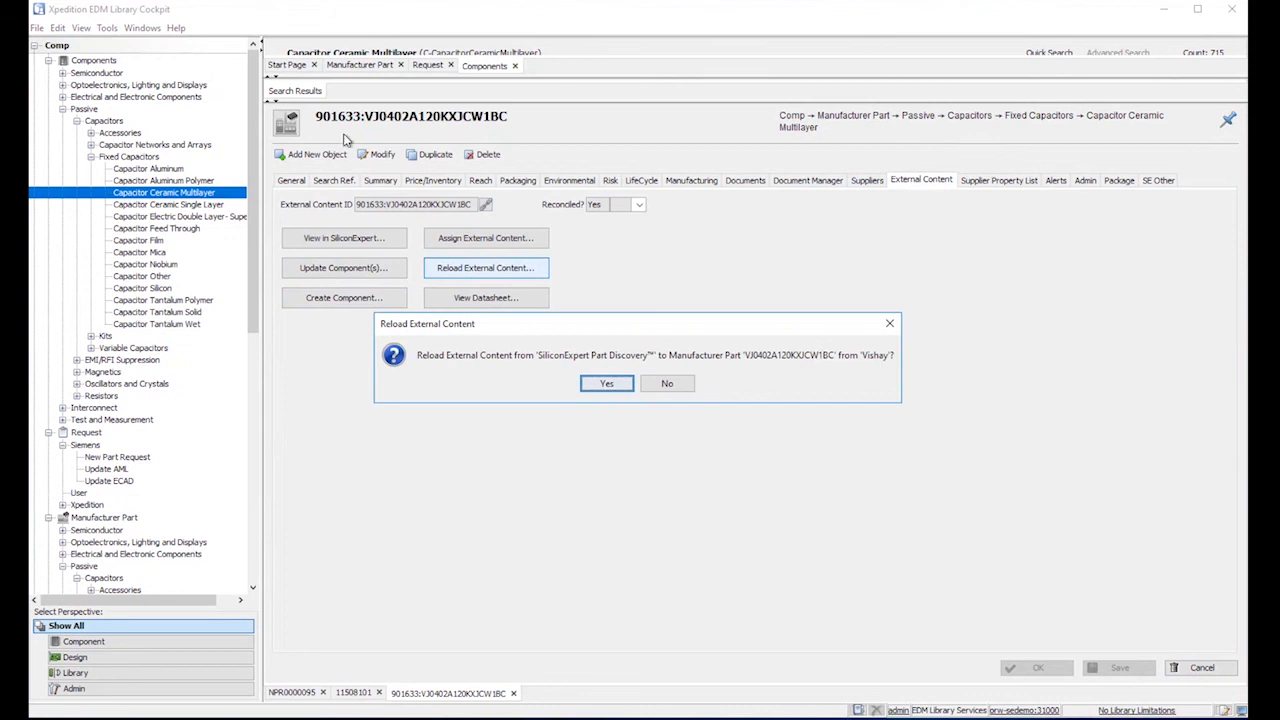
{"action": "left_click", "coordinate": [606, 383]}
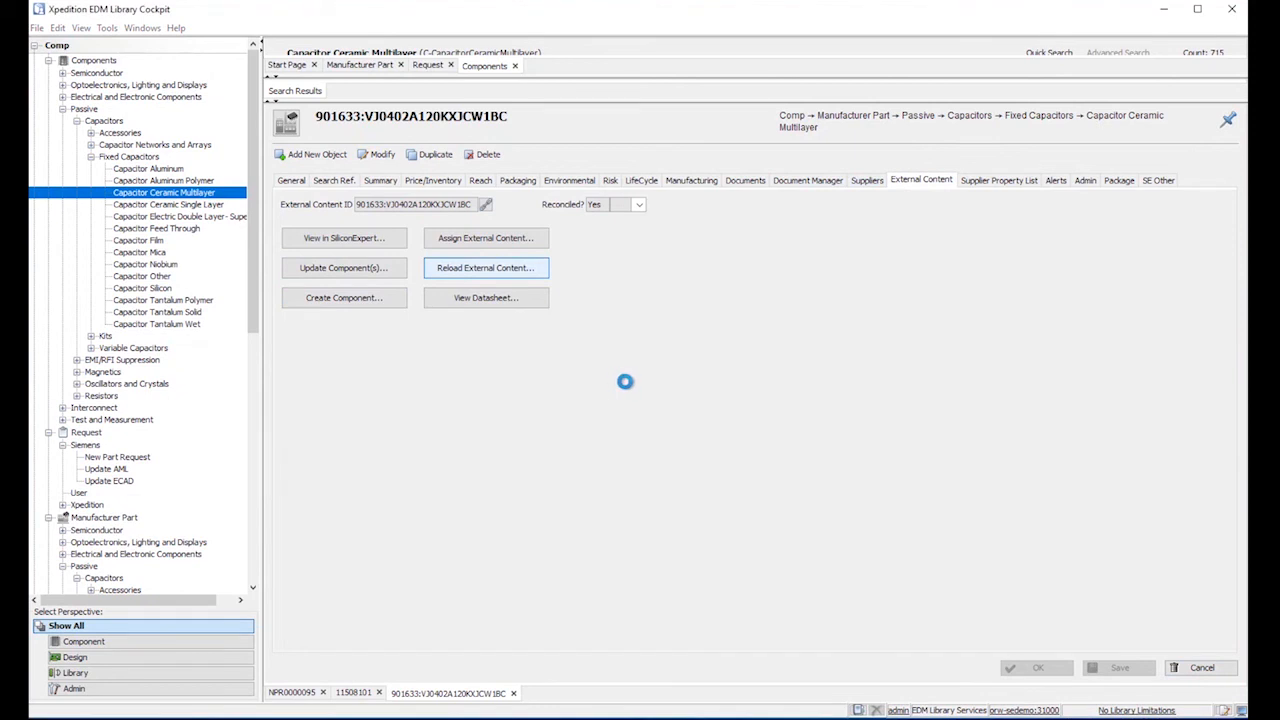
Review the property reconcile list and exit without reconciling, leaving Reconciled: No.
{"action": "left_click", "coordinate": [486, 267]}
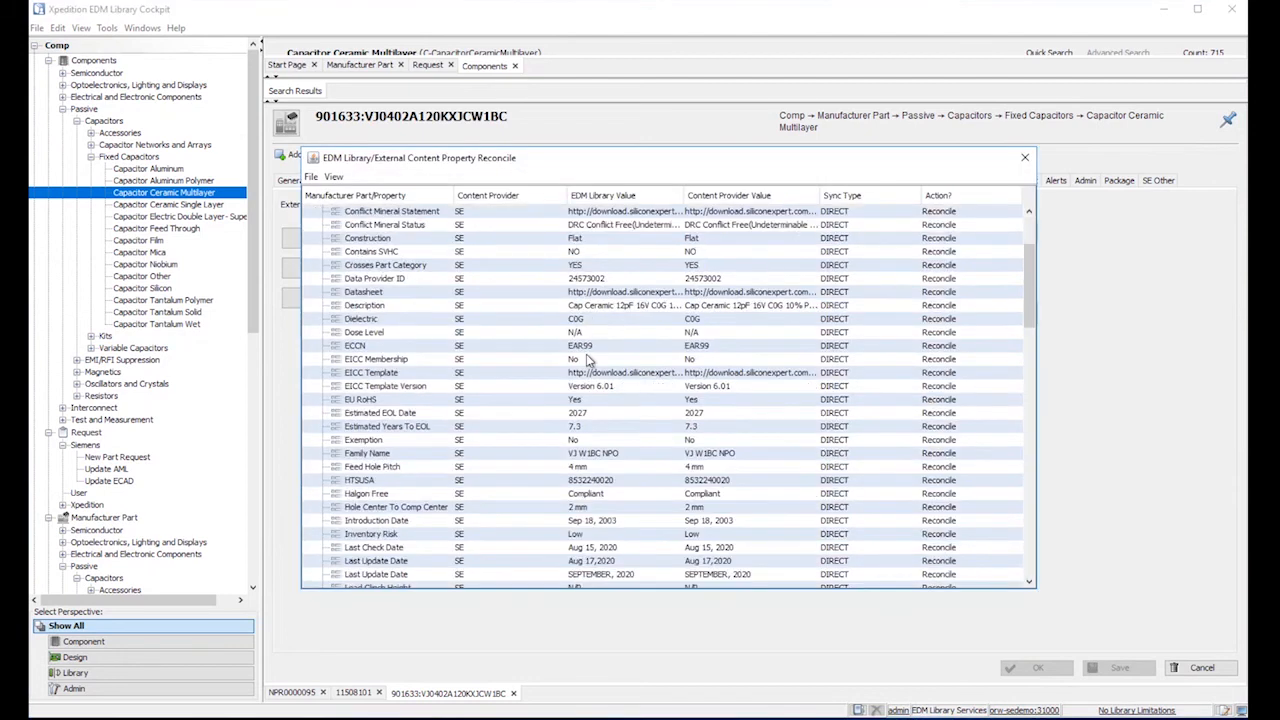
{"action": "scroll", "scroll_direction": "down", "scroll_amount": 3}
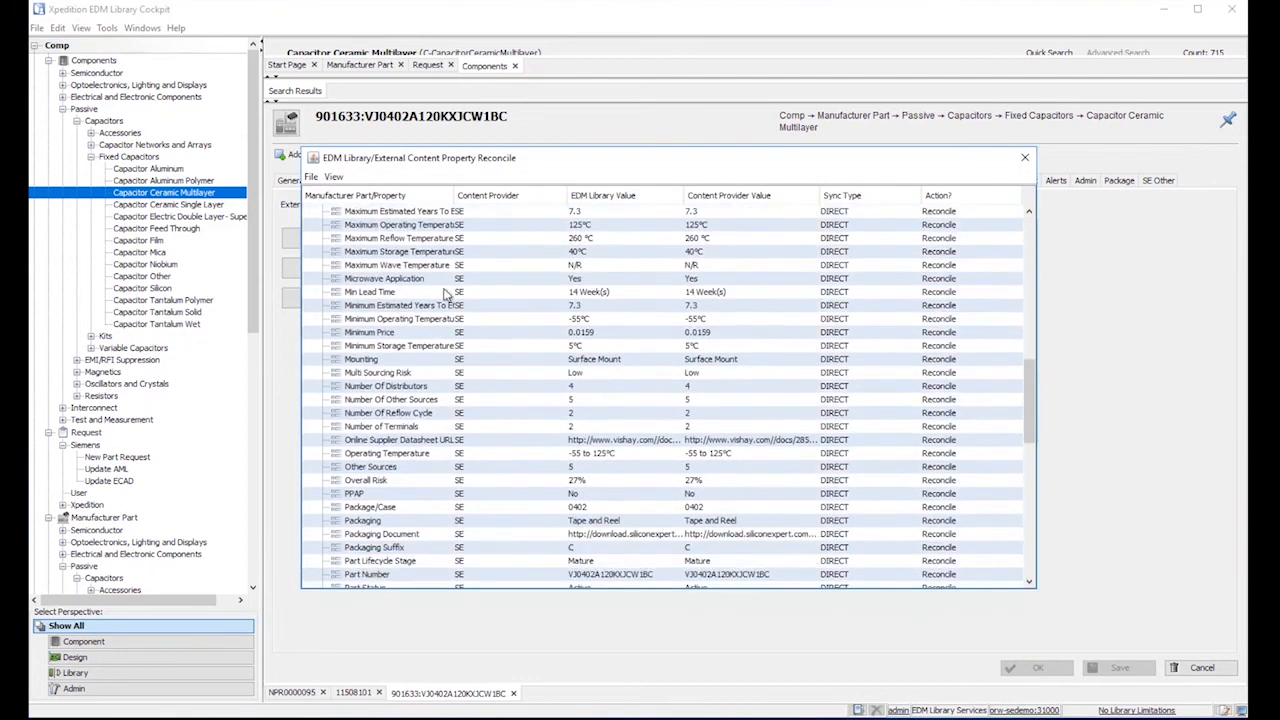
{"action": "mouse_move", "coordinate": [744, 306]}
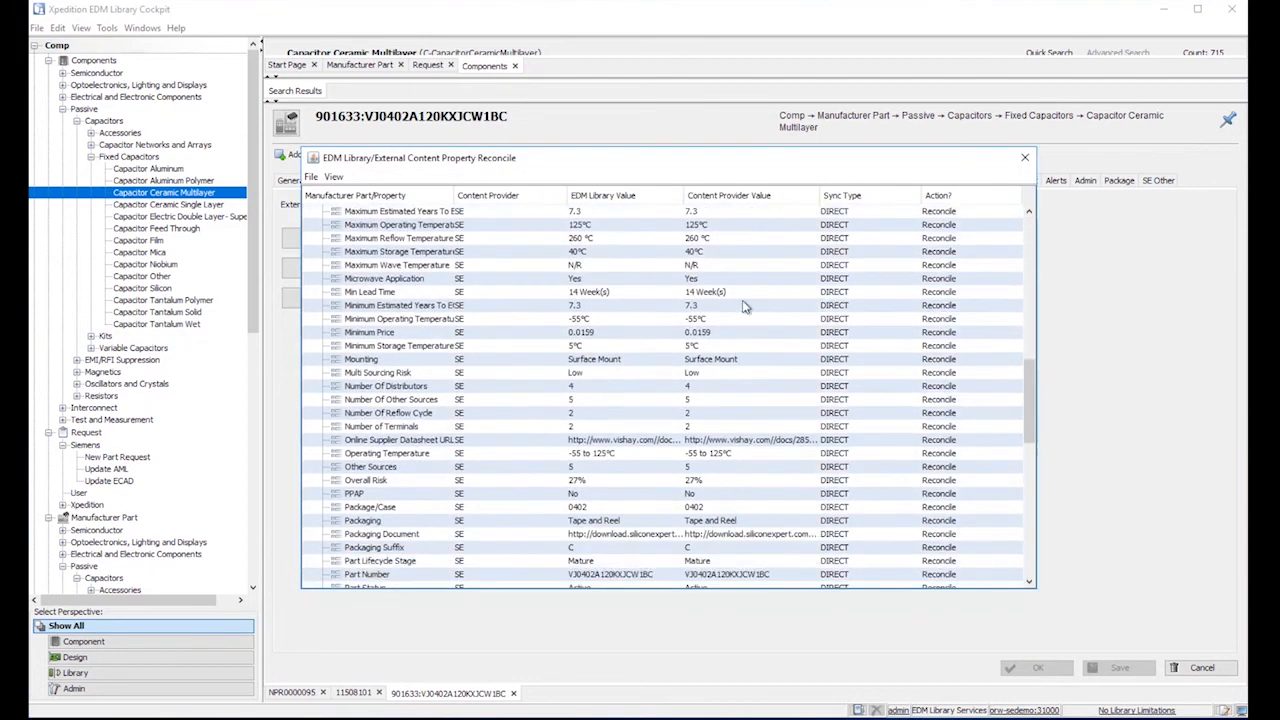
{"action": "scroll", "scroll_direction": "down", "scroll_amount": 3}
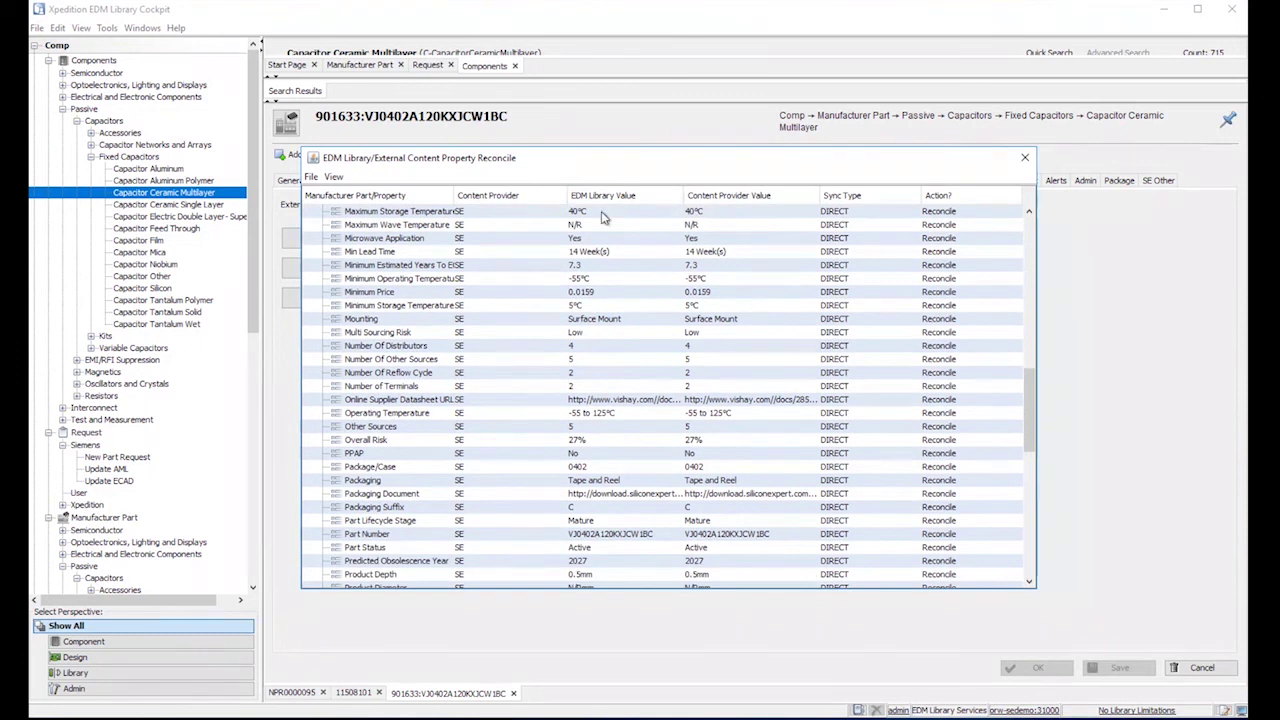
{"action": "scroll", "scroll_direction": "down", "scroll_amount": 3}
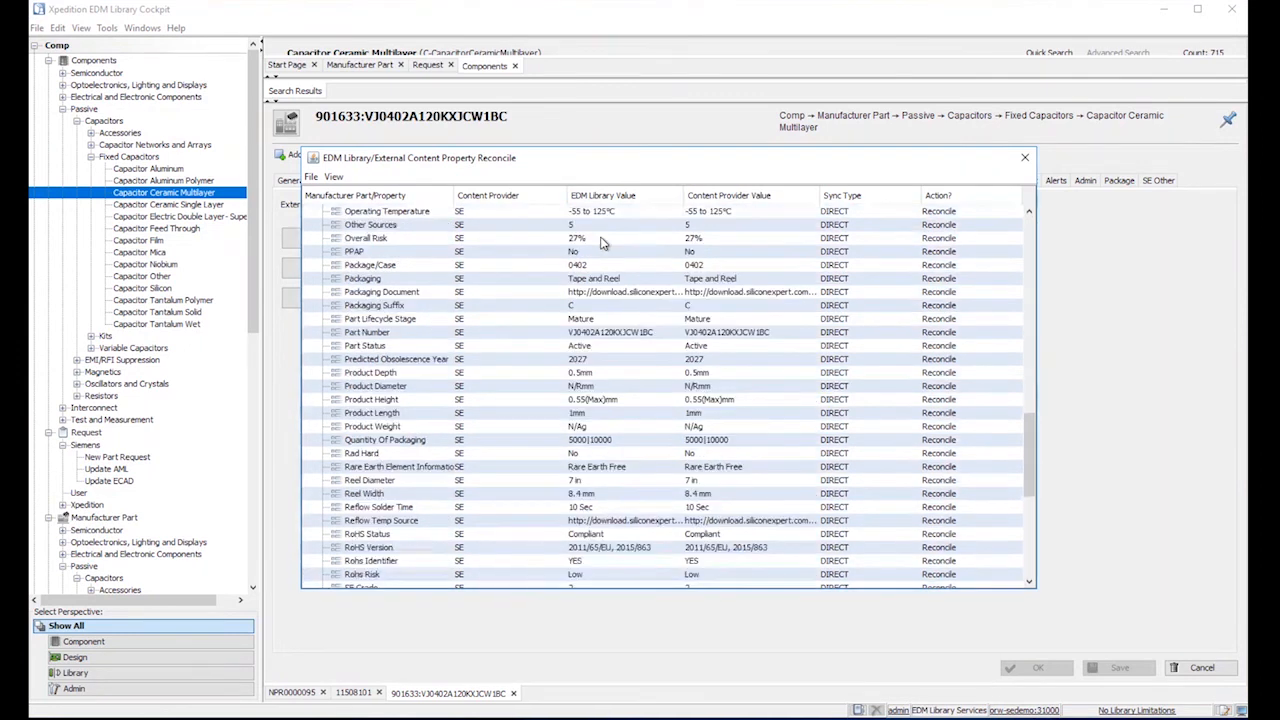
{"action": "scroll", "scroll_direction": "down", "scroll_amount": 3}
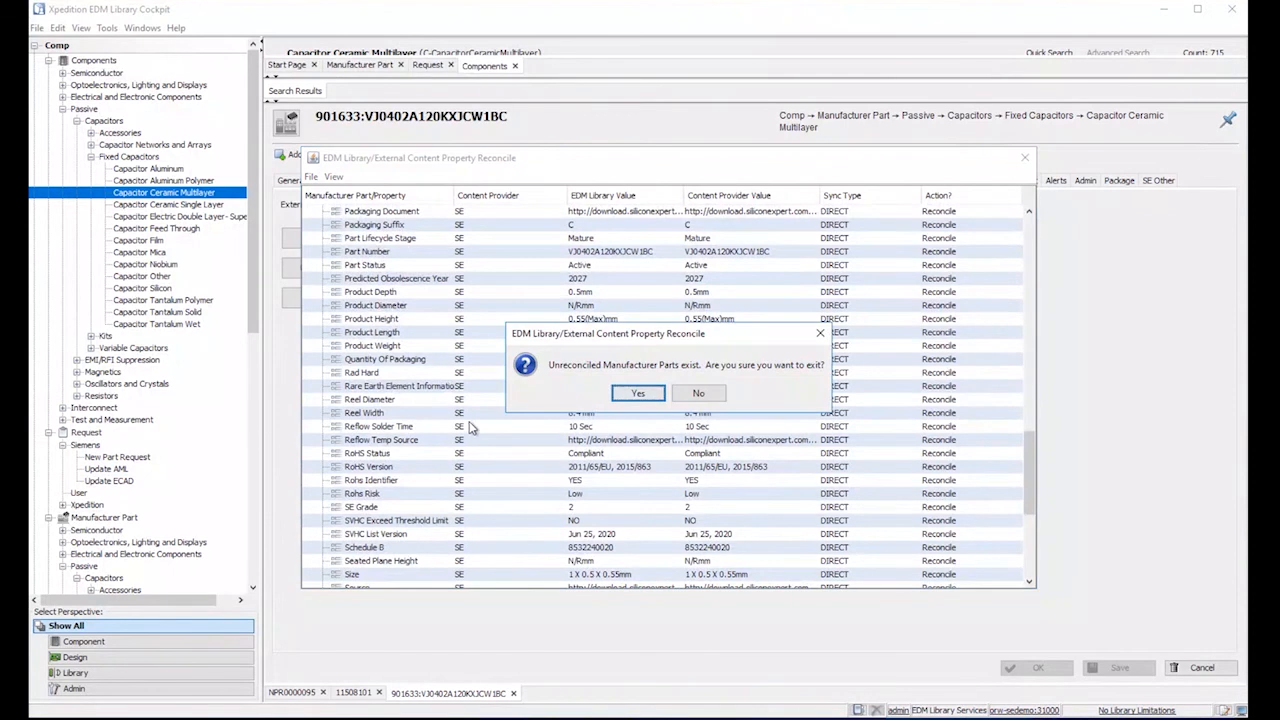
{"action": "left_click", "coordinate": [637, 393]}
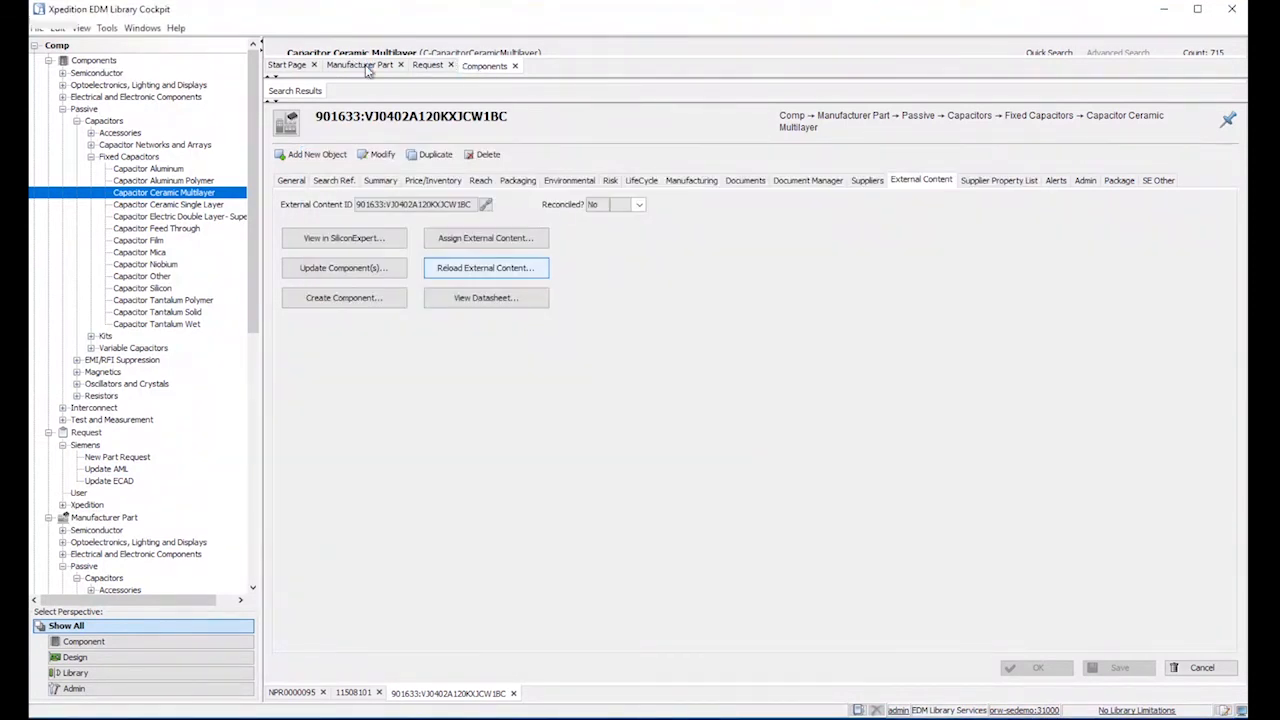
Reload SiliconExpert external content for AVX part 12065A301FAT2A from the manufacturer part results.
{"action": "left_click", "coordinate": [360, 65]}
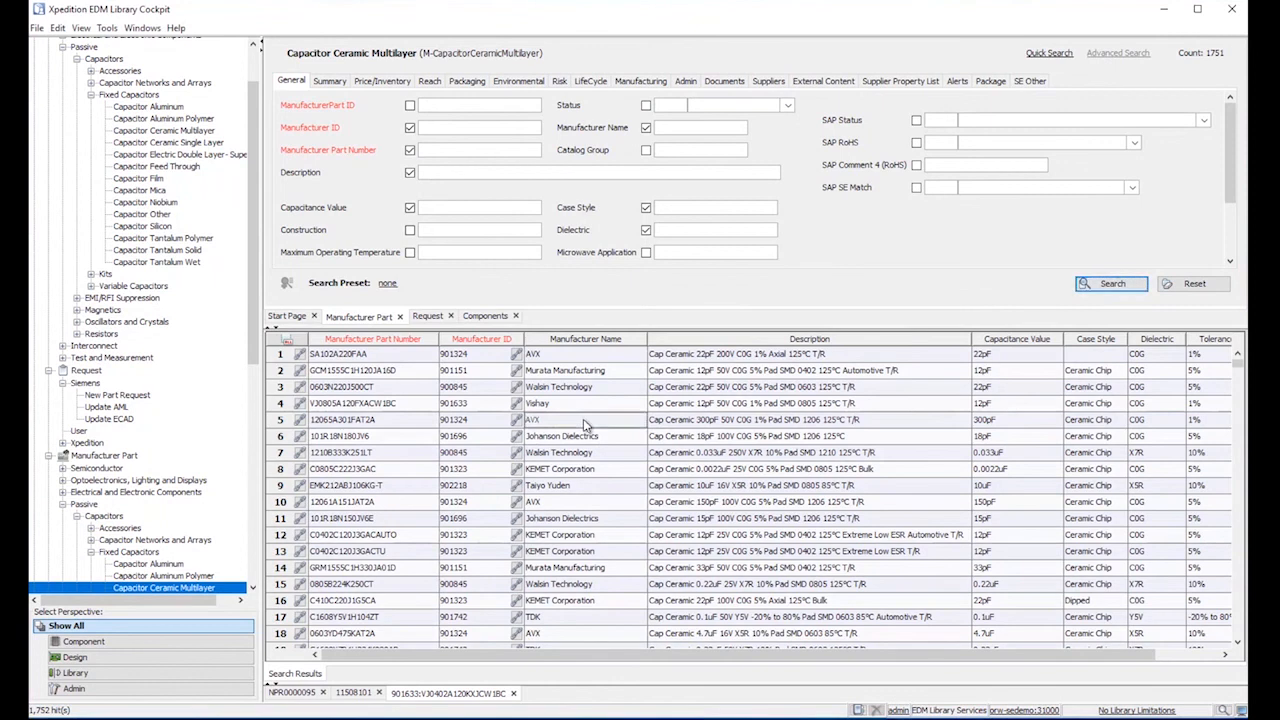
{"action": "left_click", "coordinate": [585, 419]}
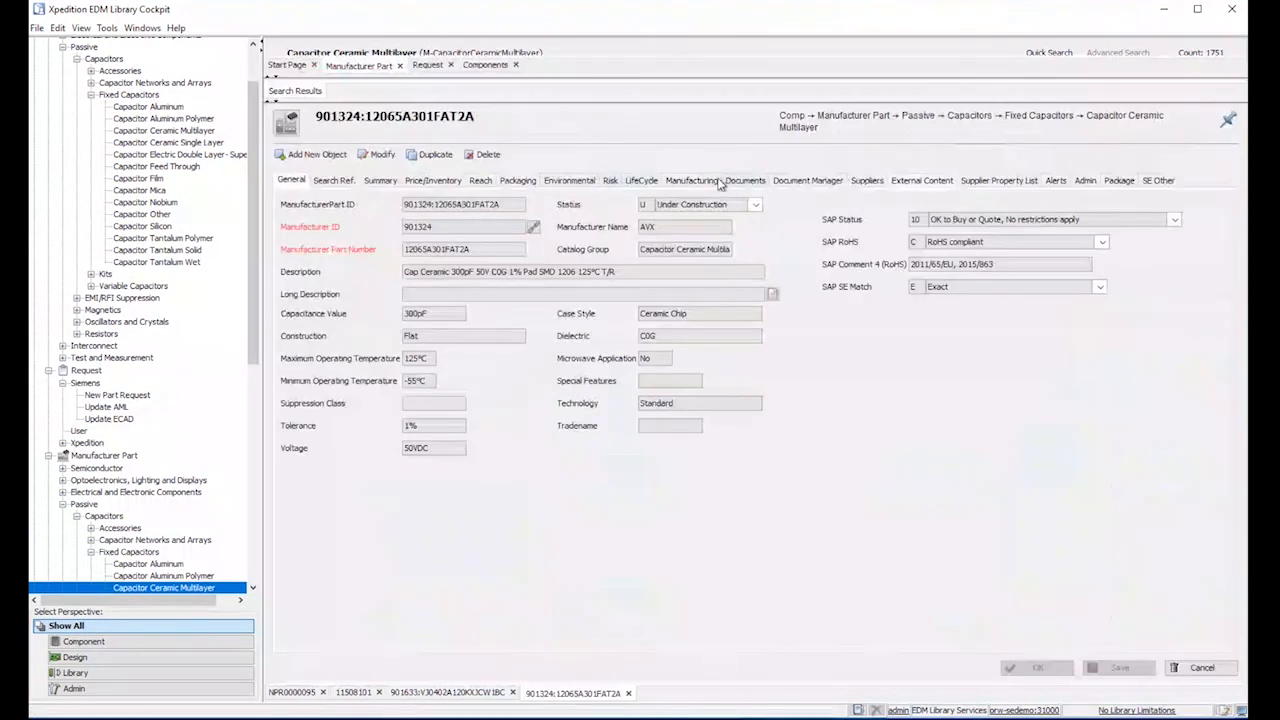
{"action": "left_click", "coordinate": [921, 180]}
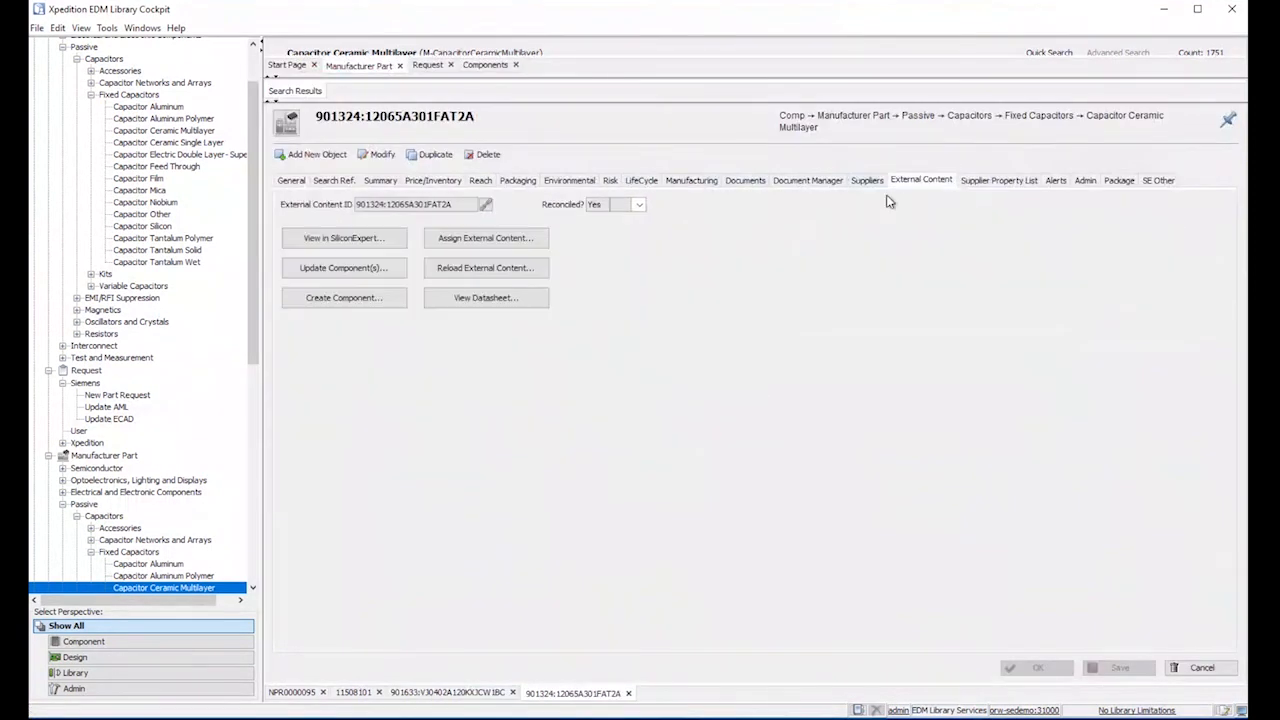
{"action": "left_click", "coordinate": [486, 267]}
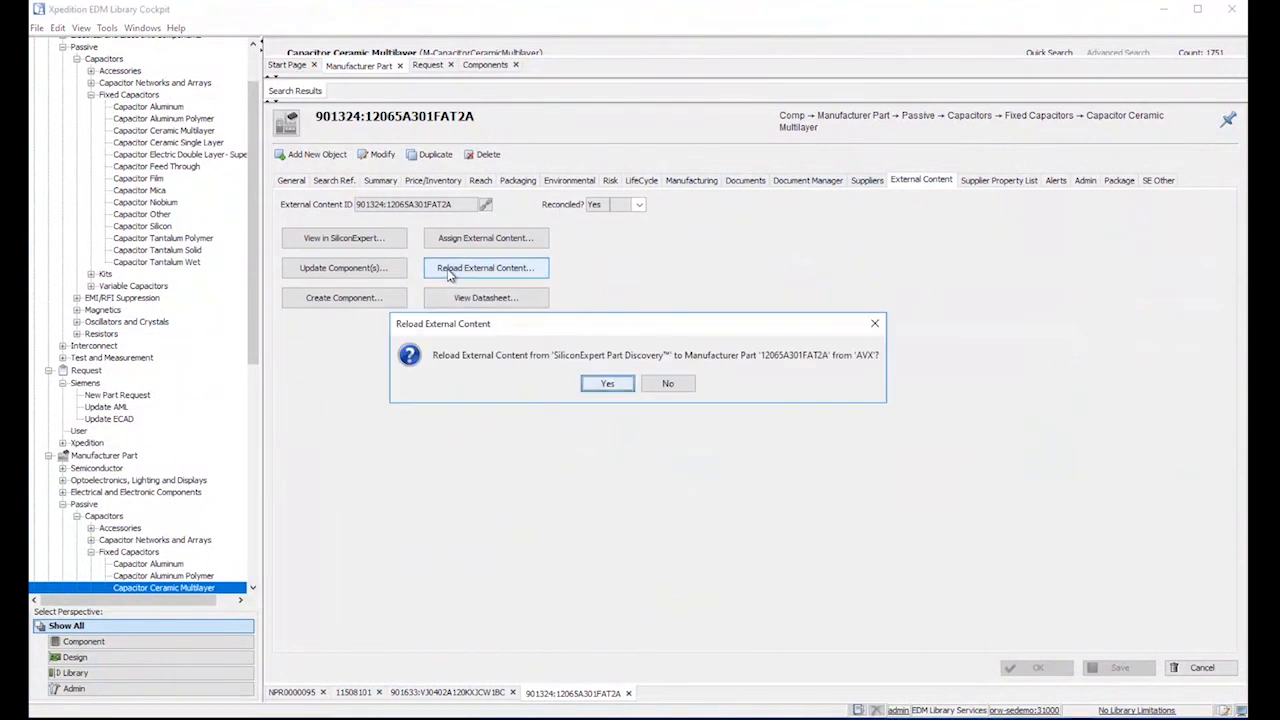
{"action": "left_click", "coordinate": [607, 383]}
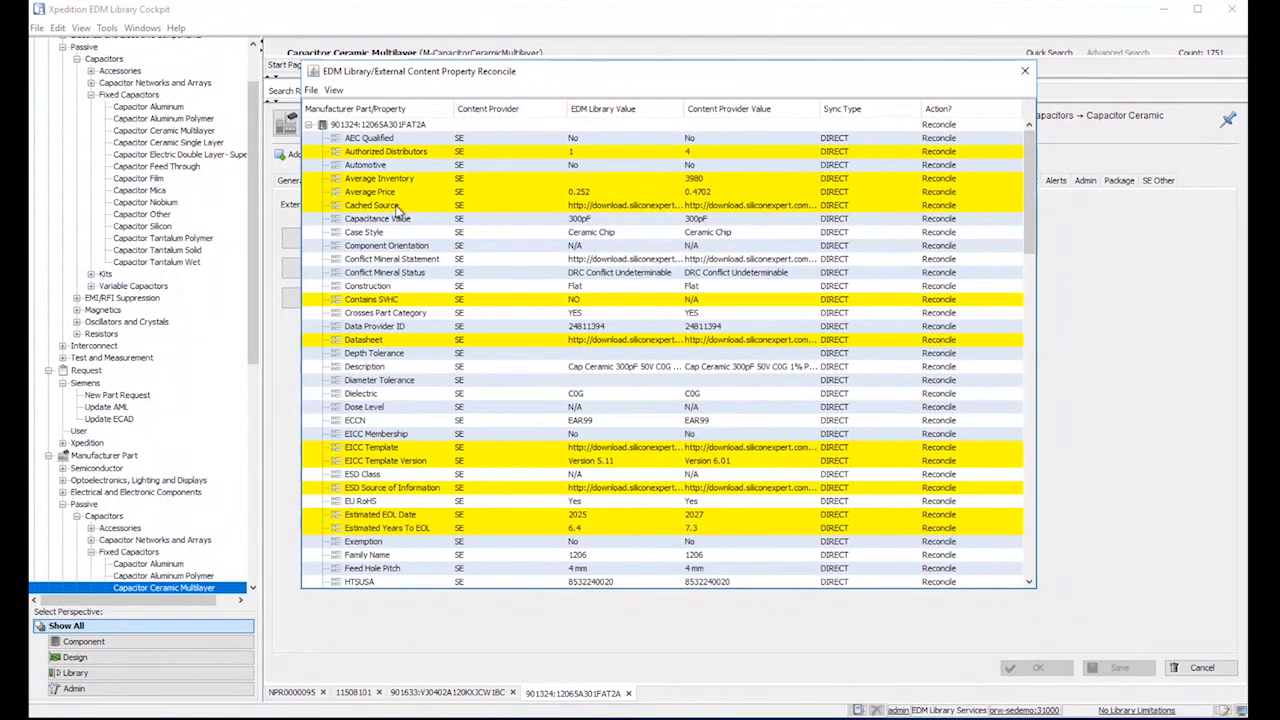
{"action": "mouse_move", "coordinate": [430, 448]}
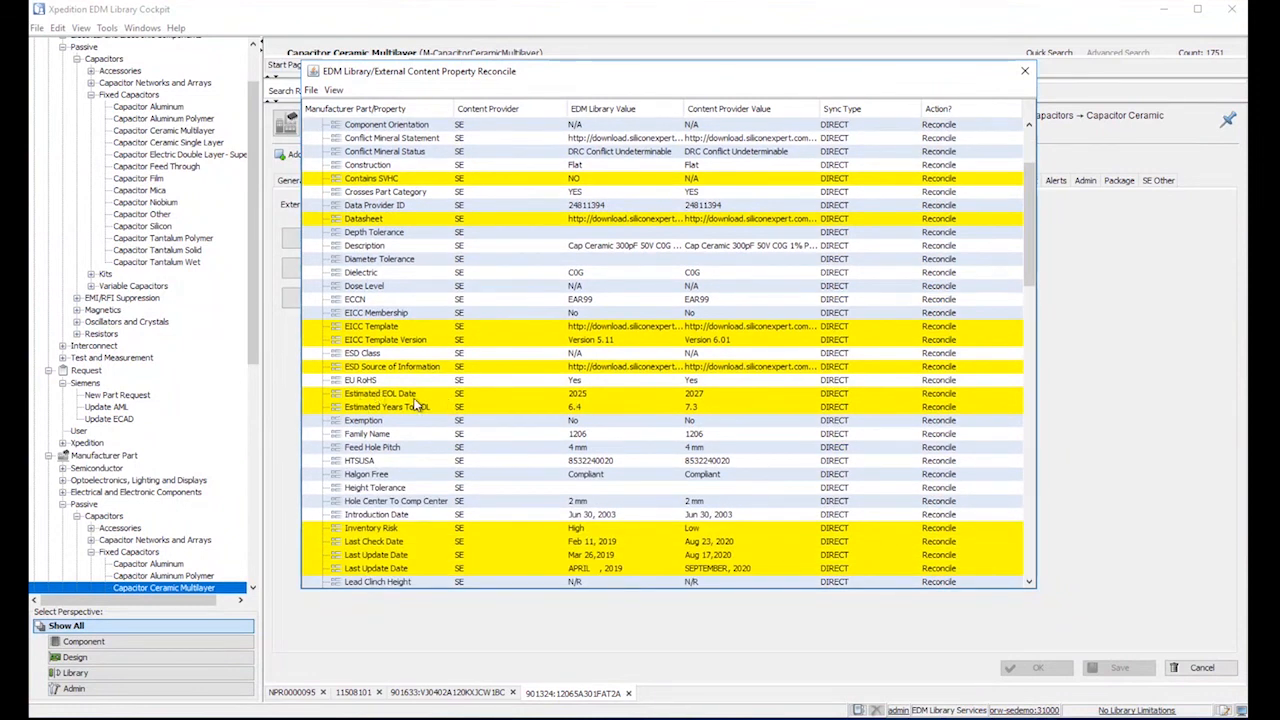
Scroll through the reconcile list showing differing lead time, risk and EOL values.
{"action": "scroll", "scroll_direction": "down", "scroll_amount": 3}
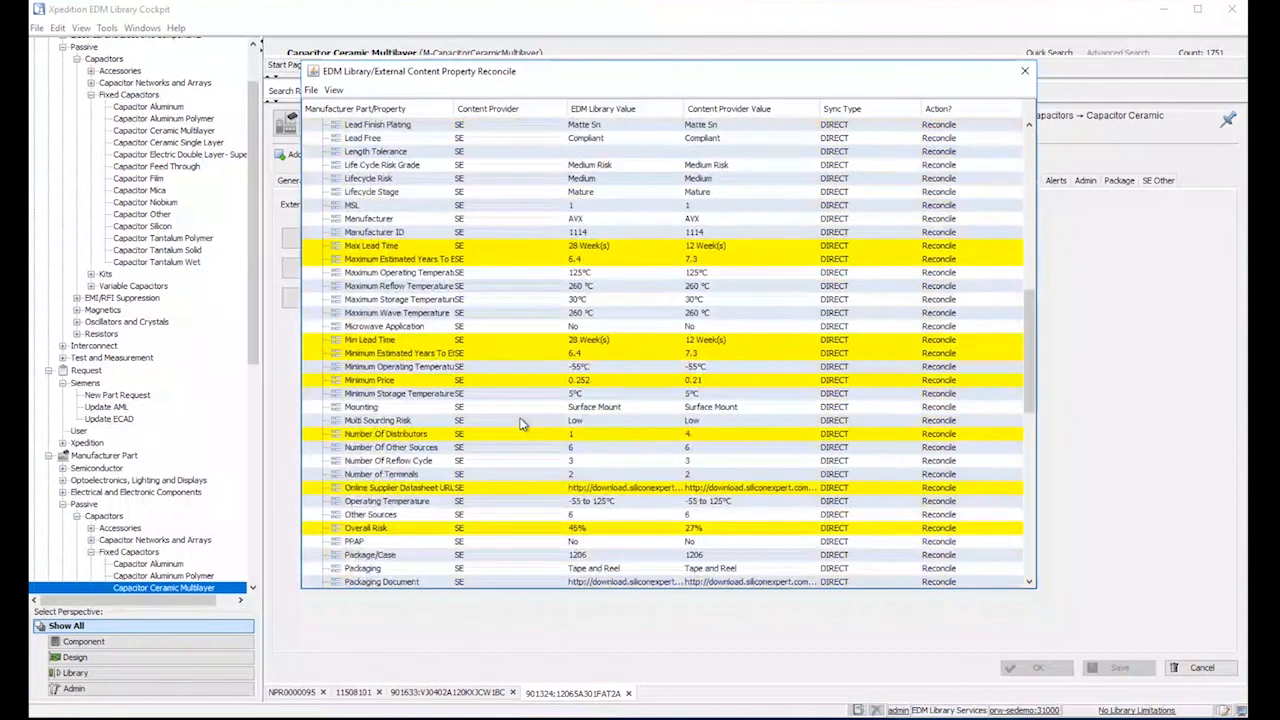
{"action": "scroll", "scroll_direction": "down", "scroll_amount": 3}
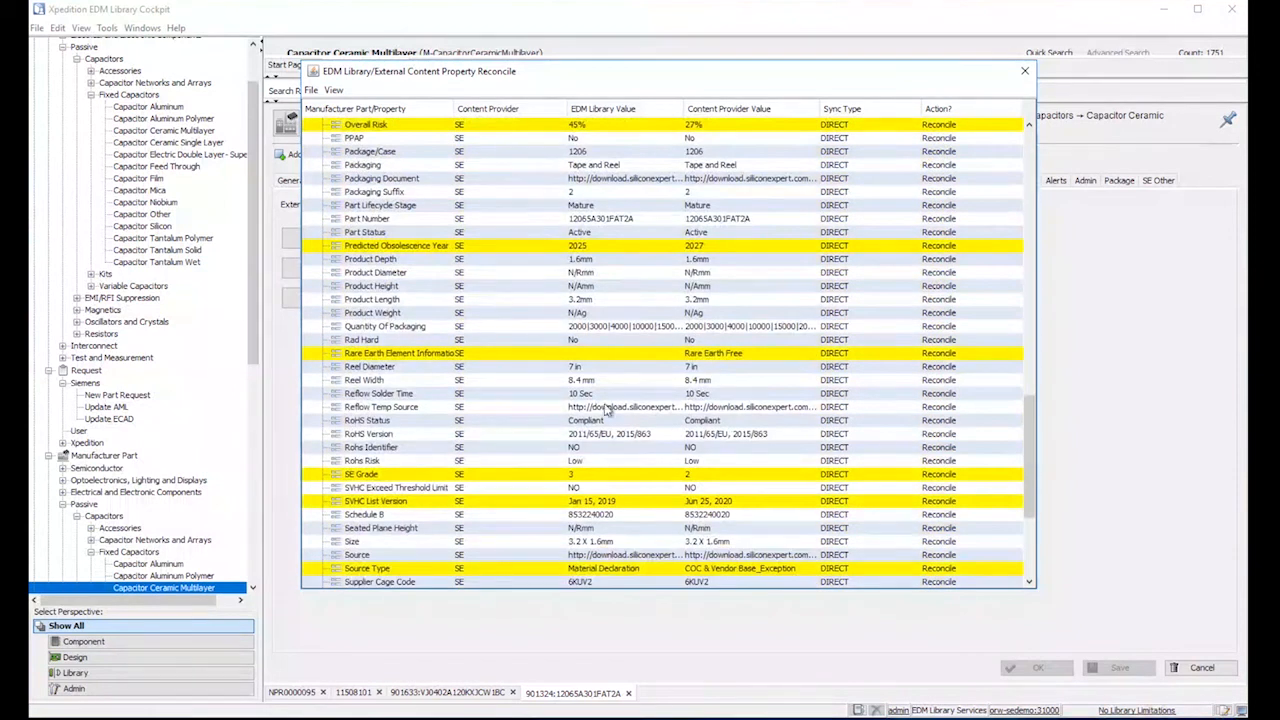
{"action": "scroll", "scroll_direction": "down", "scroll_amount": 3}
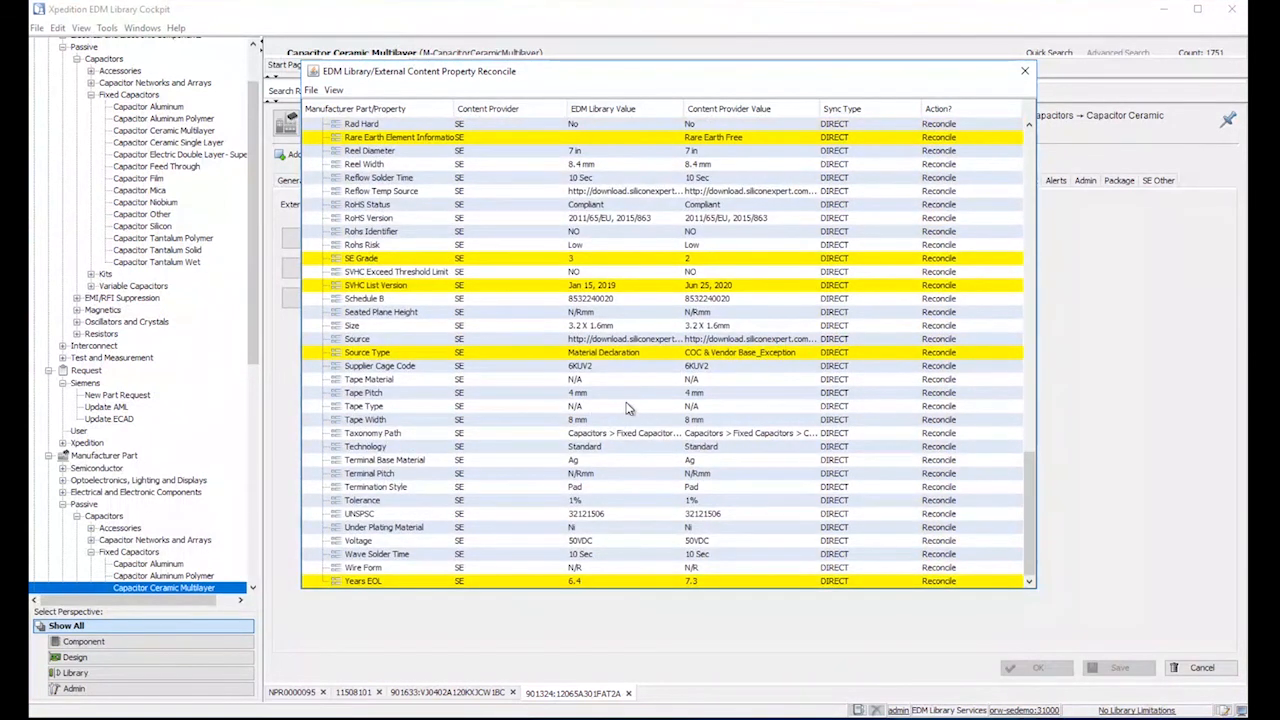
{"action": "mouse_move", "coordinate": [624, 408]}
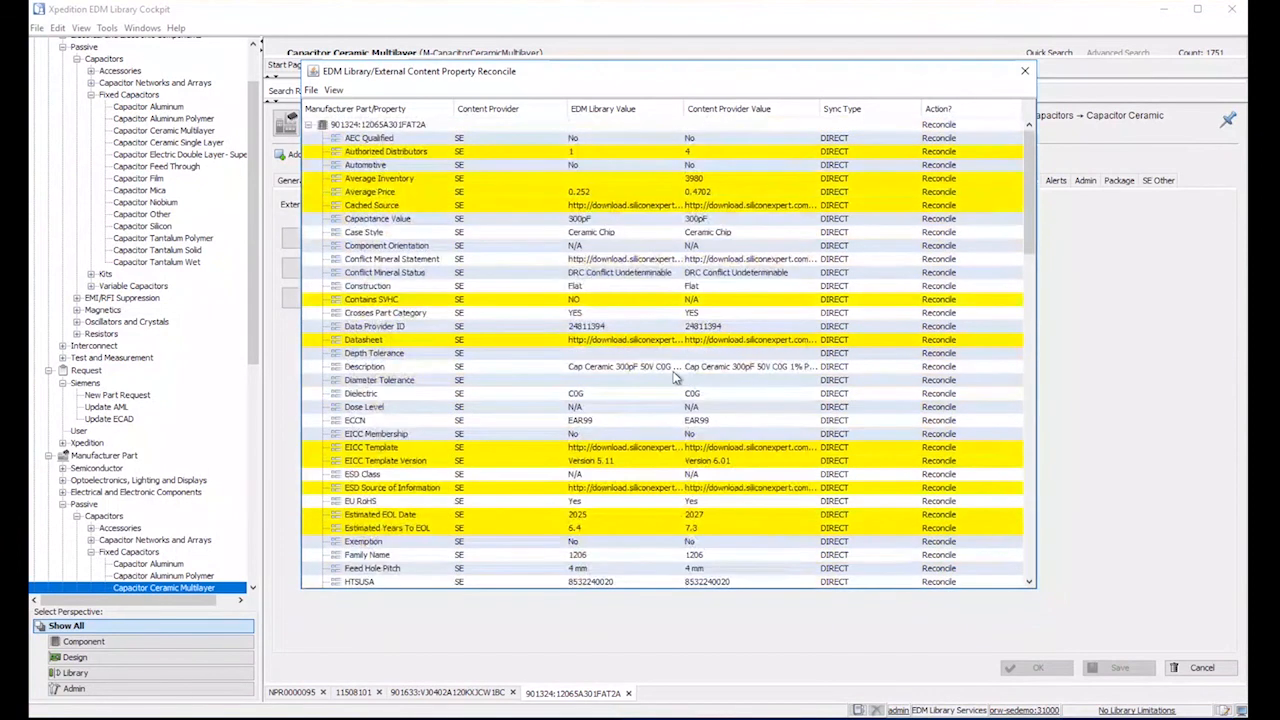
{"action": "scroll", "scroll_direction": "down", "scroll_amount": 3}
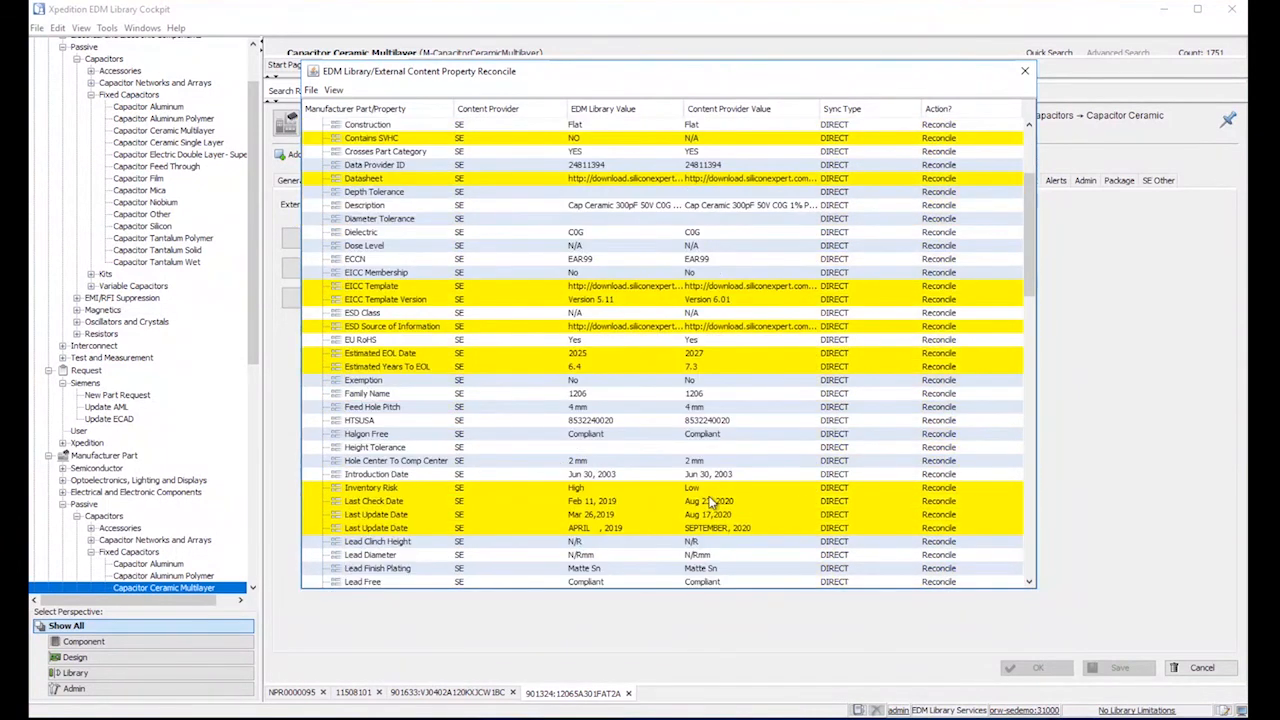
{"action": "mouse_move", "coordinate": [720, 505]}
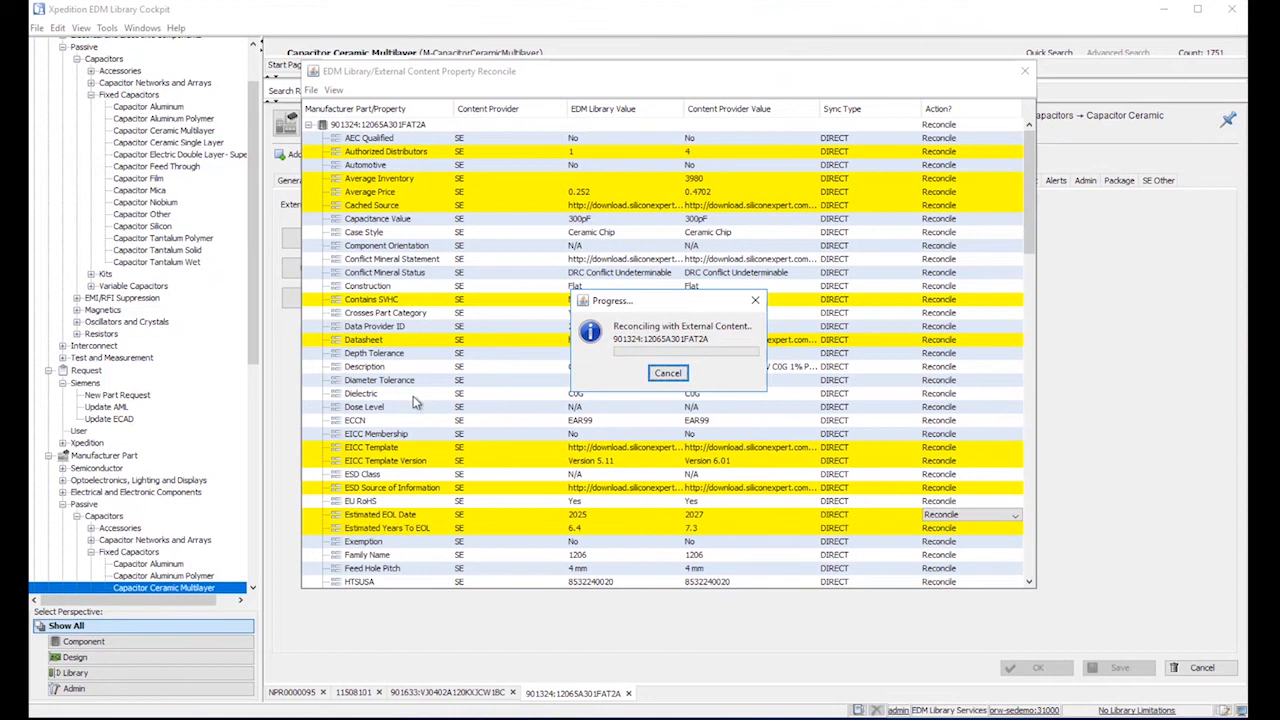
{"action": "mouse_move", "coordinate": [409, 411]}
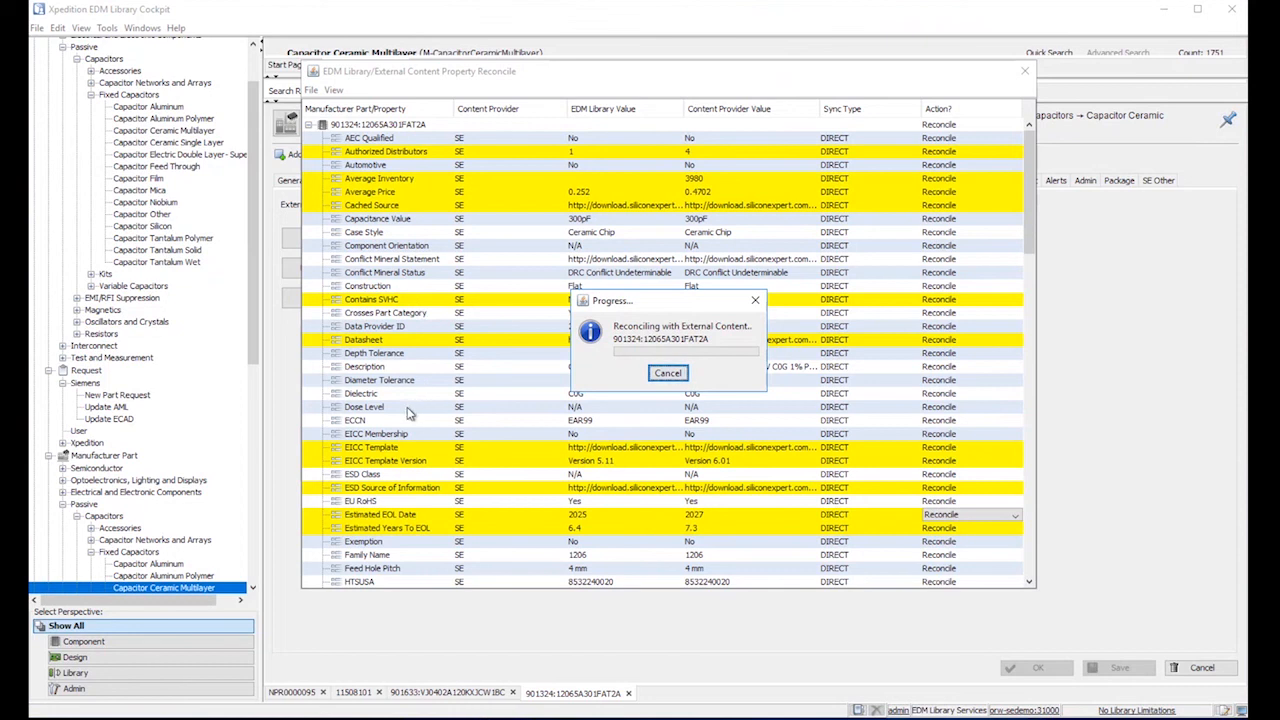
{"action": "mouse_move", "coordinate": [490, 527]}
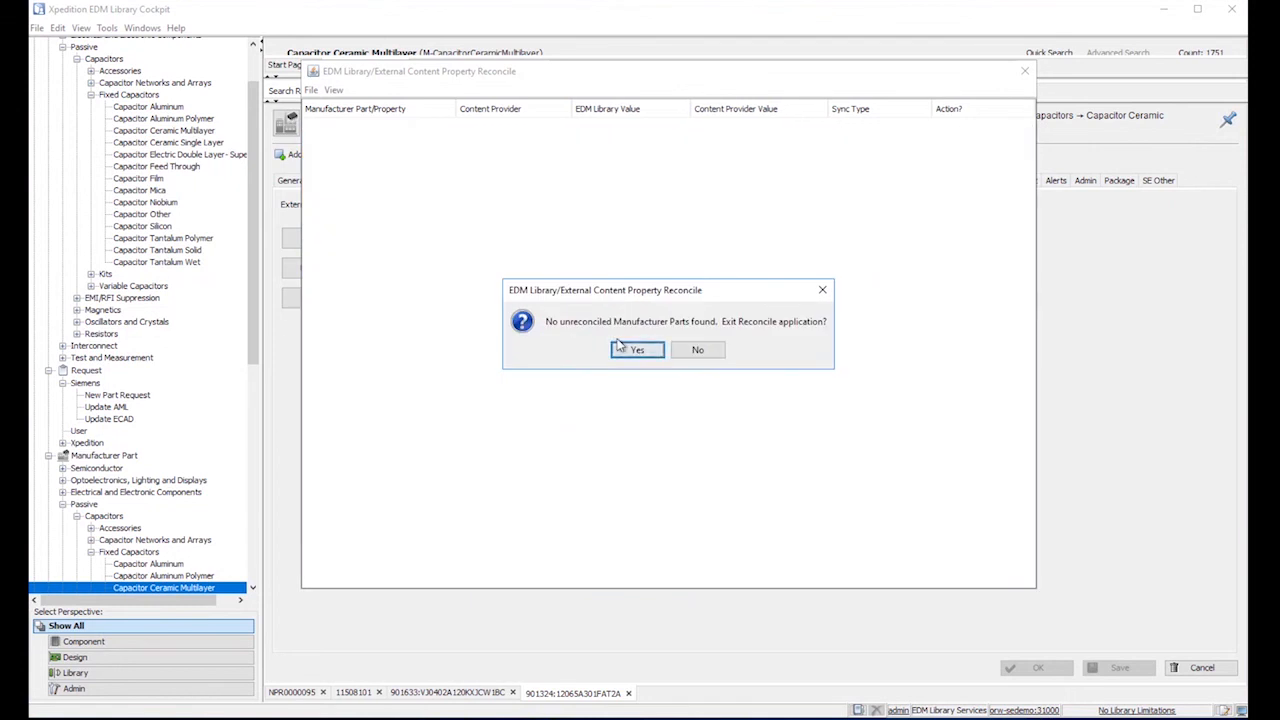
Exit Reconcile and review the part's General, Summary and Price/Inventory data (12-week lead, 3980 inventory).
{"action": "left_click", "coordinate": [637, 350]}
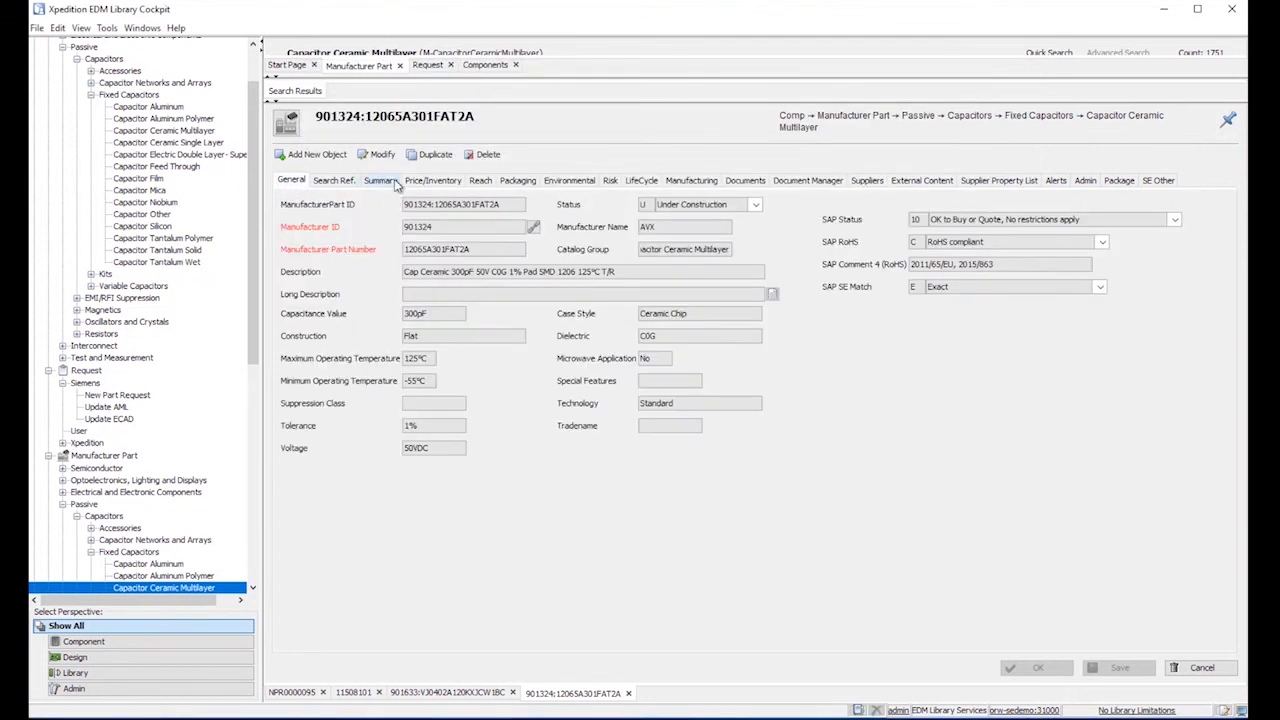
{"action": "left_click", "coordinate": [434, 180]}
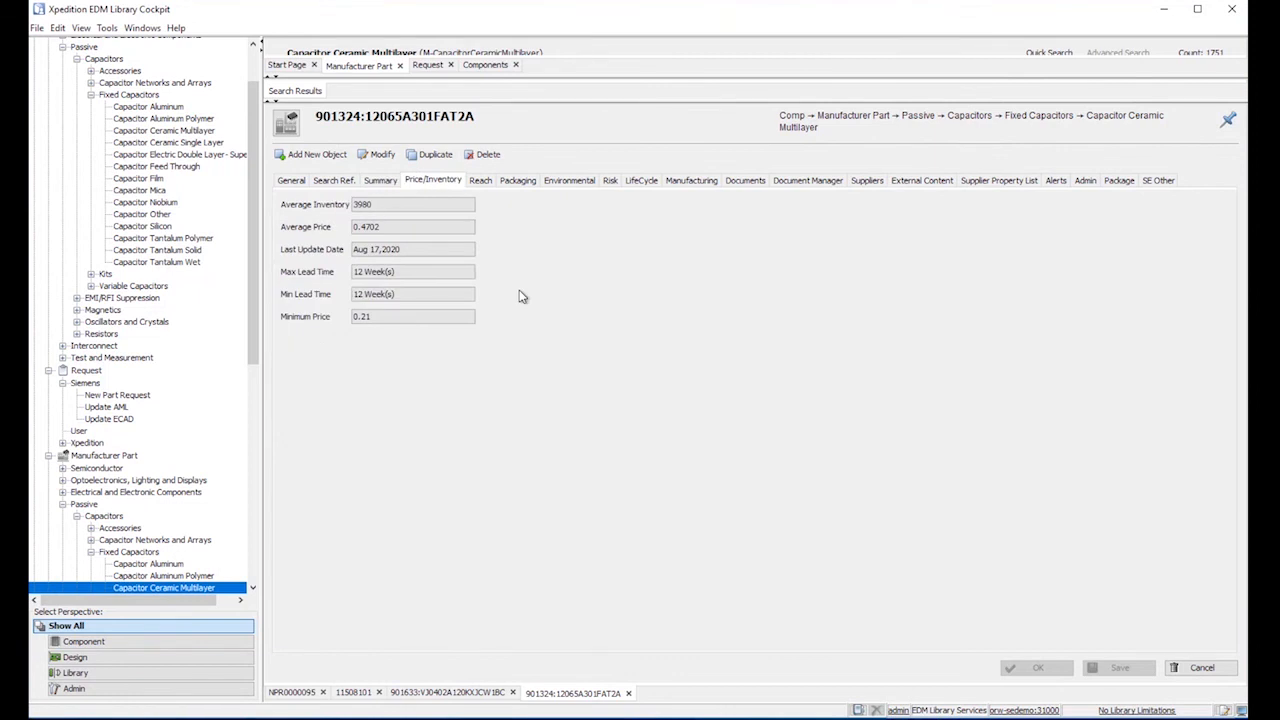
{"action": "left_click", "coordinate": [291, 180]}
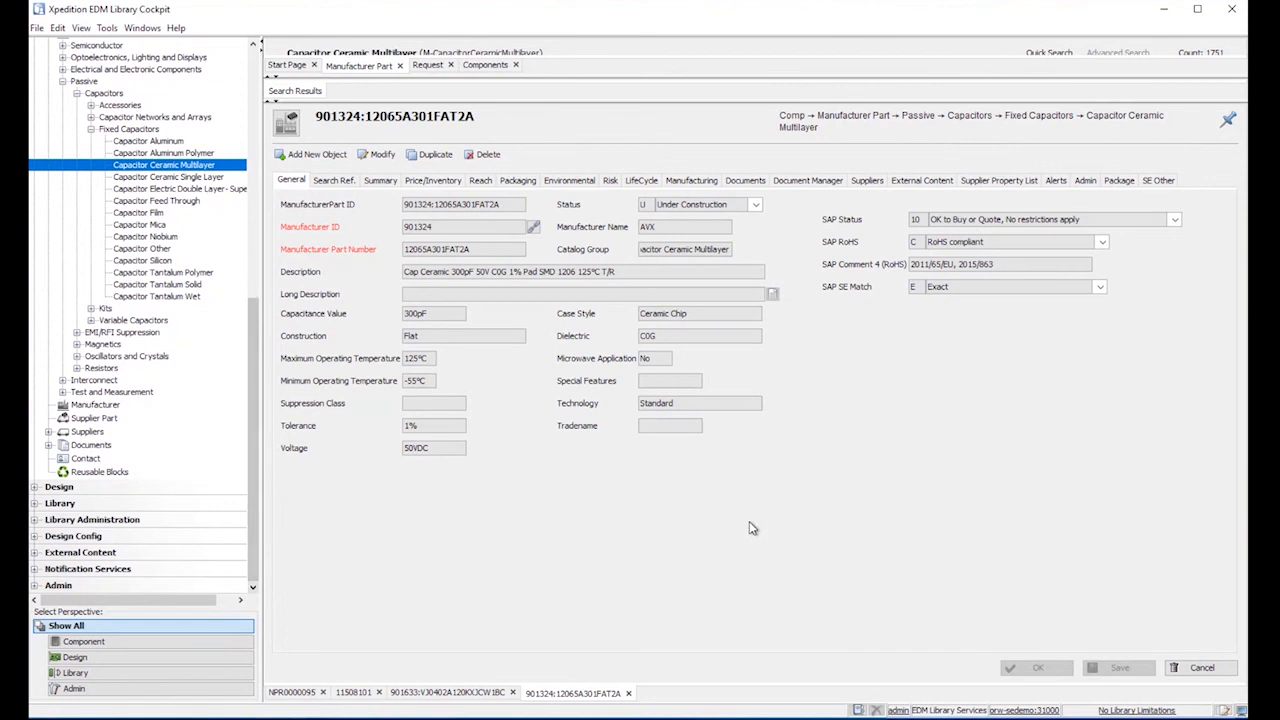
{"action": "mouse_move", "coordinate": [621, 515]}
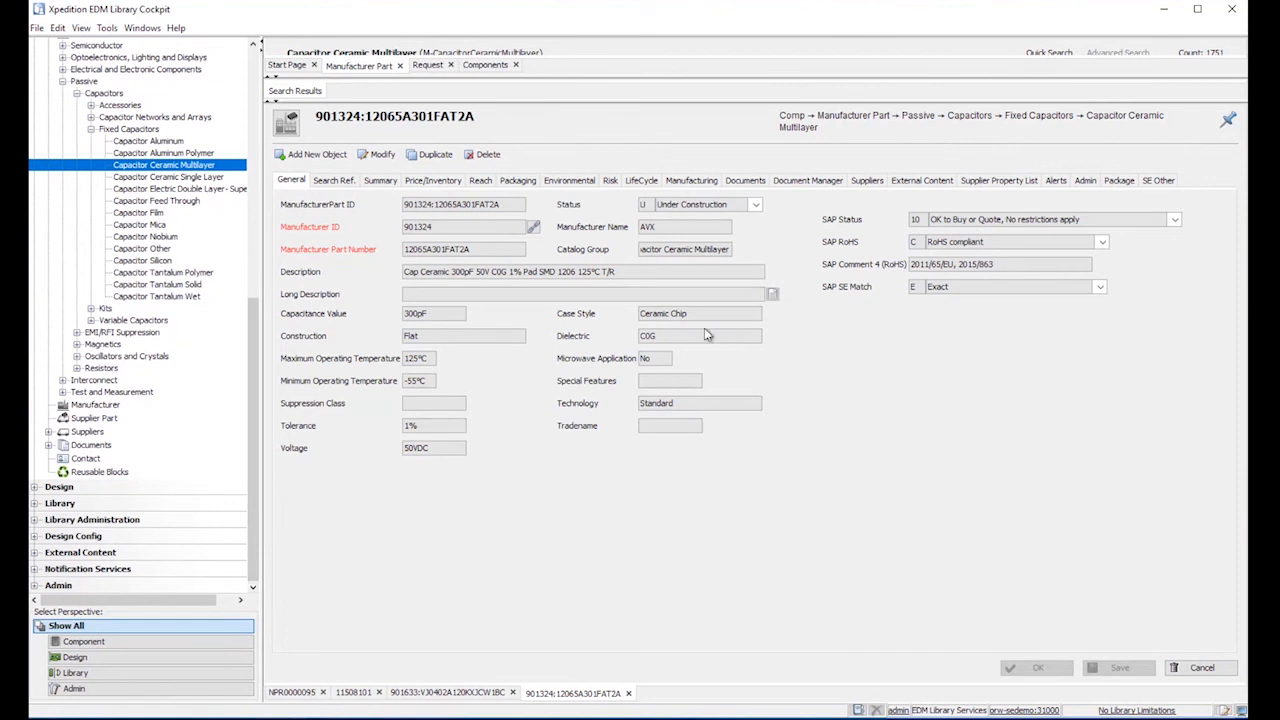
{"action": "mouse_move", "coordinate": [873, 287]}
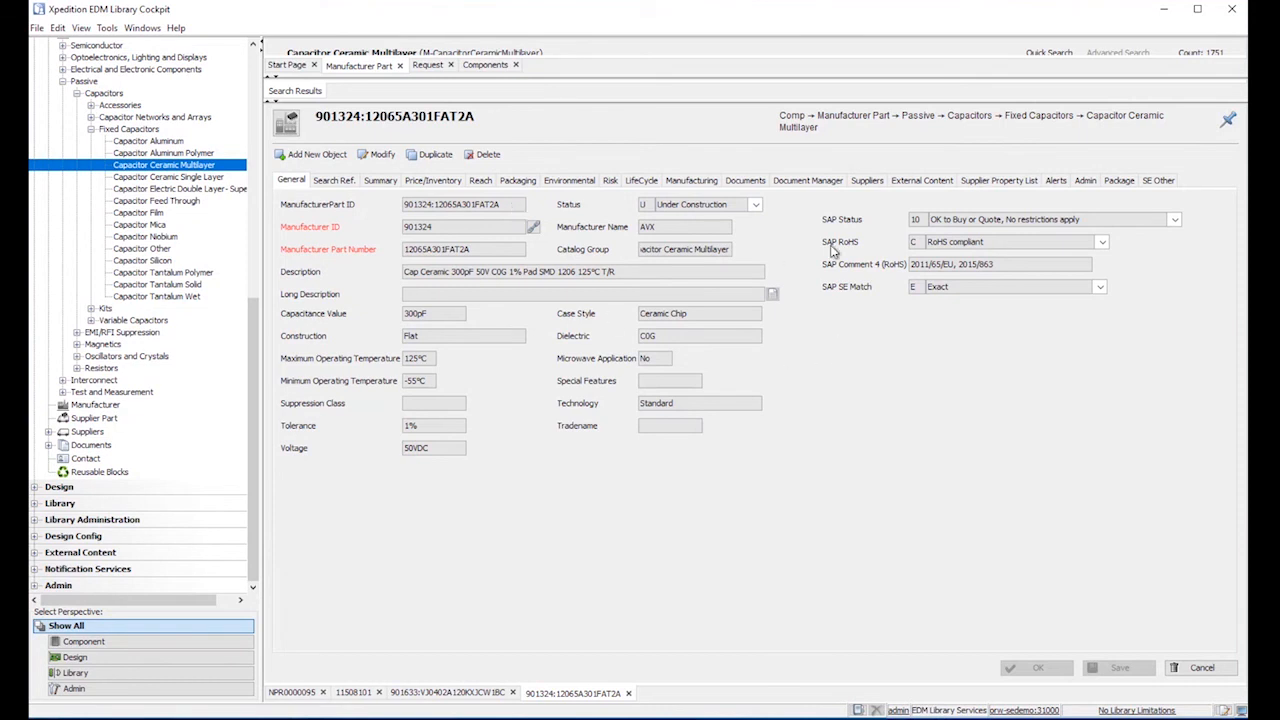
{"action": "left_click", "coordinate": [379, 180]}
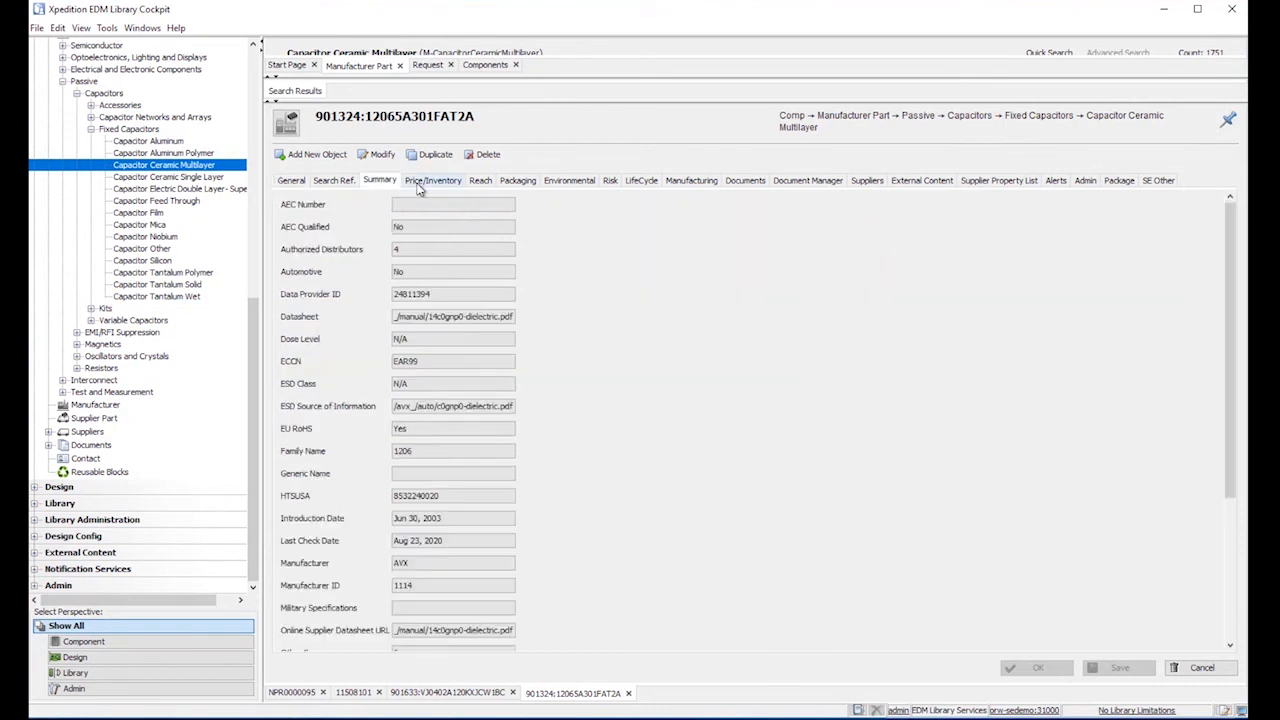
{"action": "left_click", "coordinate": [432, 180]}
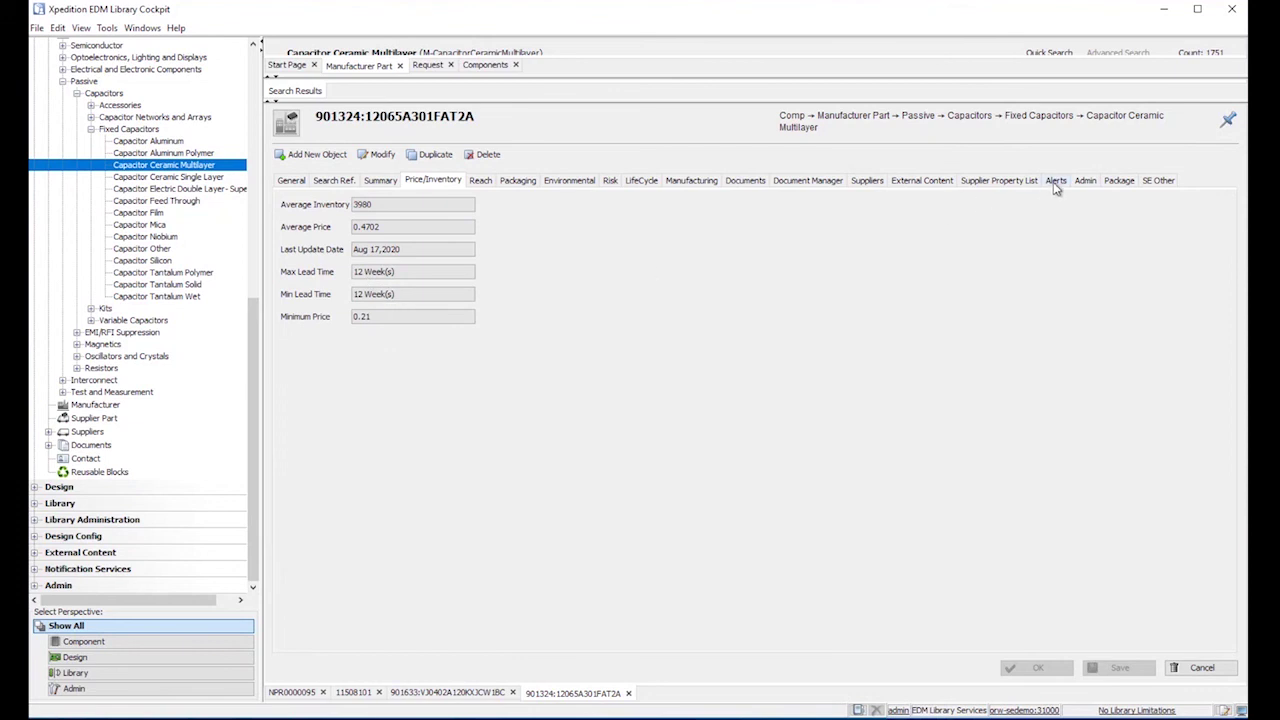
Show the part's five change notification alerts, including the NP0 discontinuation notice.
{"action": "left_click", "coordinate": [1055, 180]}
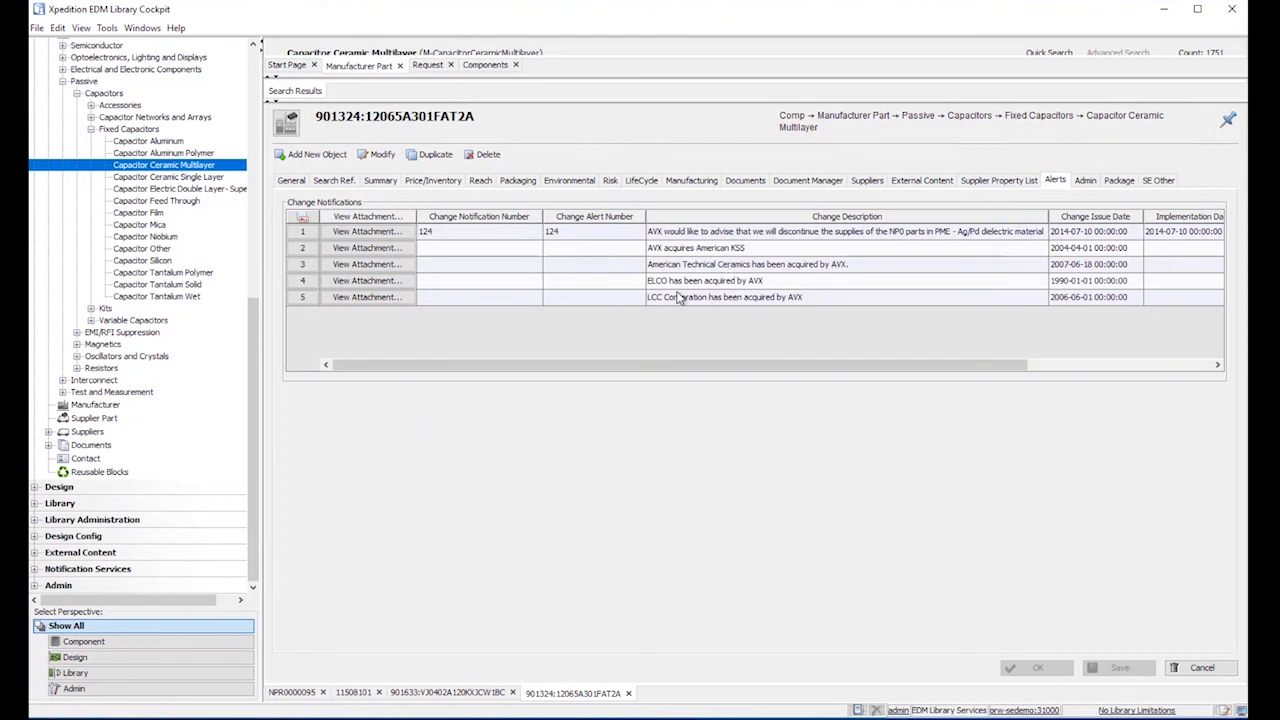
{"action": "mouse_move", "coordinate": [577, 310]}
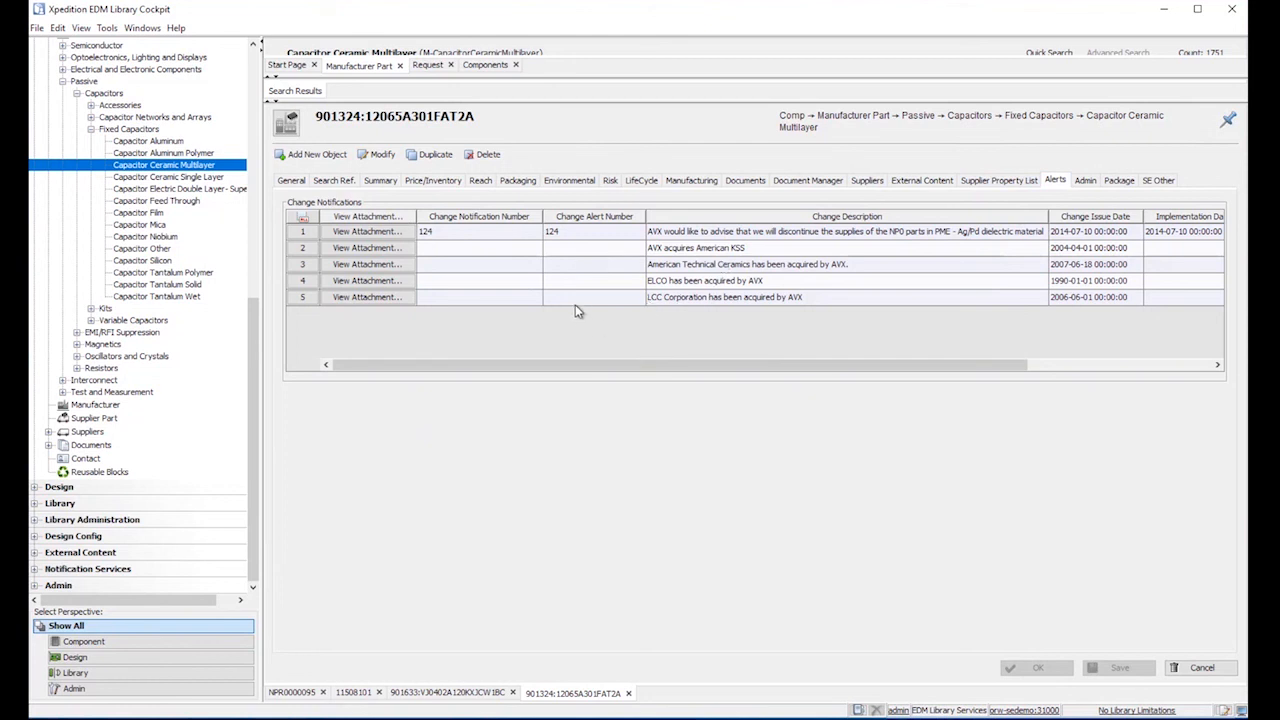
{"action": "mouse_move", "coordinate": [717, 264]}
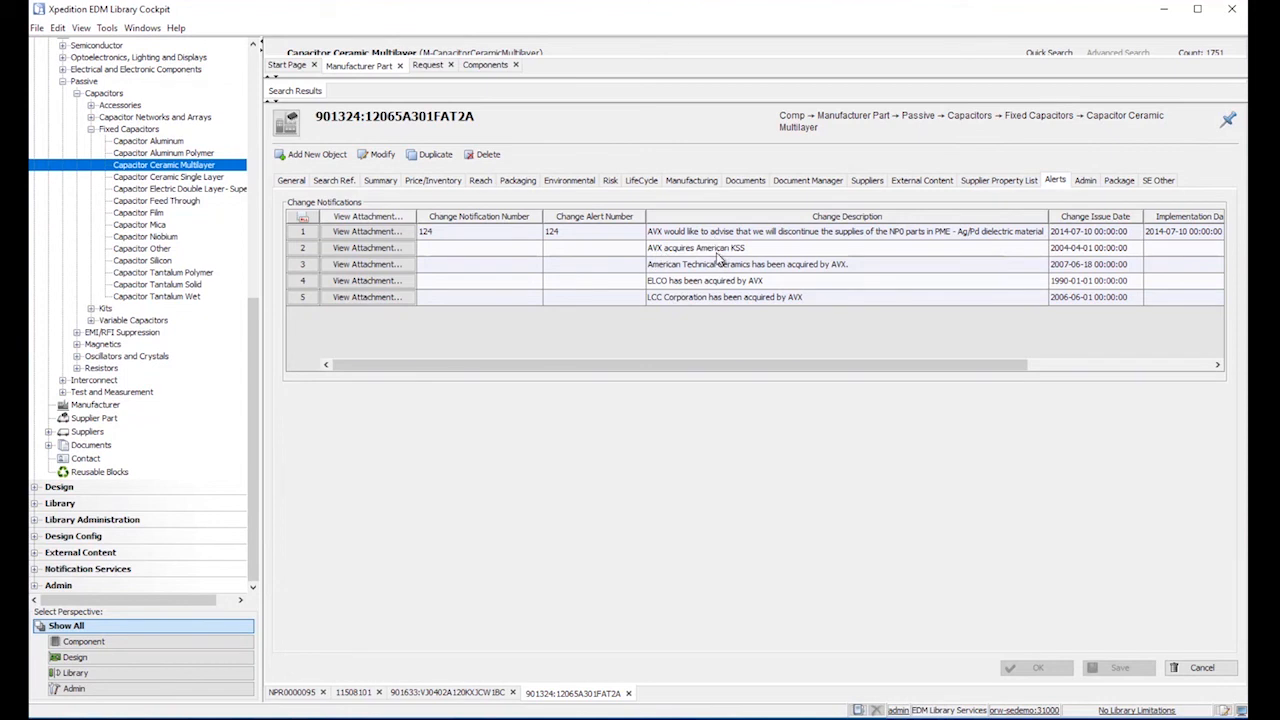
{"action": "mouse_move", "coordinate": [695, 264]}
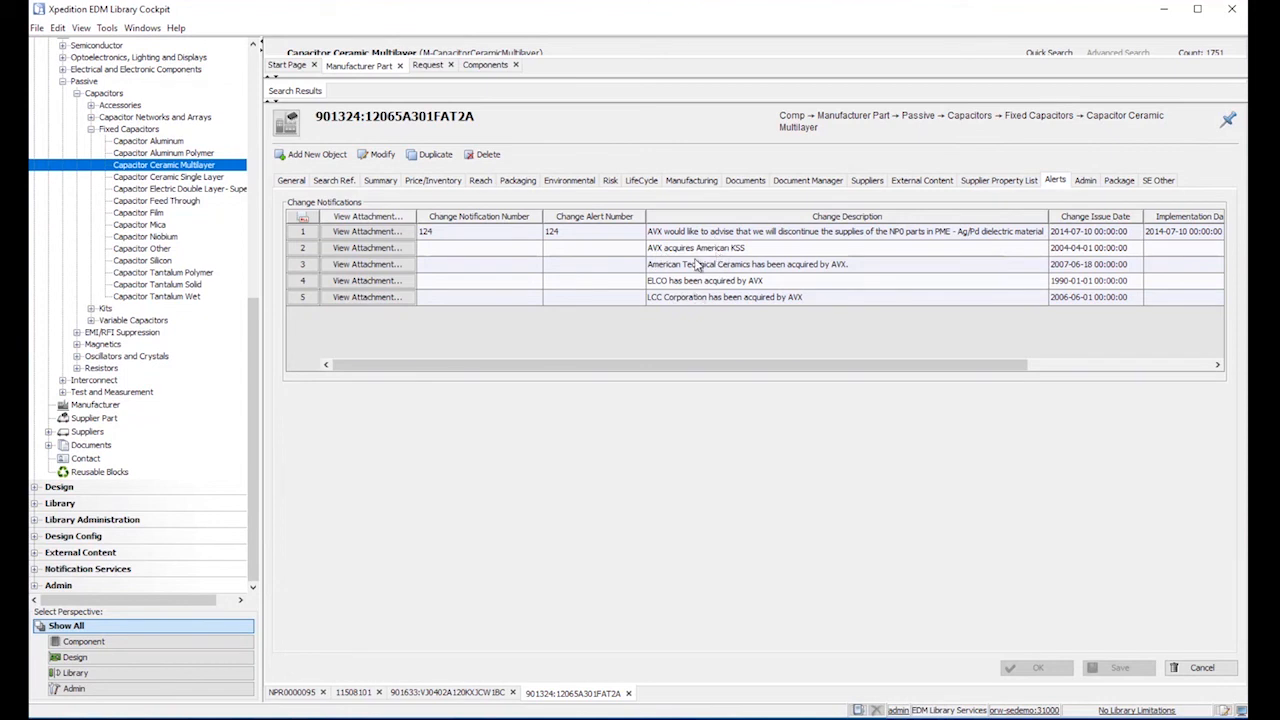
{"action": "scroll", "scroll_direction": "right", "scroll_amount": 3}
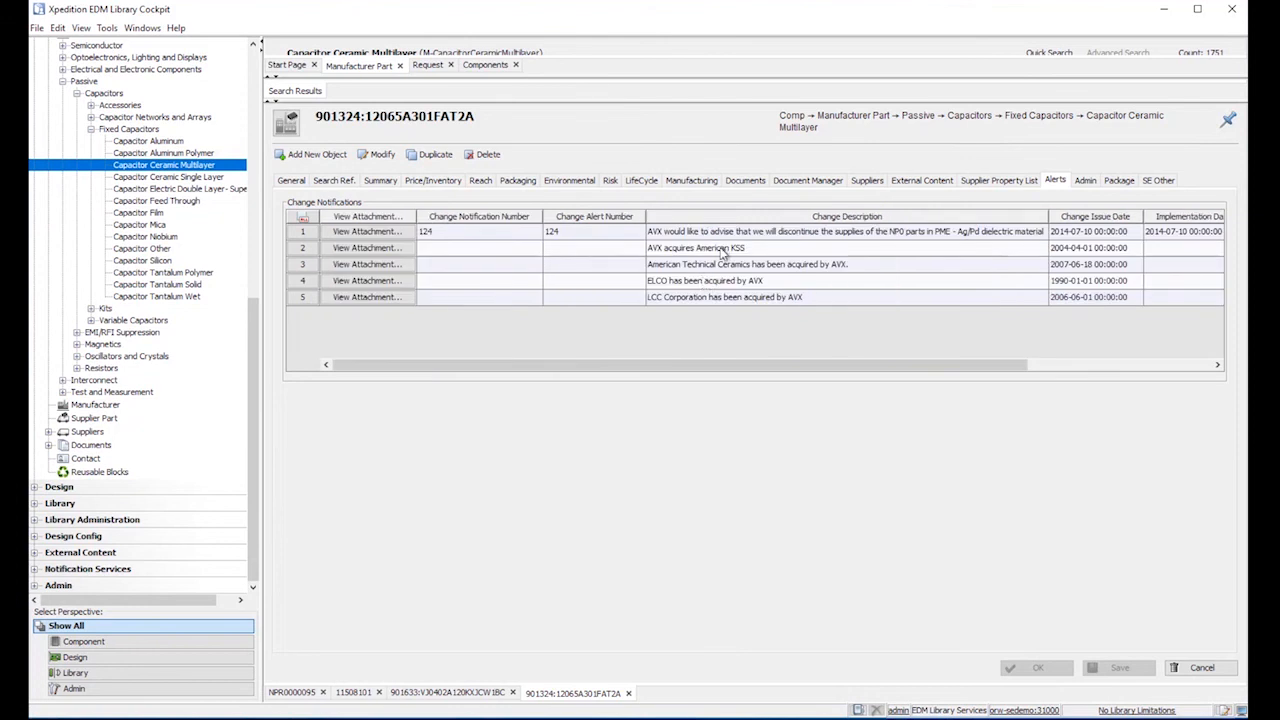
{"action": "mouse_move", "coordinate": [707, 250]}
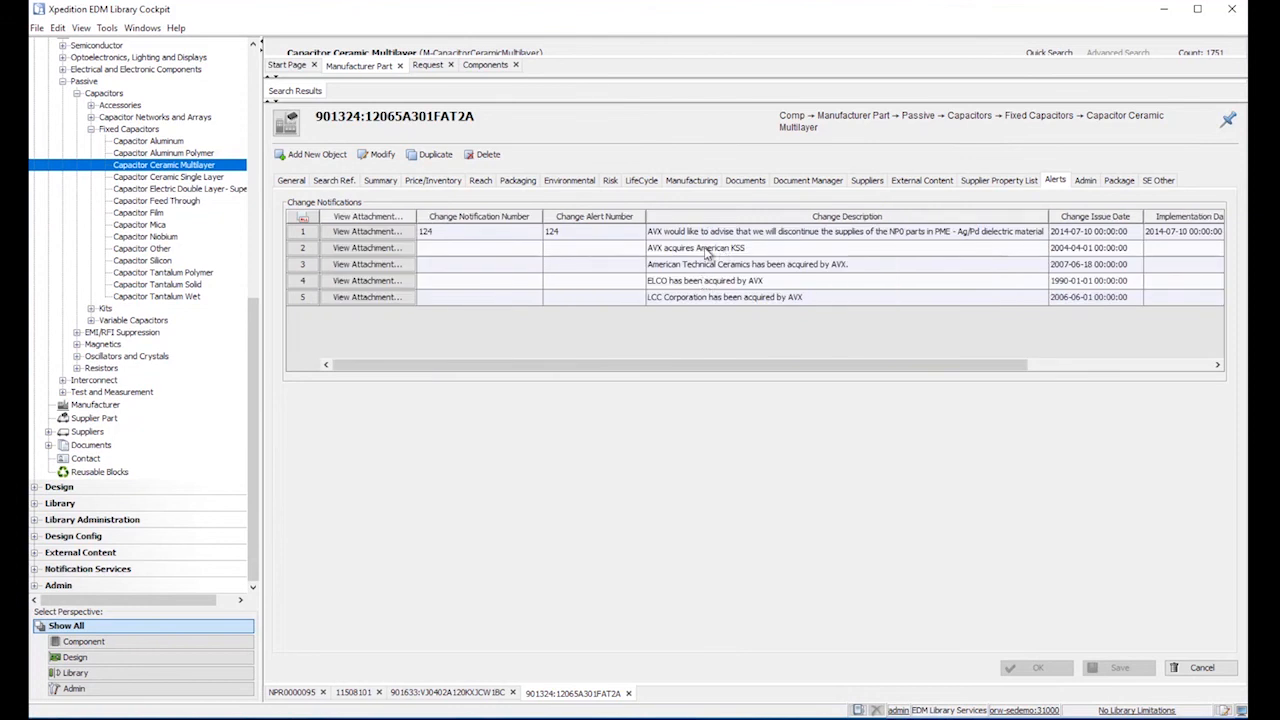
Return to the part's general properties showing 300pF, 50VDC, C0G, RoHS compliant.
{"action": "left_click", "coordinate": [291, 181]}
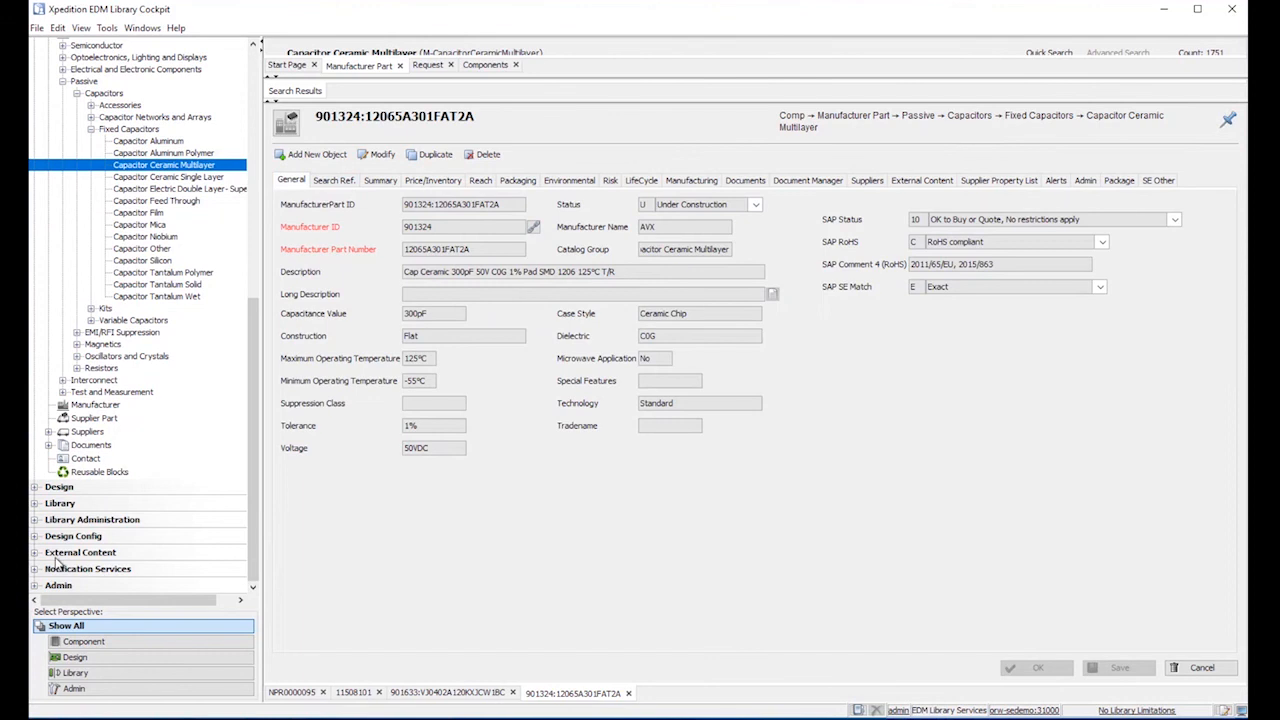
{"action": "mouse_move", "coordinate": [124, 519]}
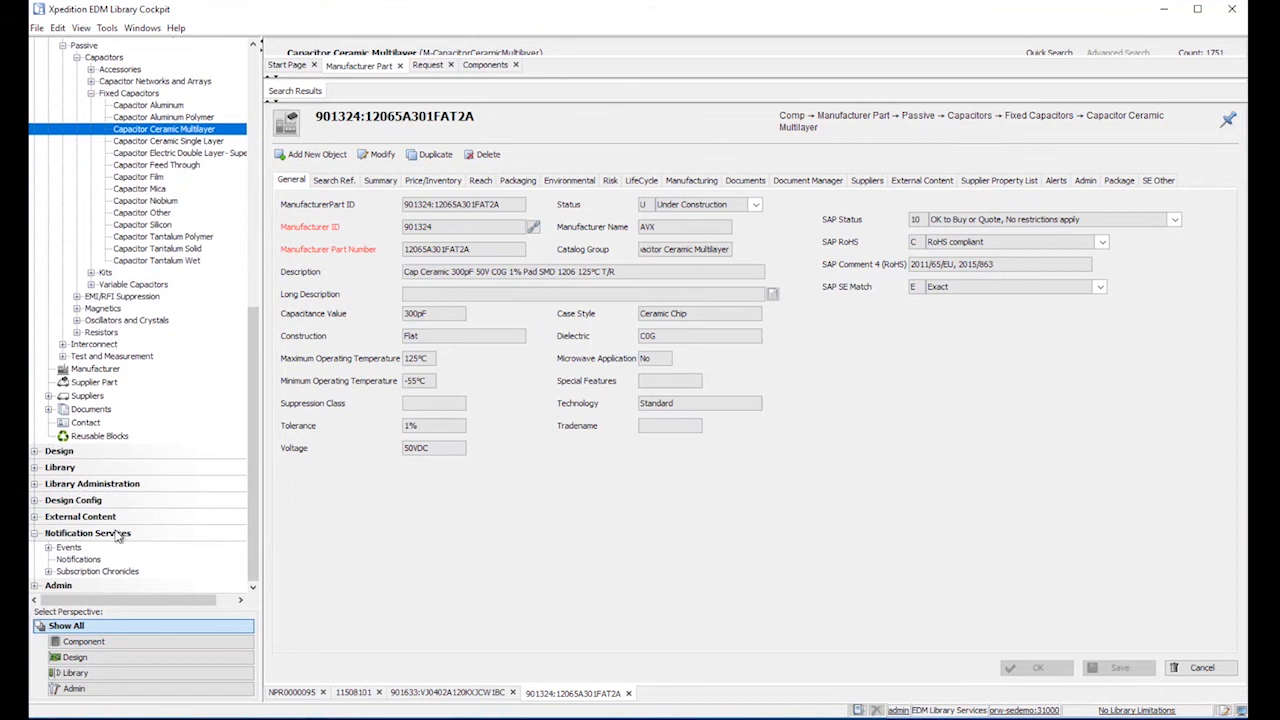
{"action": "mouse_move", "coordinate": [99, 564]}
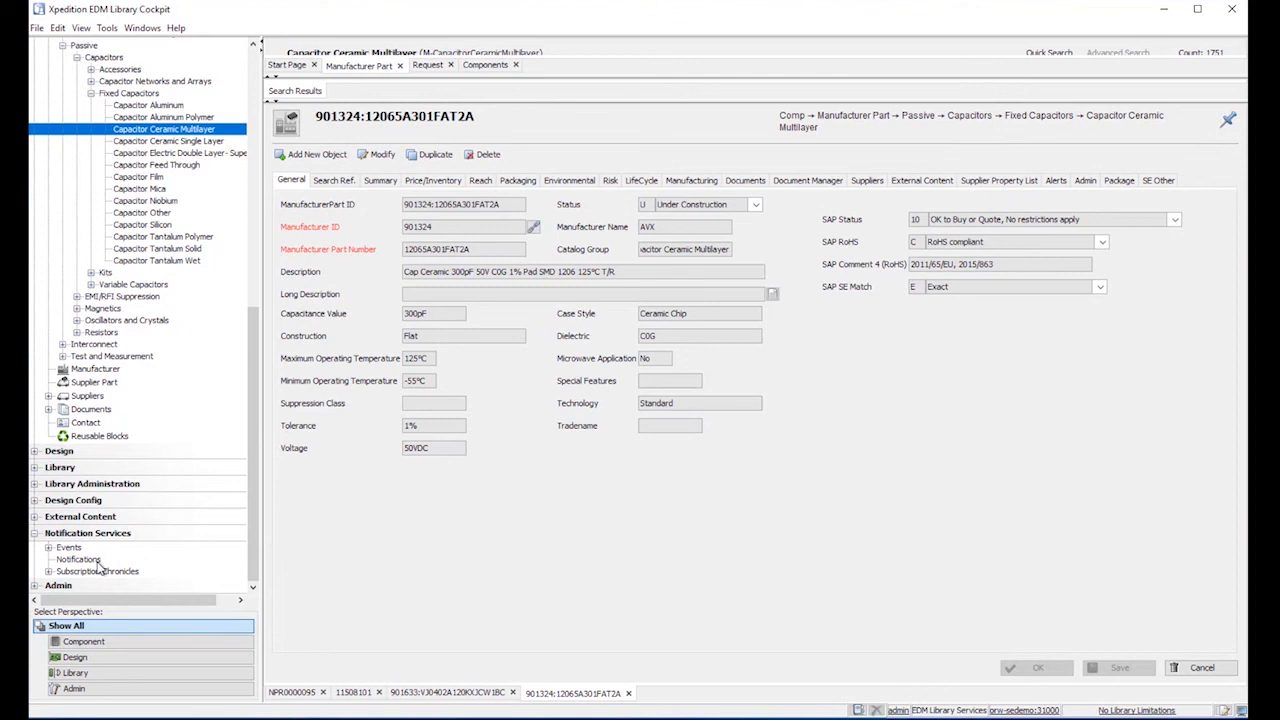
{"action": "mouse_move", "coordinate": [232, 556]}
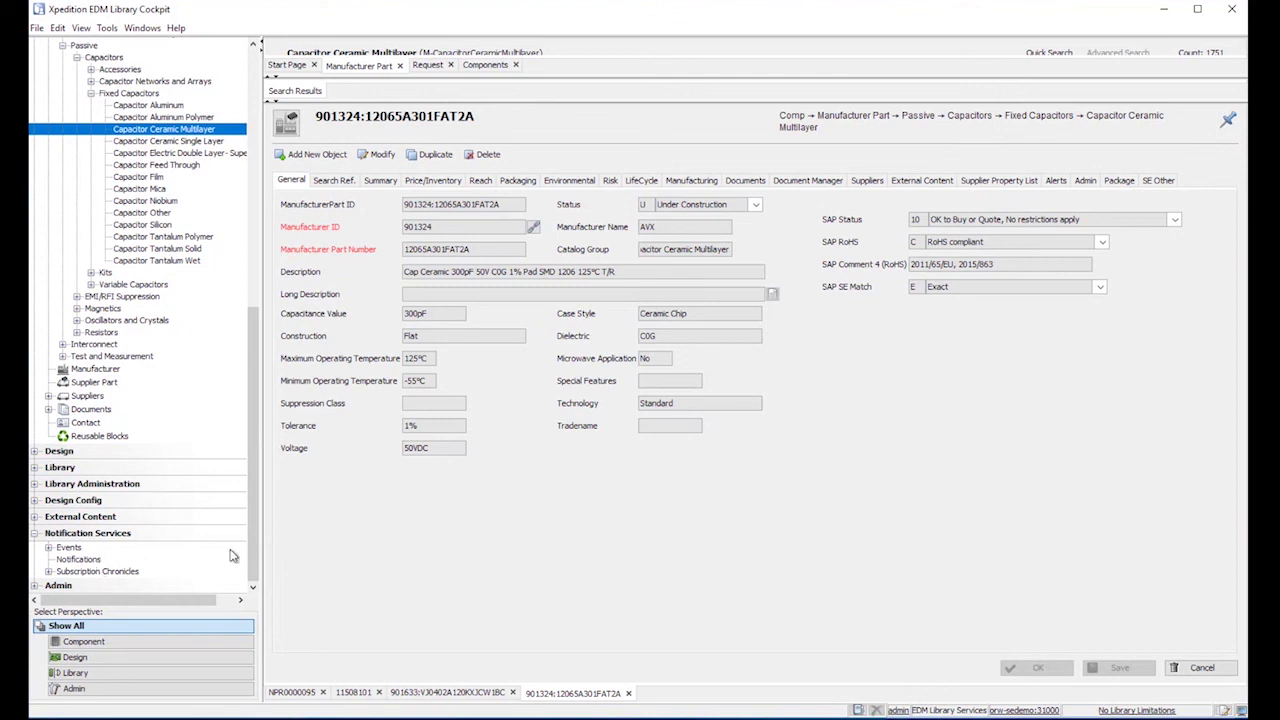
{"action": "mouse_move", "coordinate": [320, 440]}
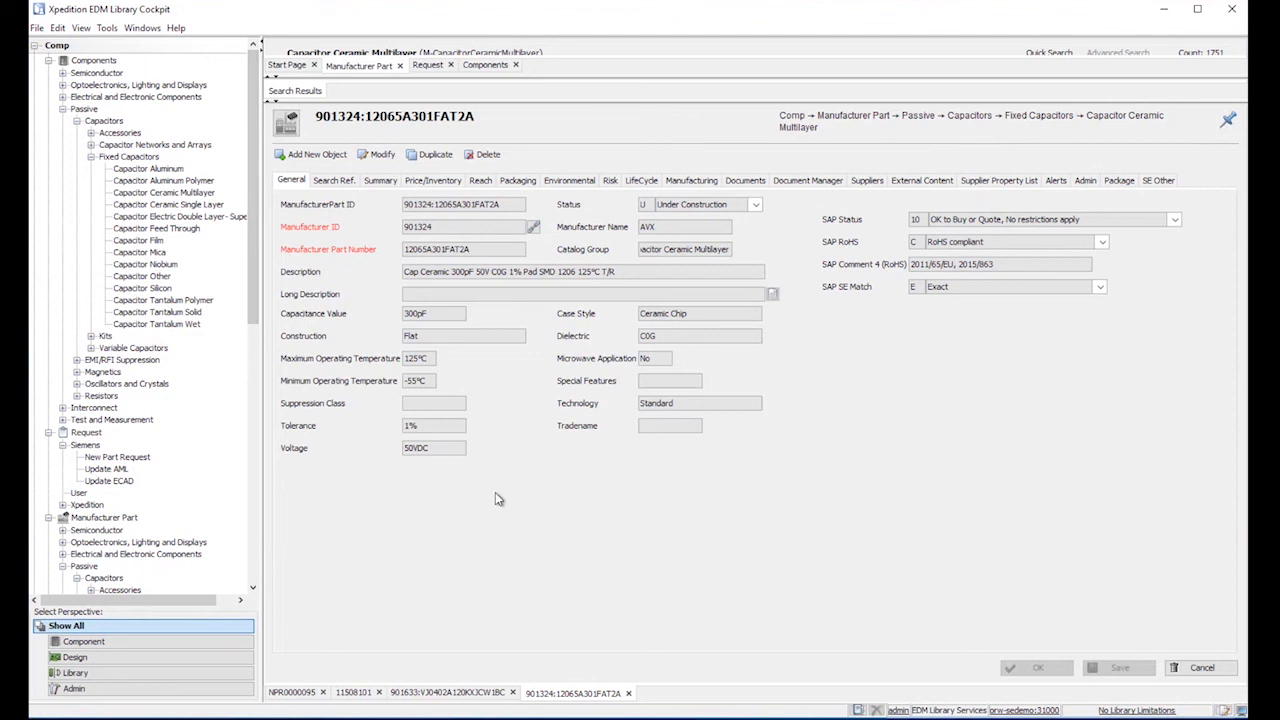
{"action": "mouse_move", "coordinate": [399, 533]}
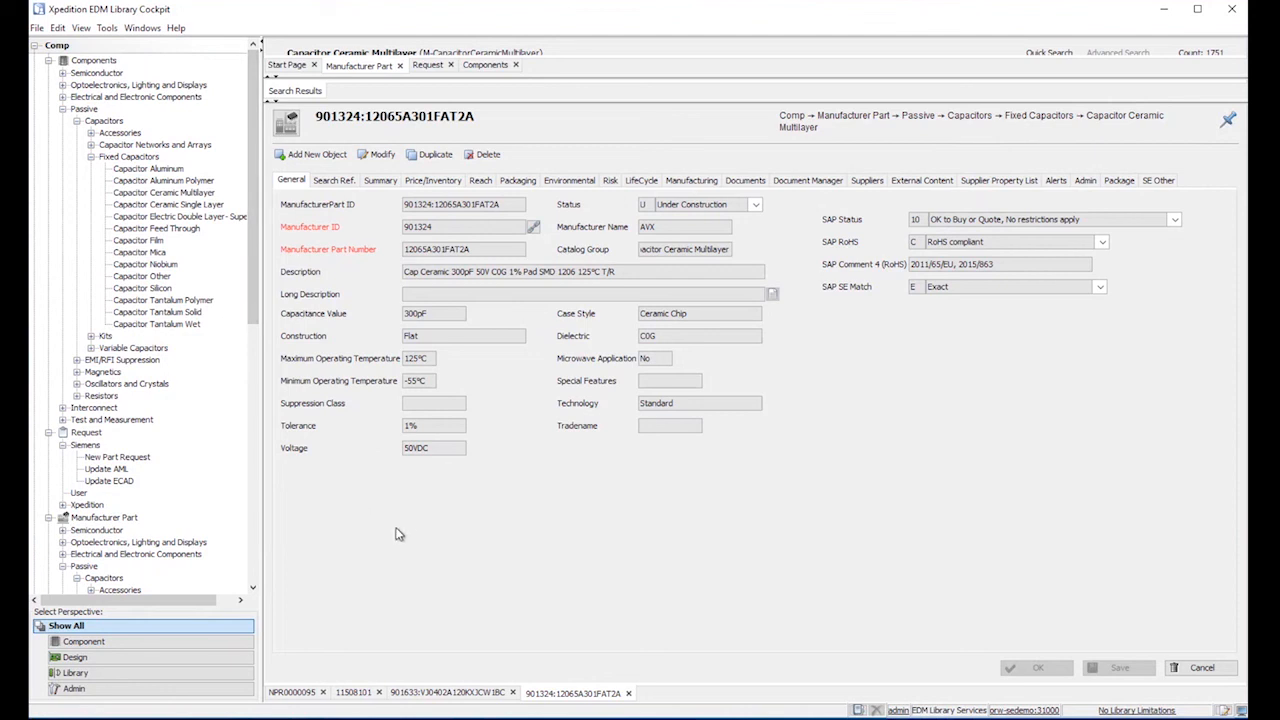
{"action": "mouse_move", "coordinate": [422, 530]}
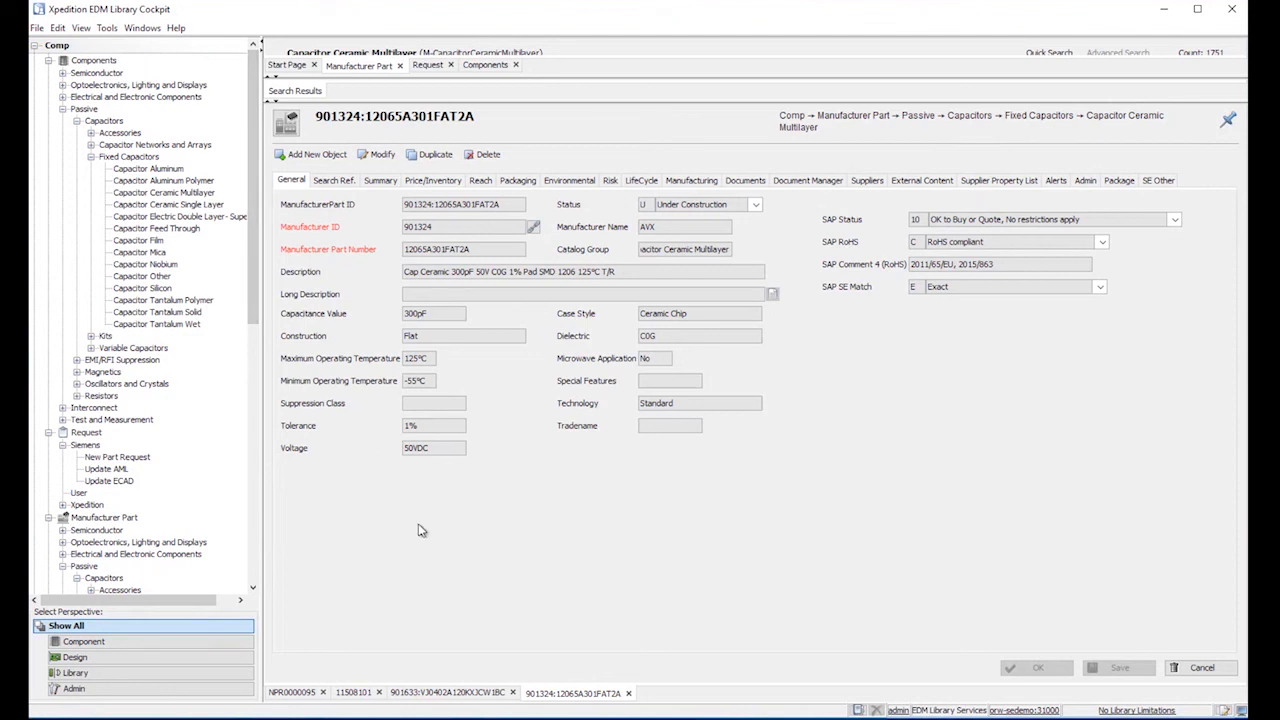
{"action": "mouse_move", "coordinate": [537, 545]}
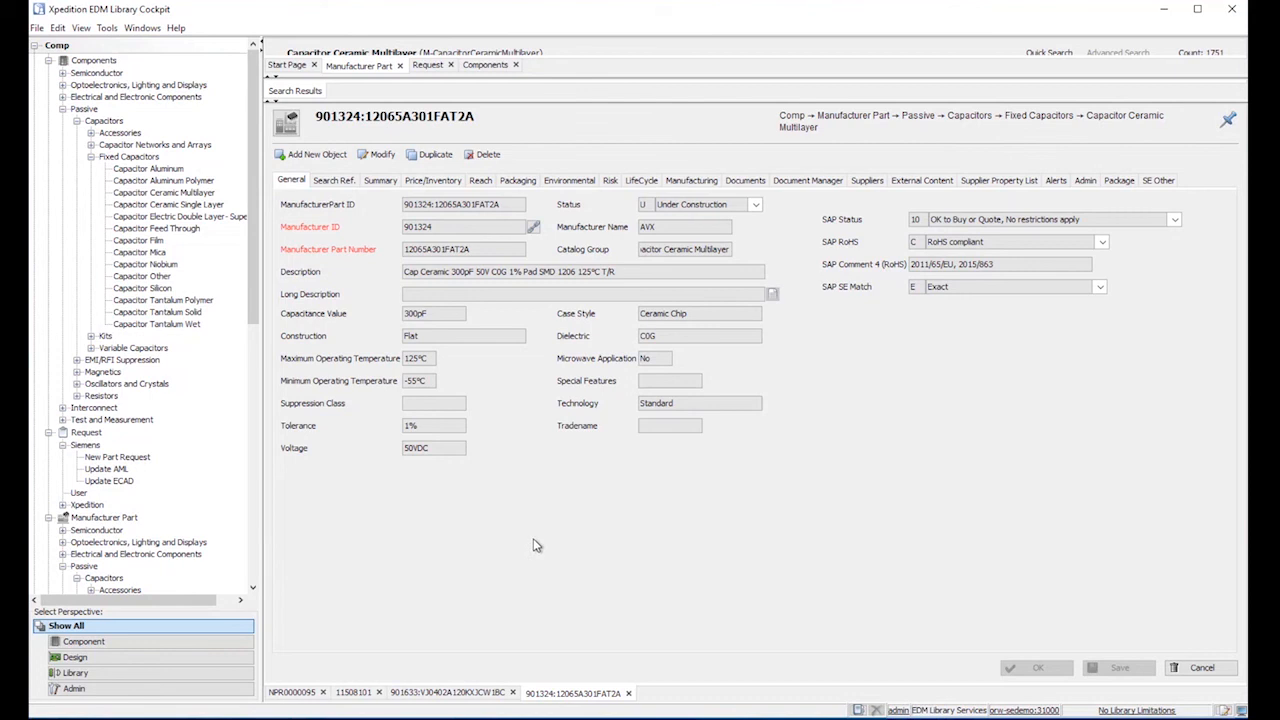
{"action": "mouse_move", "coordinate": [532, 543]}
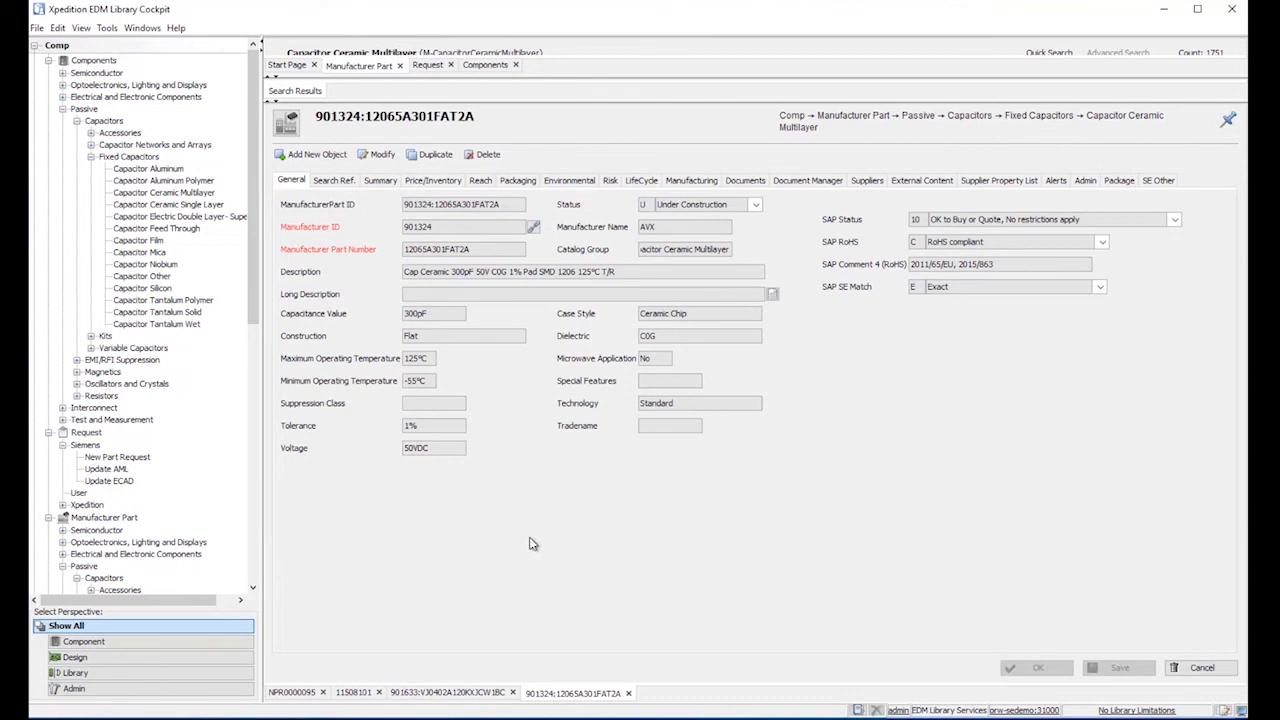
{"action": "mouse_move", "coordinate": [538, 523]}
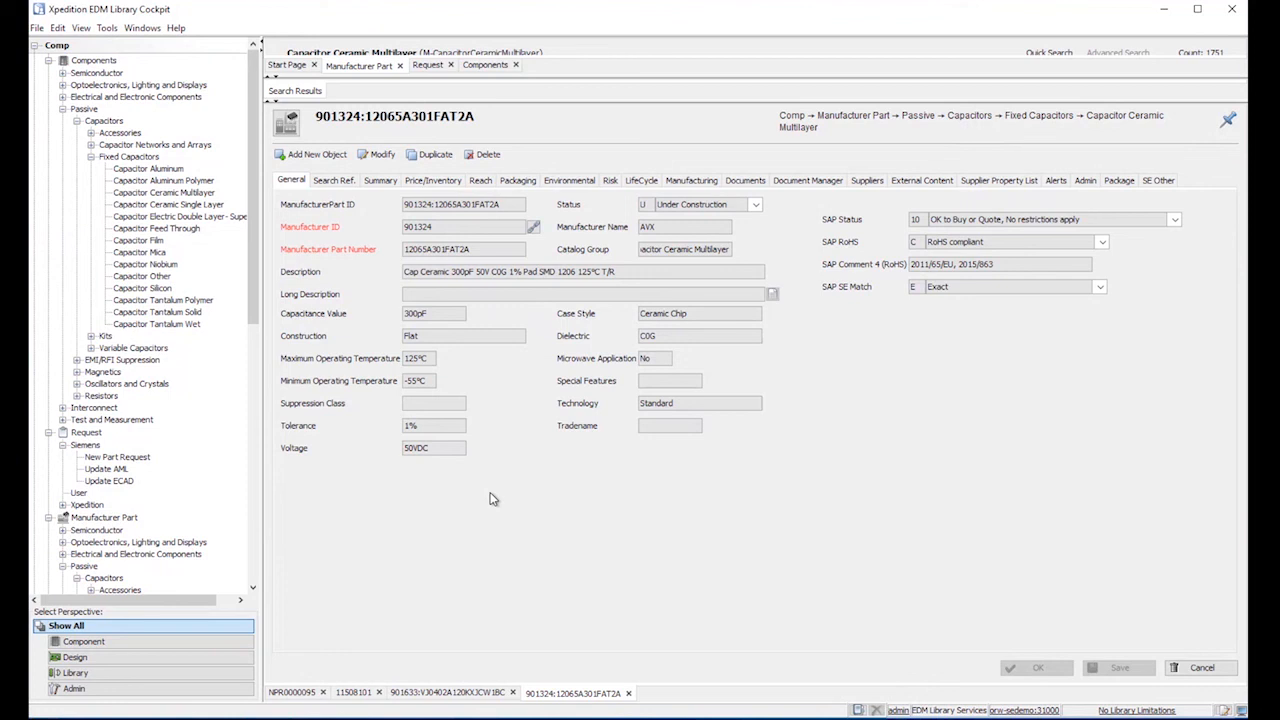
{"action": "mouse_move", "coordinate": [498, 499]}
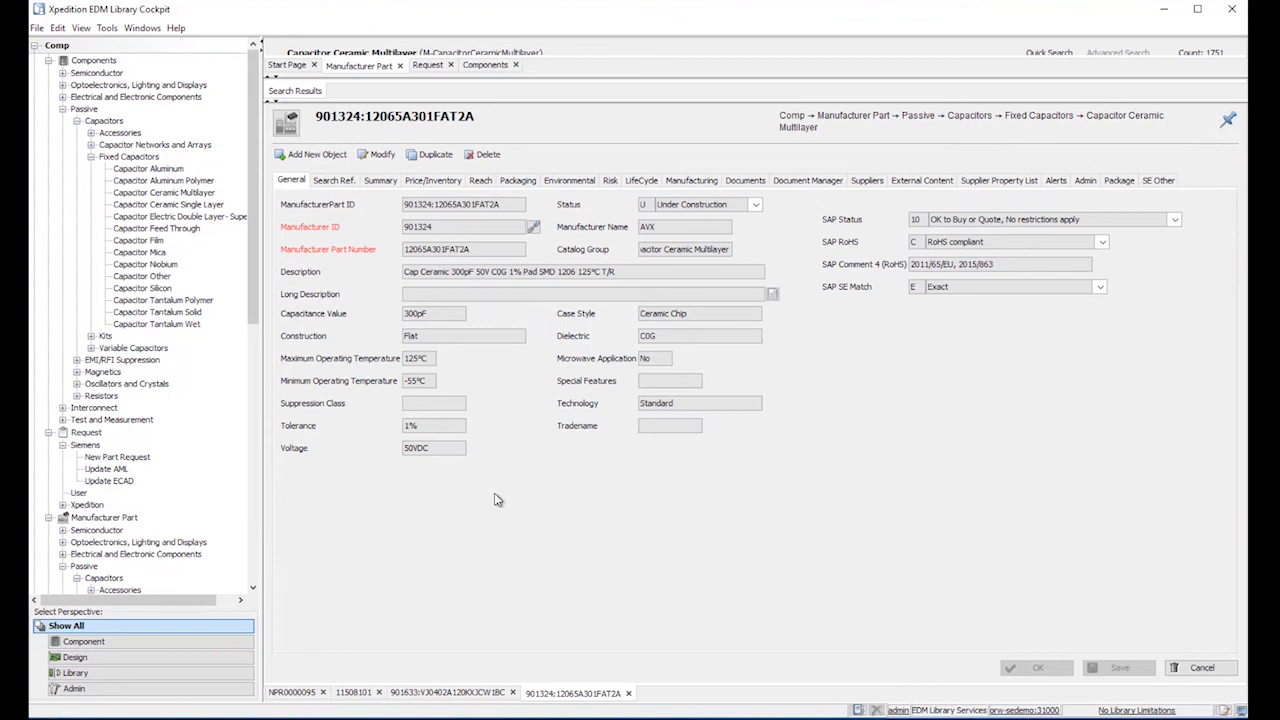
{"action": "mouse_move", "coordinate": [500, 496]}
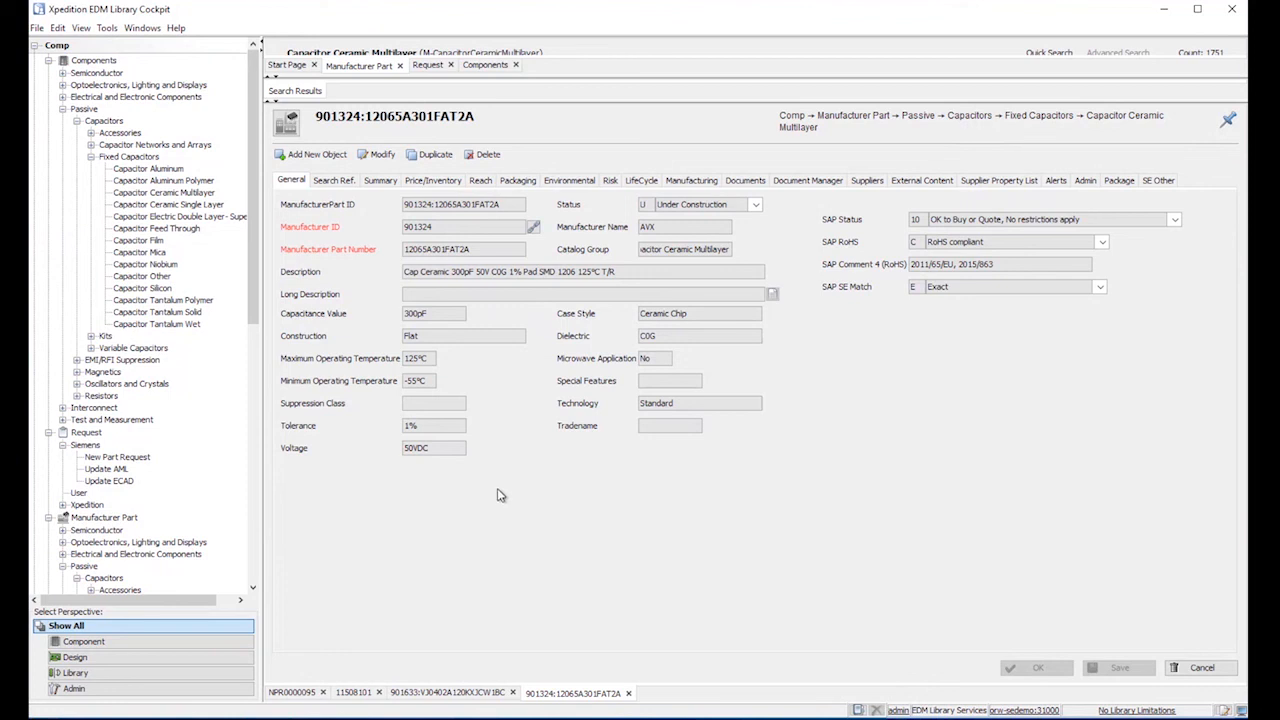
{"action": "mouse_move", "coordinate": [512, 499]}
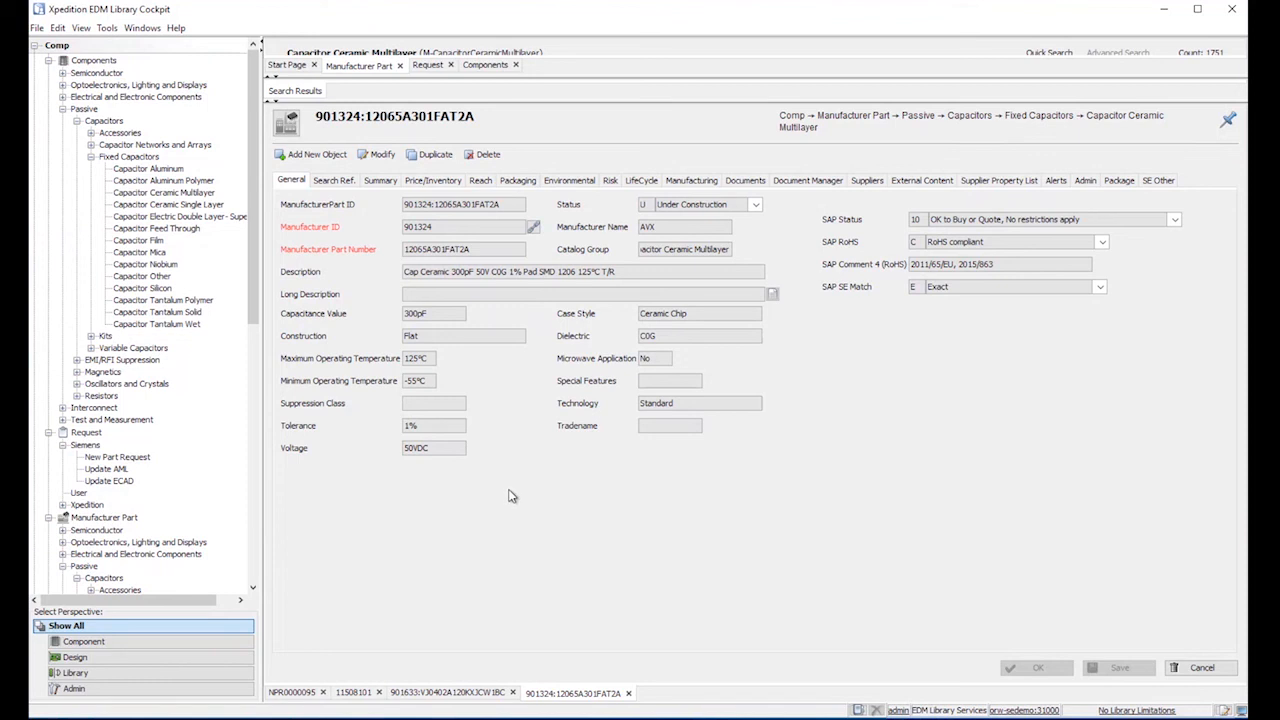
{"action": "mouse_move", "coordinate": [512, 438]}
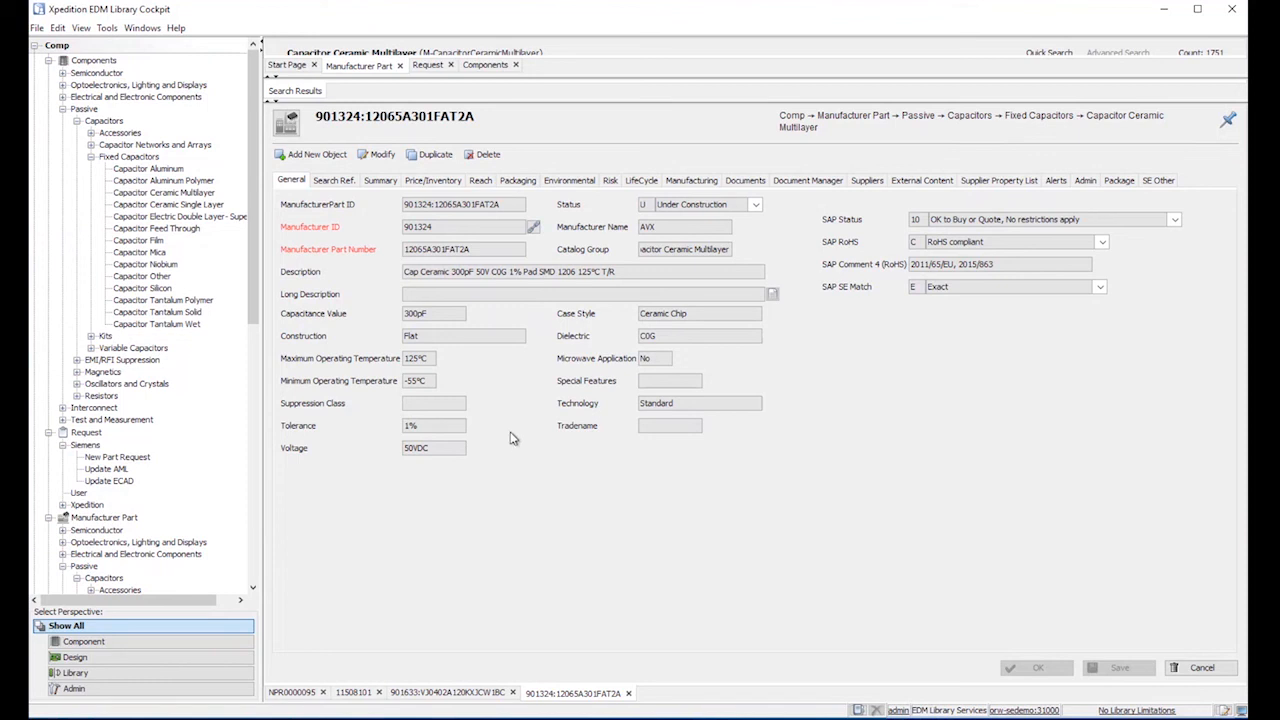